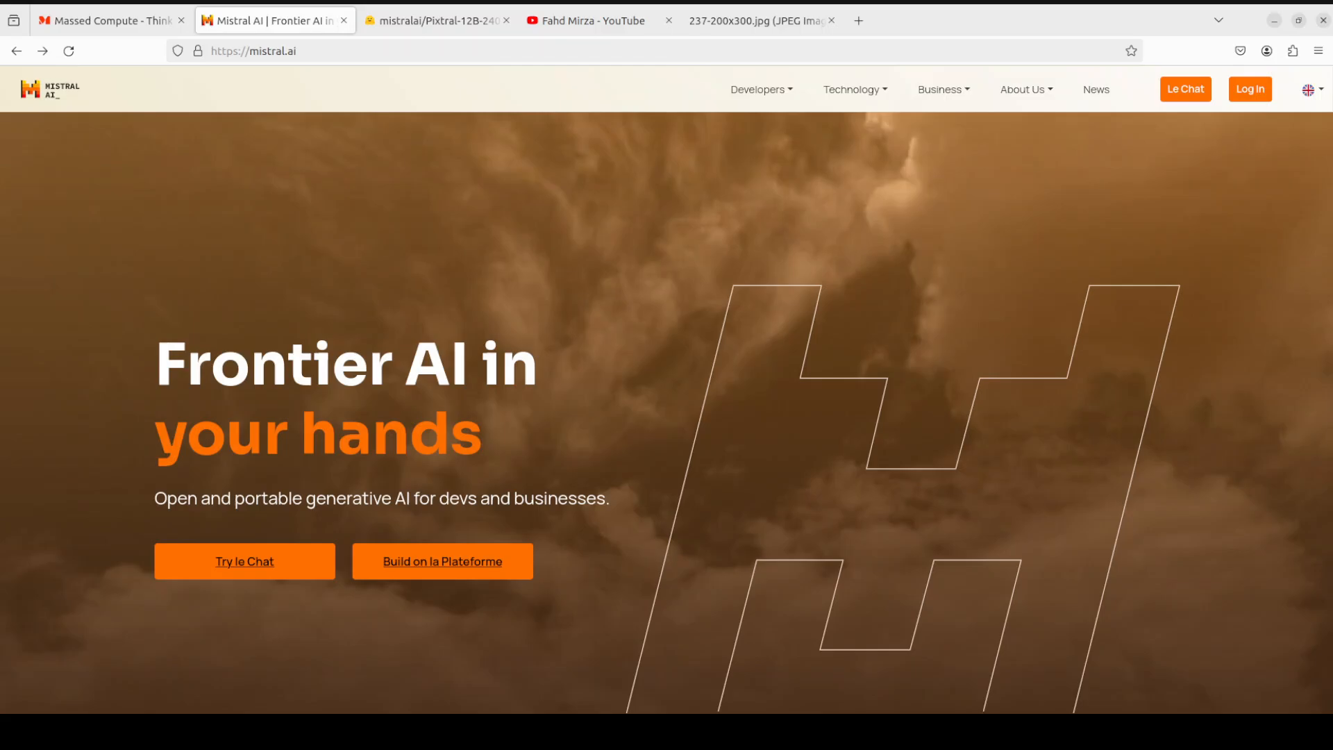
Switch to the YouTube channel search for 'pixtral' listing the Pixtral by Mistral video.
click(600, 21)
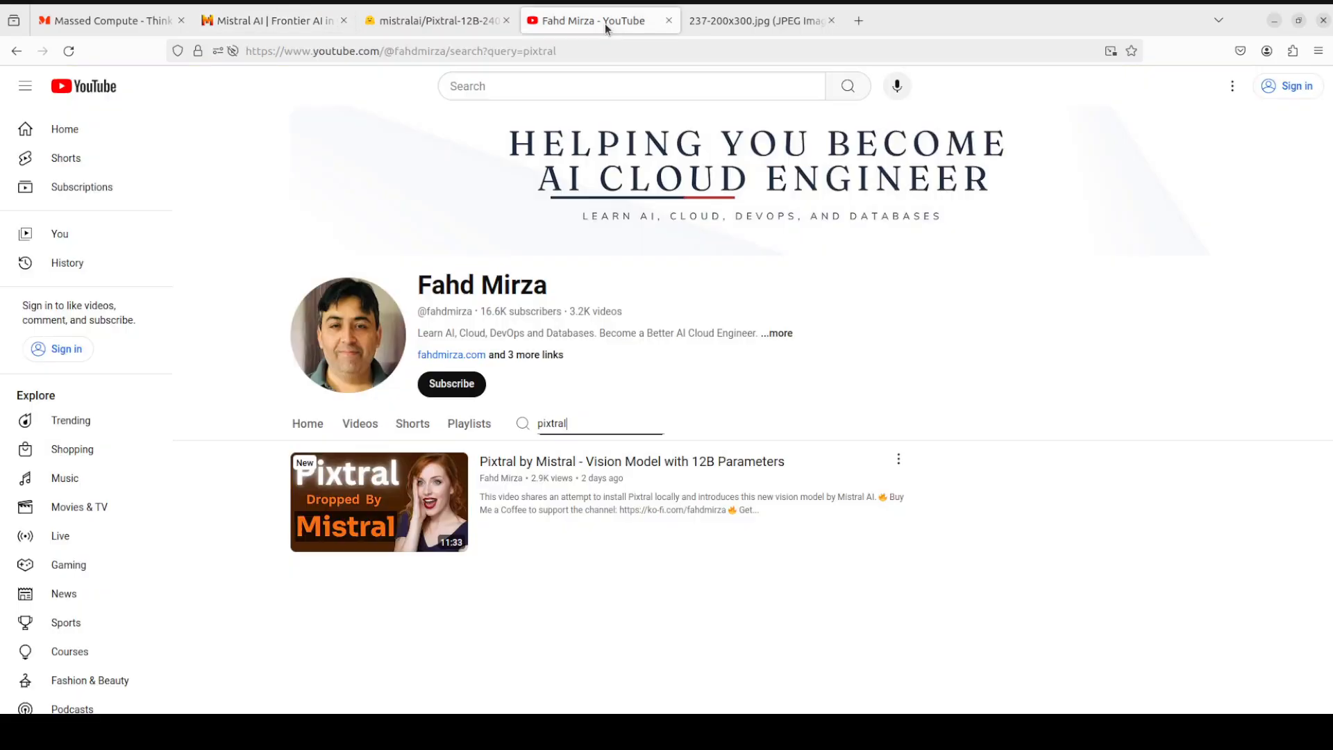
mouse_move(401, 640)
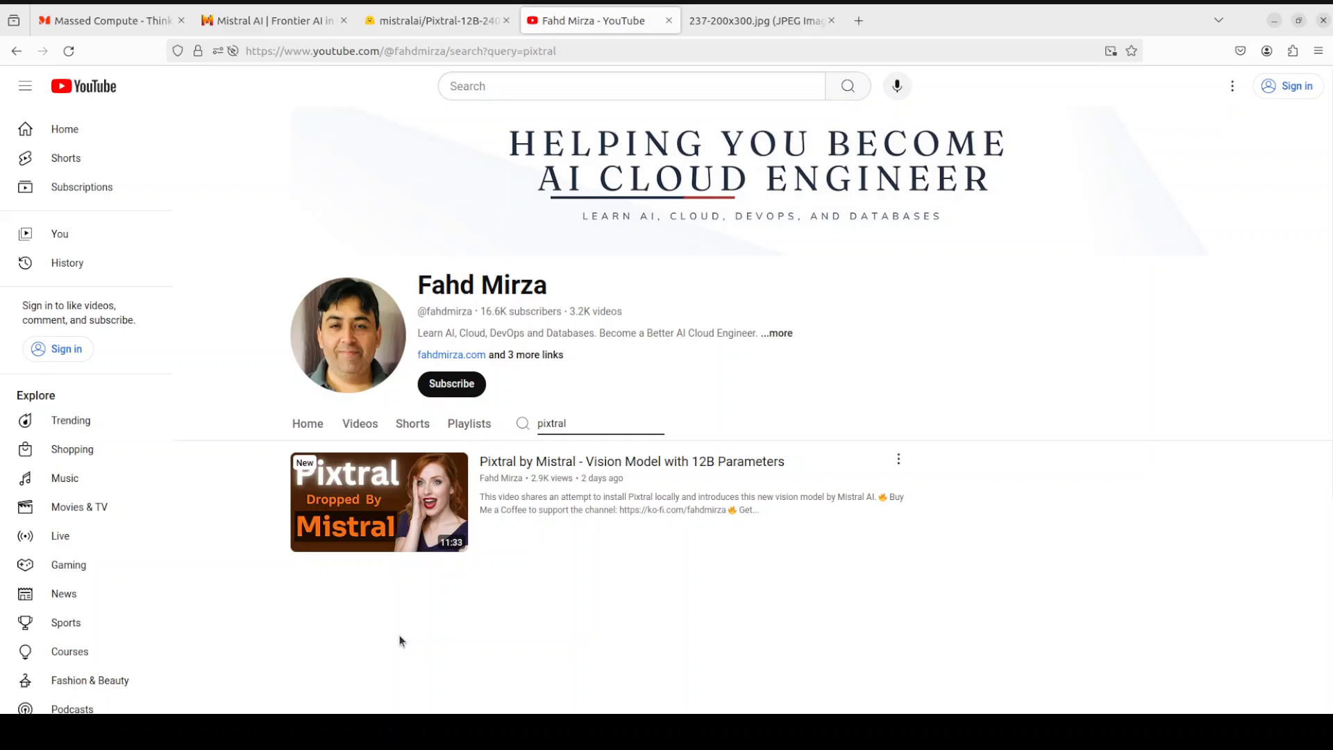
mouse_move(377, 502)
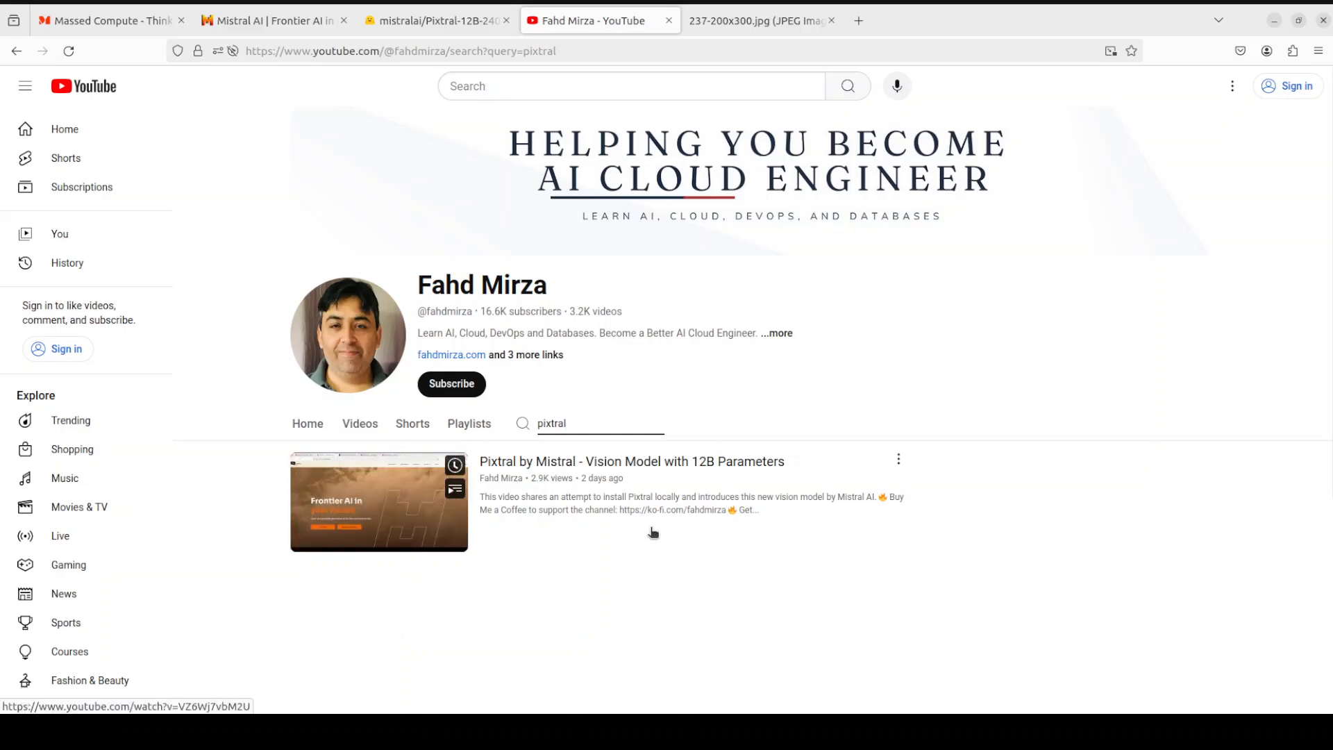
mouse_move(608, 543)
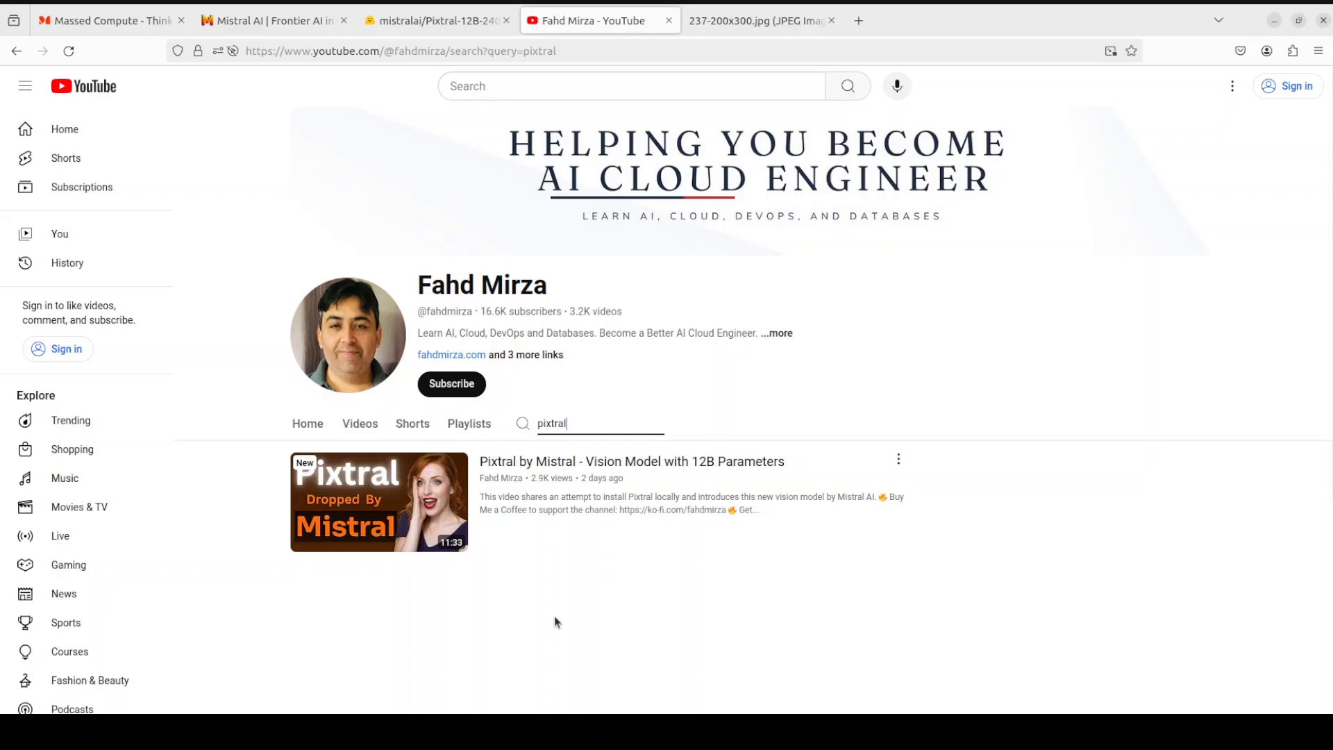
mouse_move(564, 612)
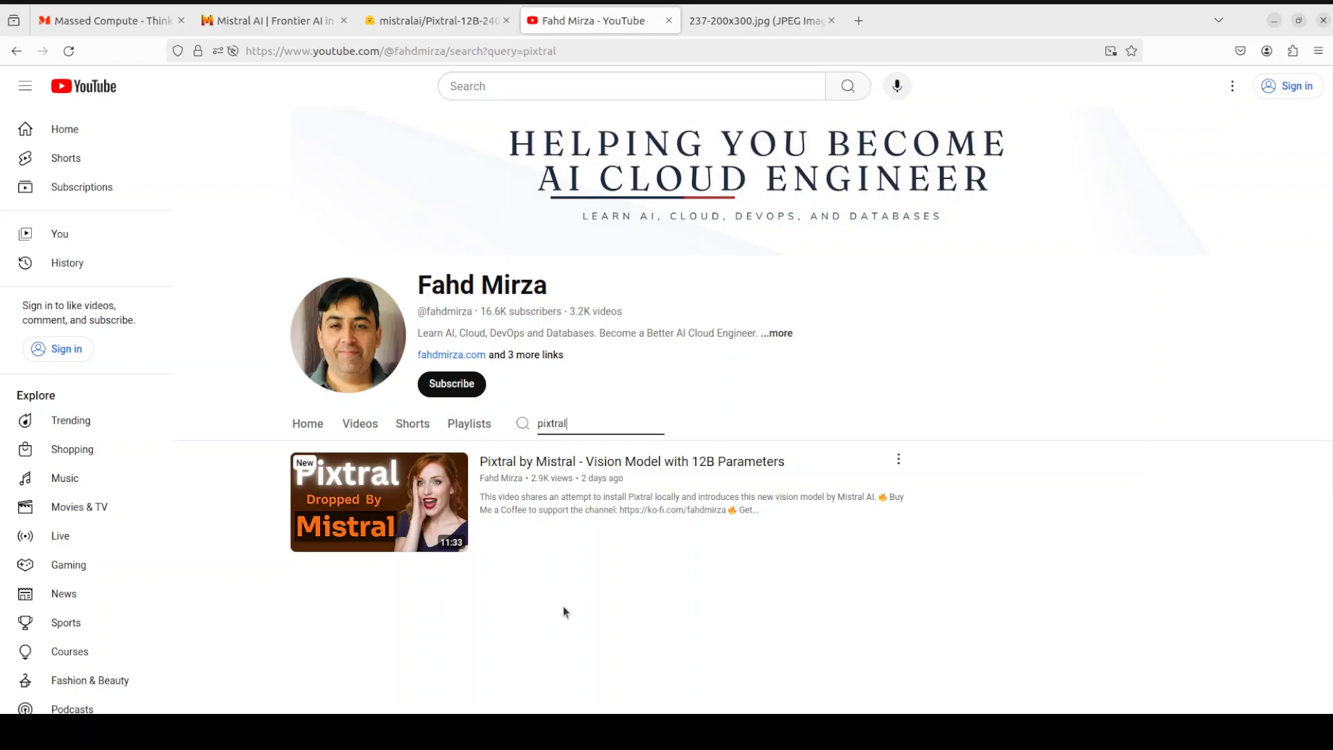
mouse_move(575, 585)
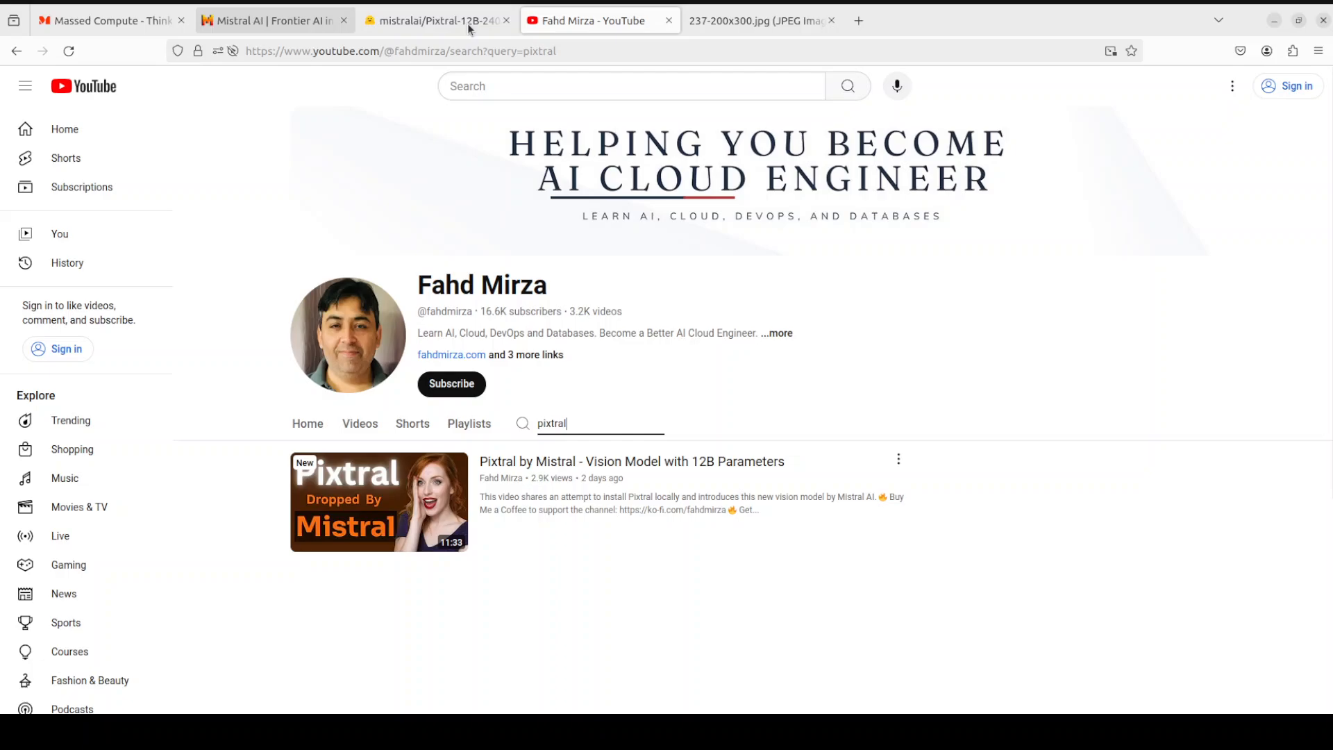
Bring up the mistralai/Pixtral-12B-2409 model card with its access-conditions notice.
click(435, 19)
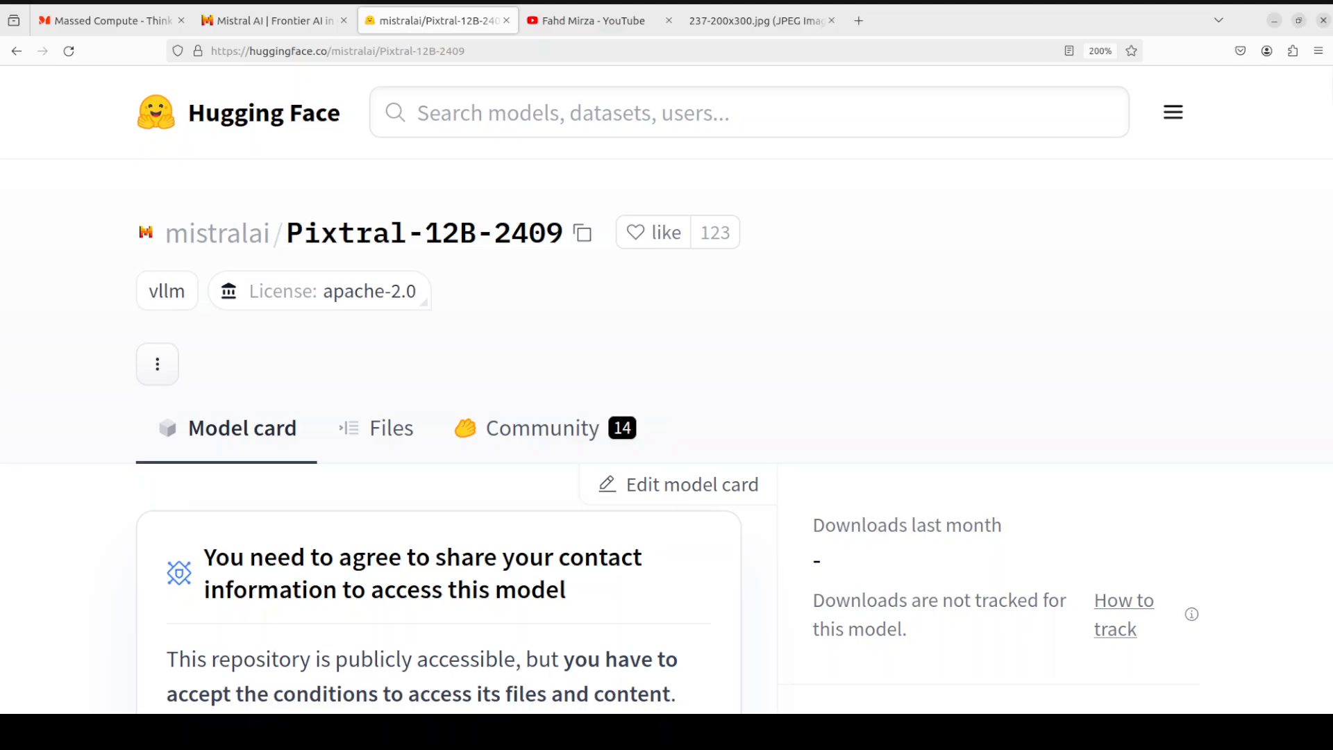
Show the Massed Compute homepage headlined 'Accelerated Machine Learning'.
click(102, 20)
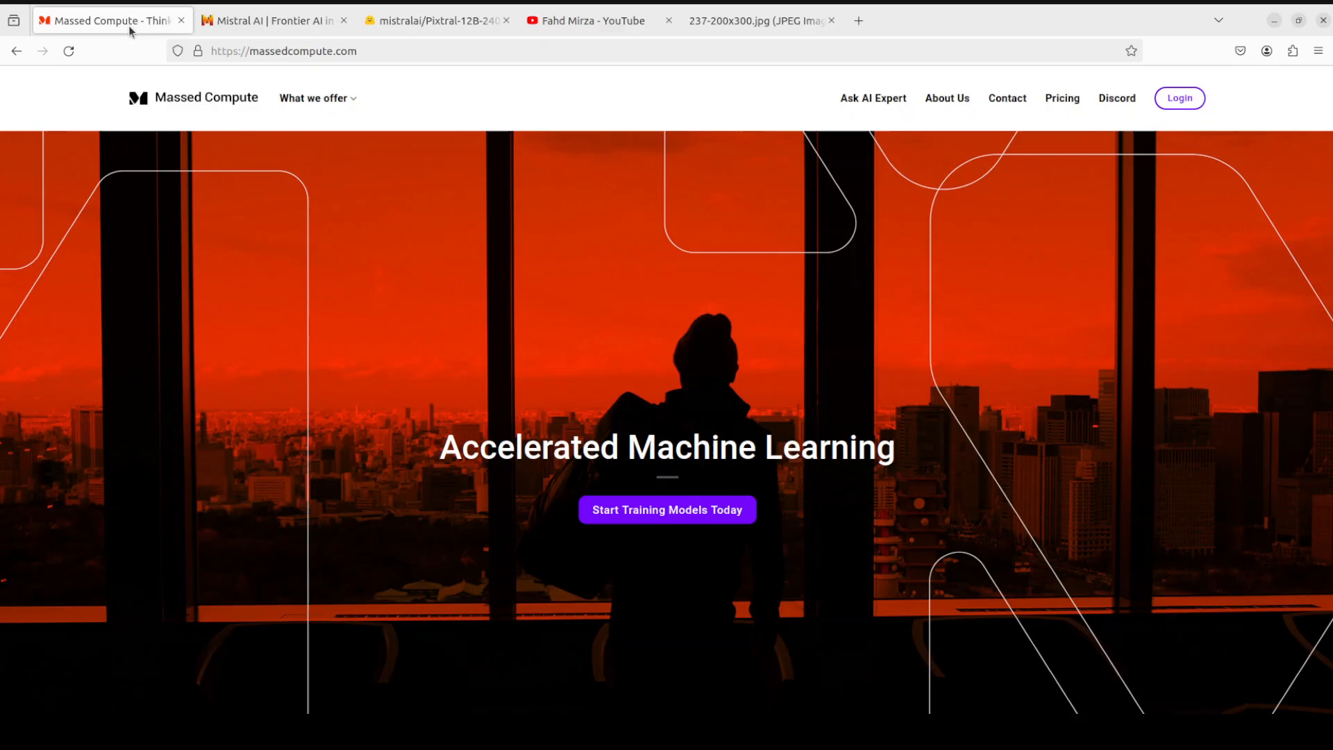
mouse_move(300, 342)
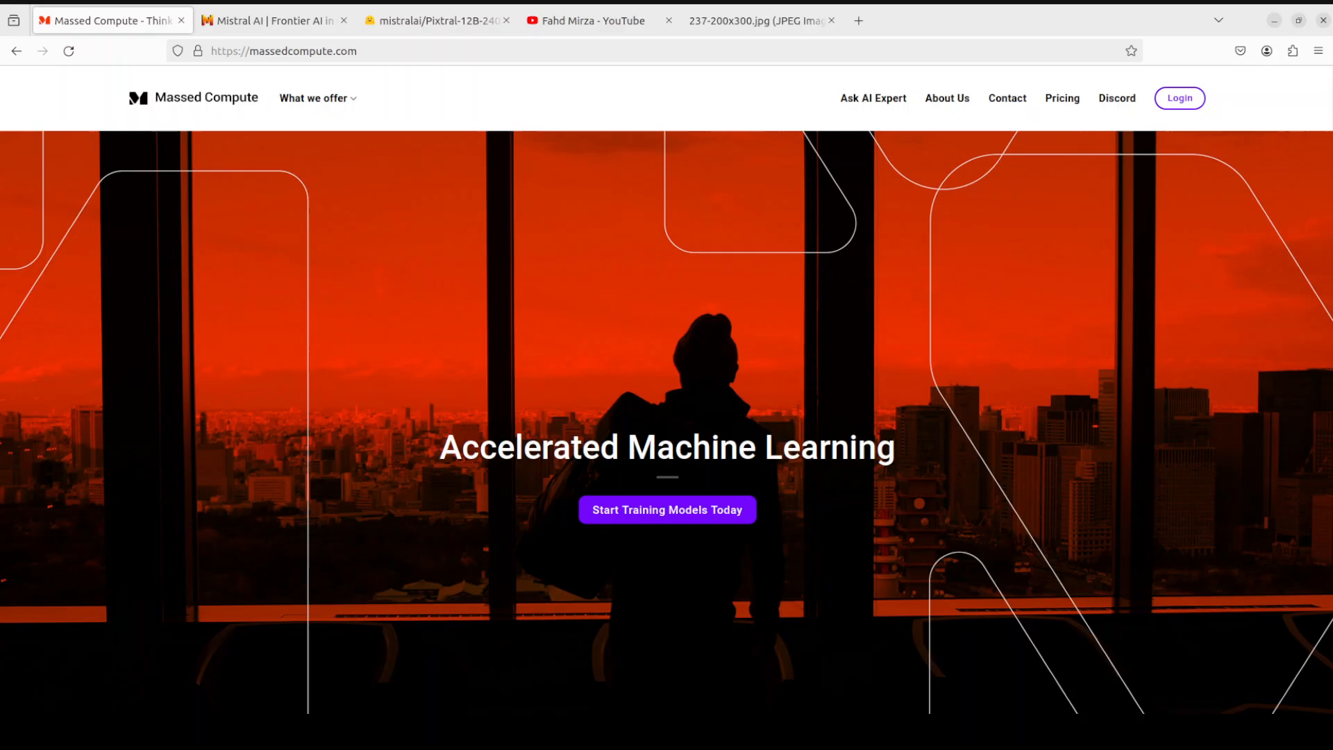
mouse_move(203, 391)
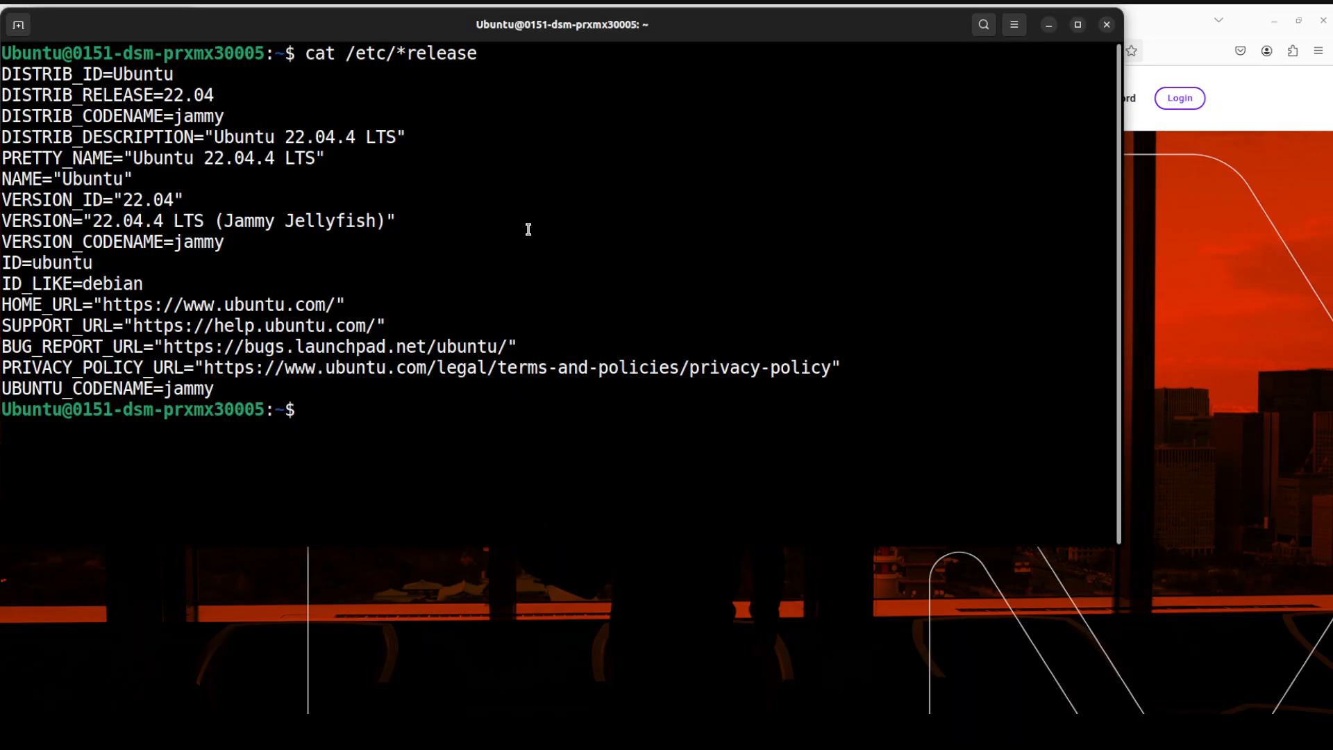
Clear the terminal around the nvidia-smi check of the H100 GPU.
text(clear)
text(nvidia-smi)
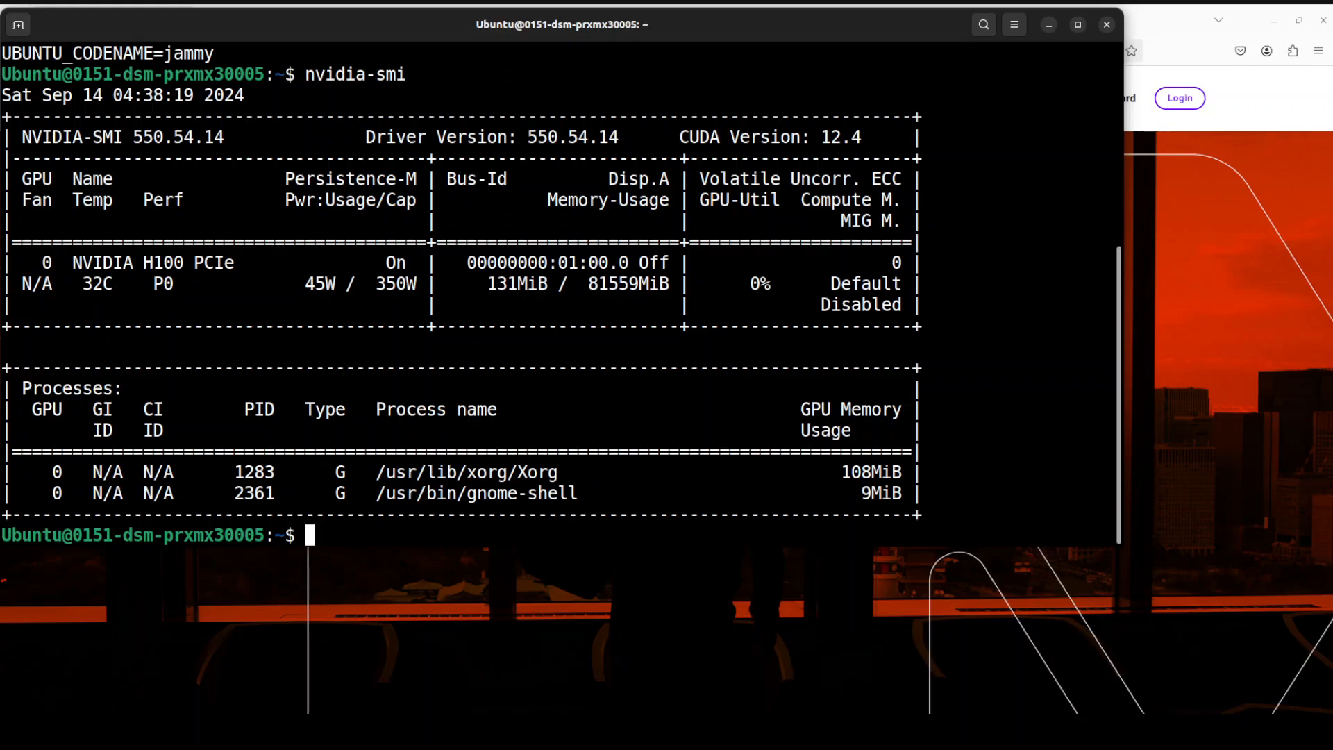
text(clea)
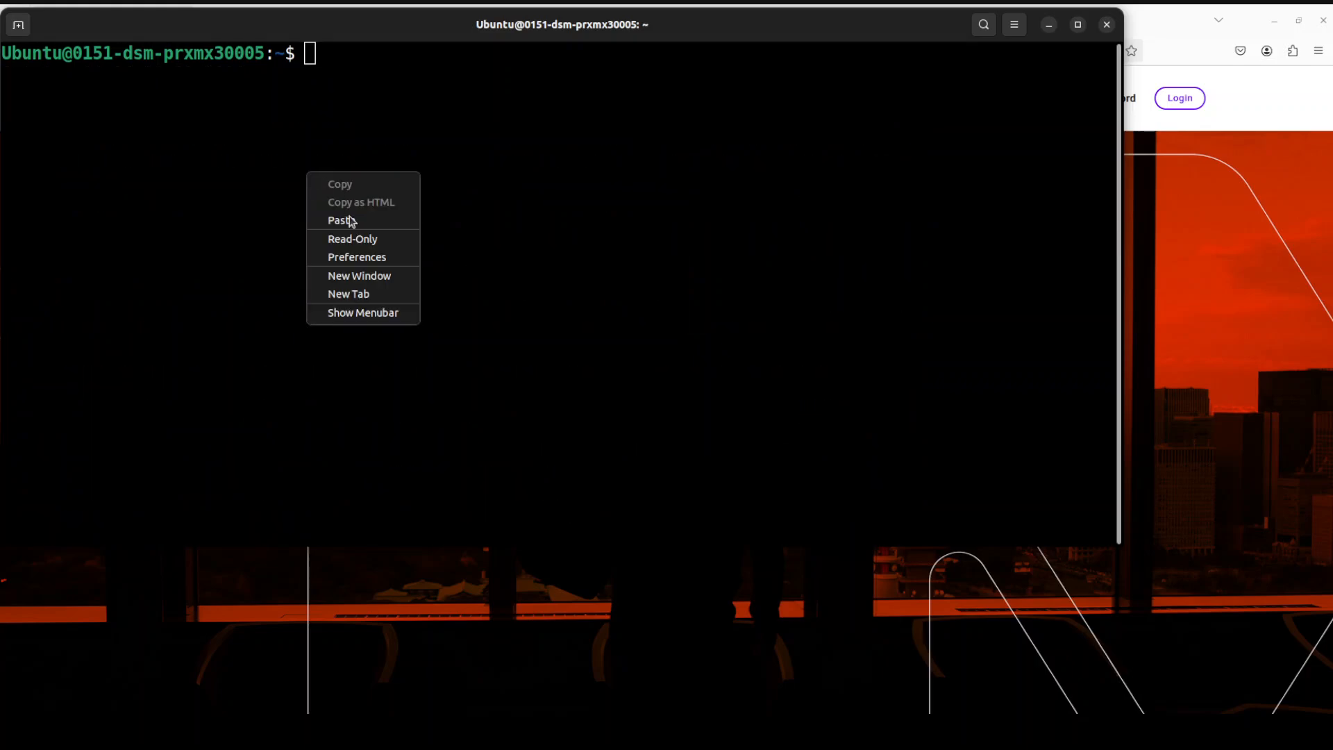
Create and activate the pix conda environment with Python 3.11.
click(341, 221)
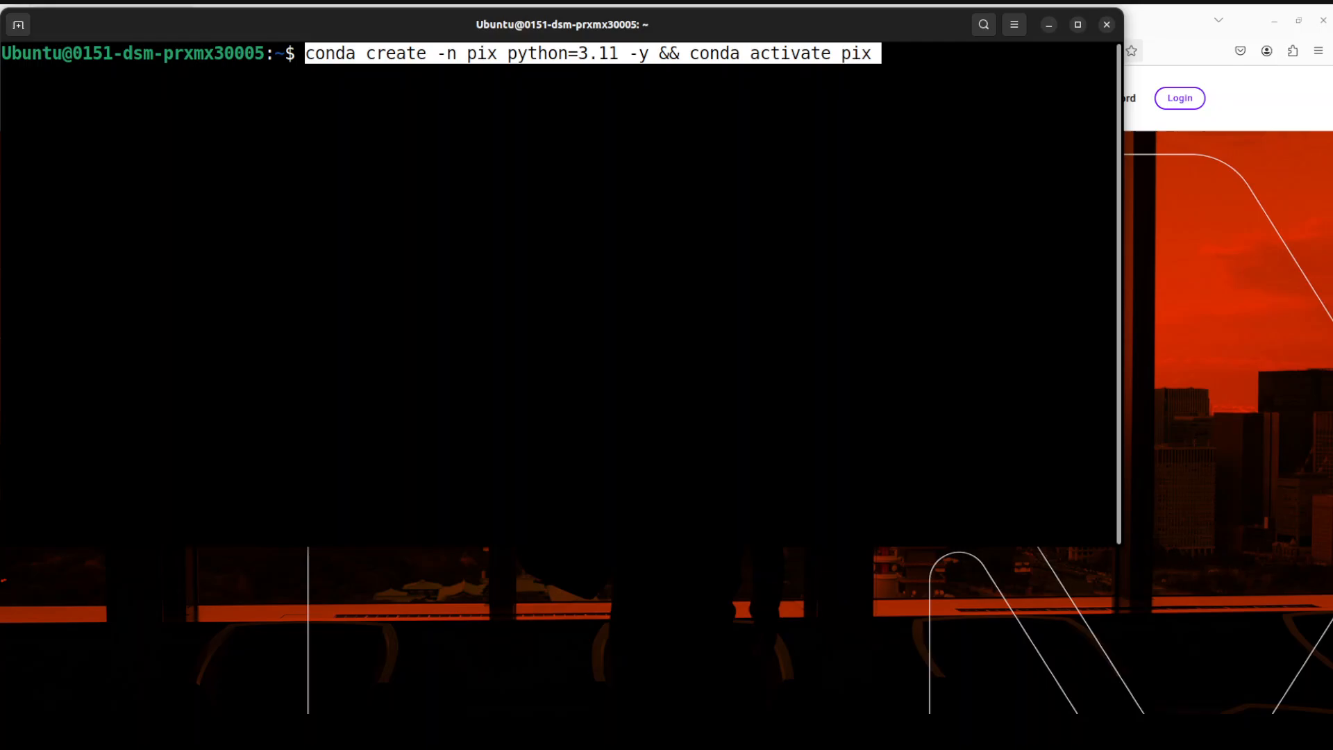
key(Return)
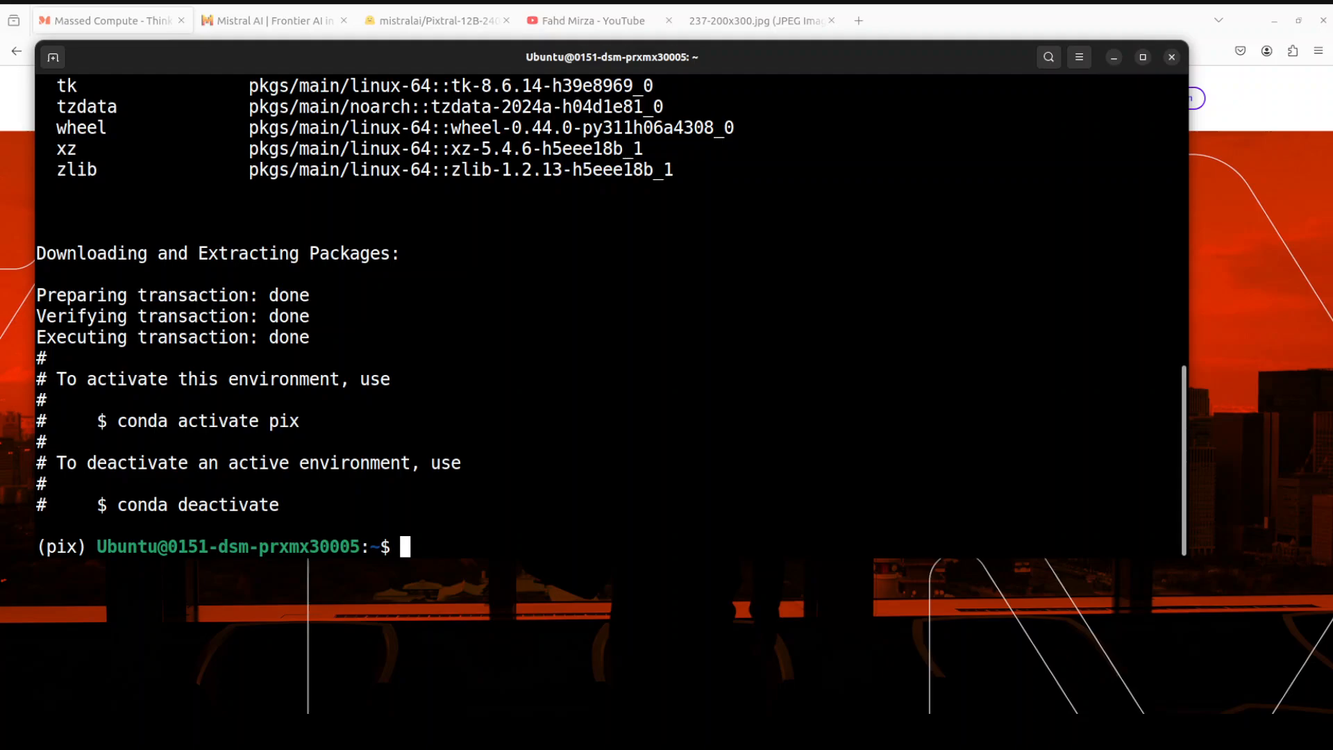
Pip install torch, transformers, vllm and mistral_common in the pix environment.
text(pip install torch)
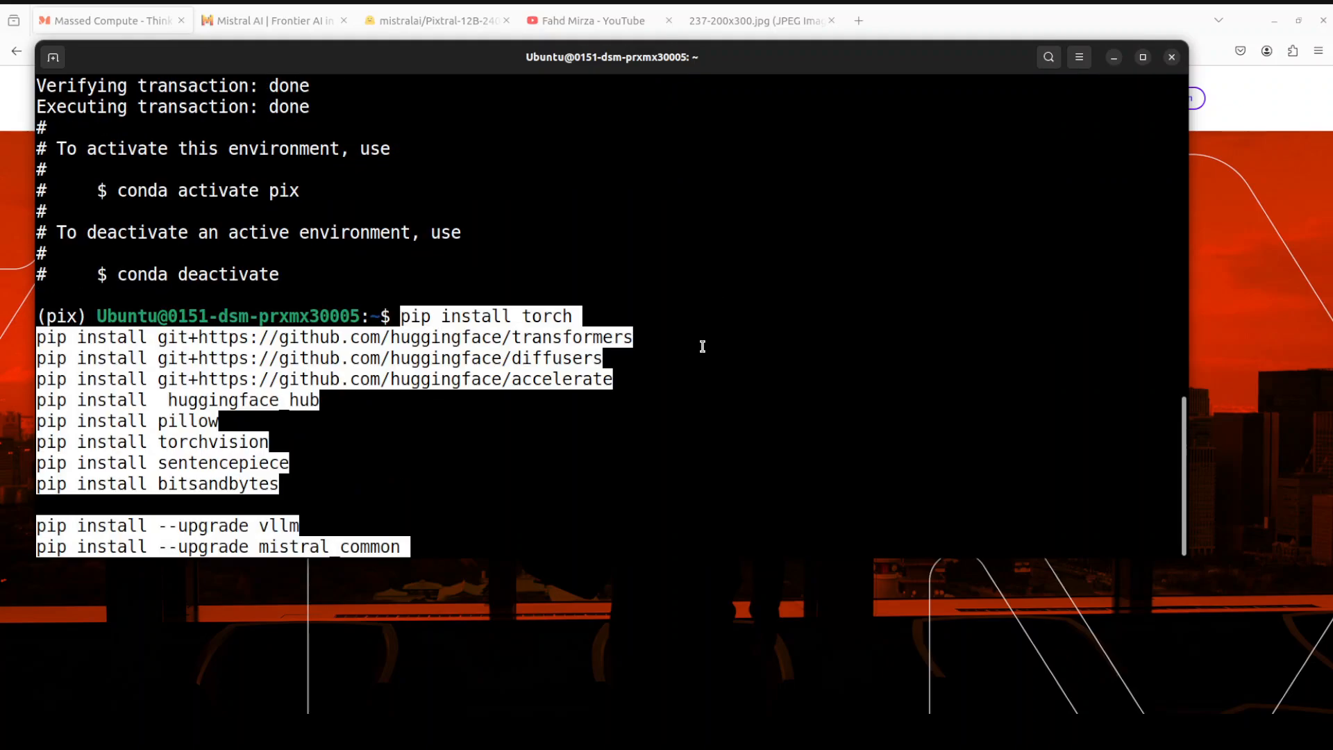
mouse_move(545, 338)
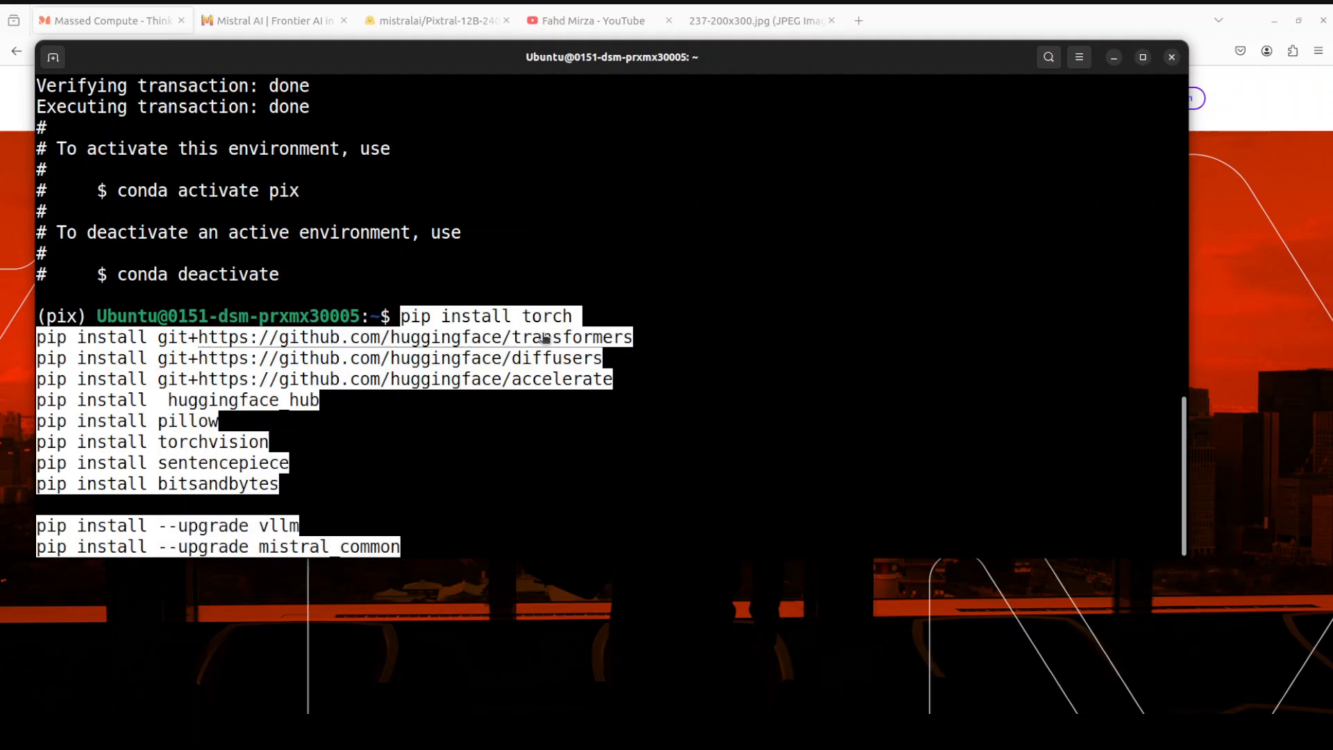
mouse_move(542, 352)
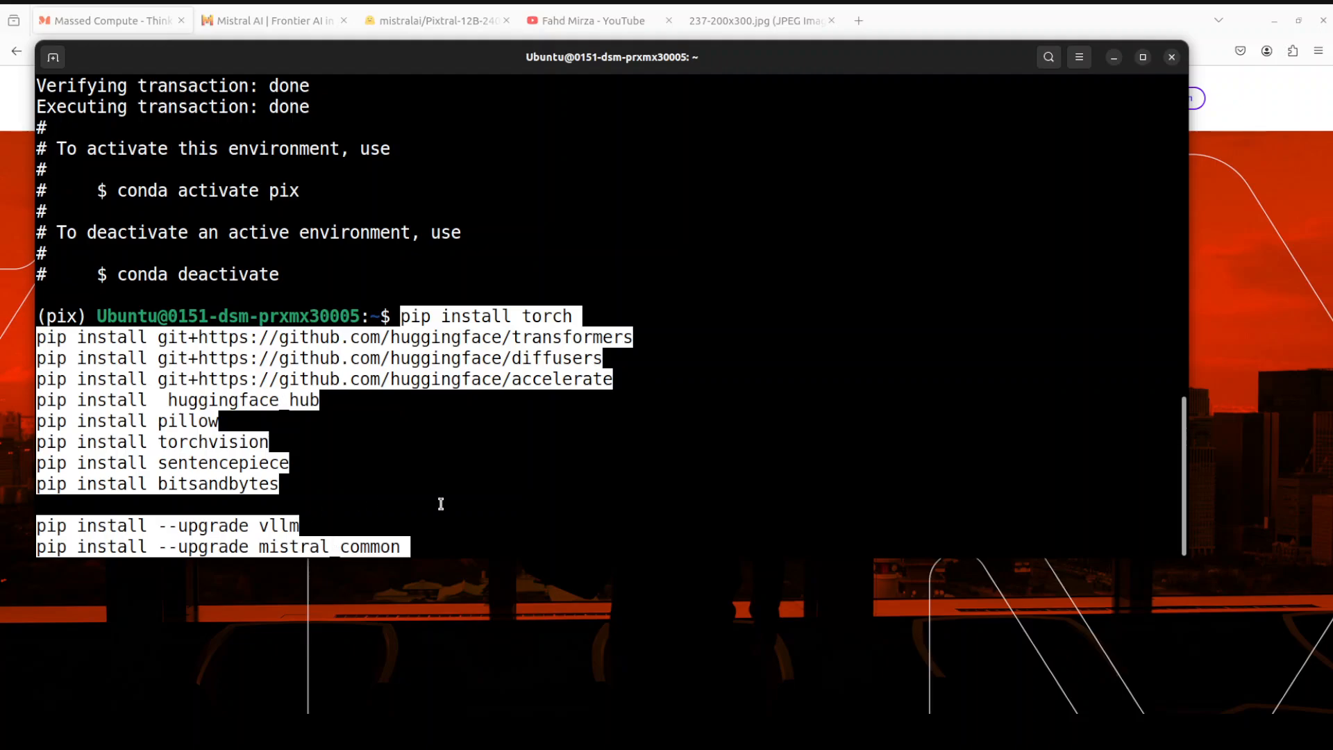
mouse_move(299, 554)
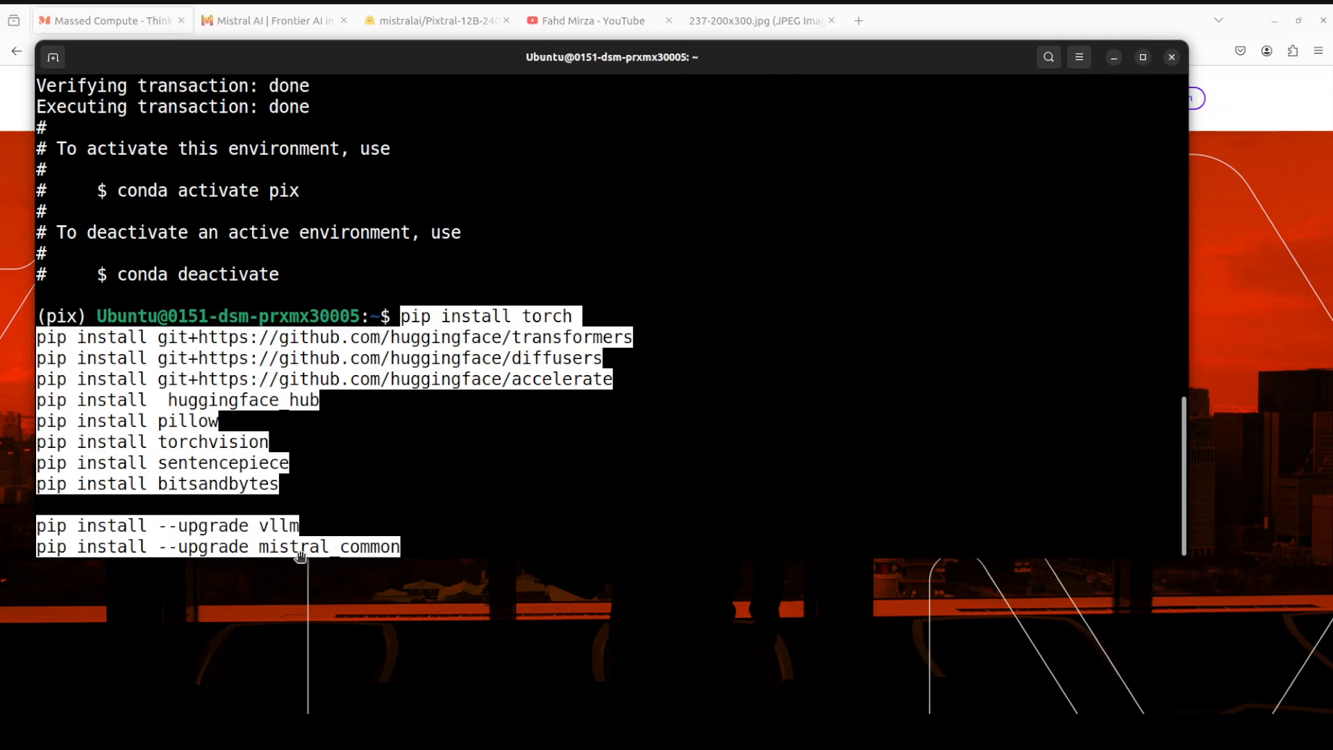
mouse_move(558, 507)
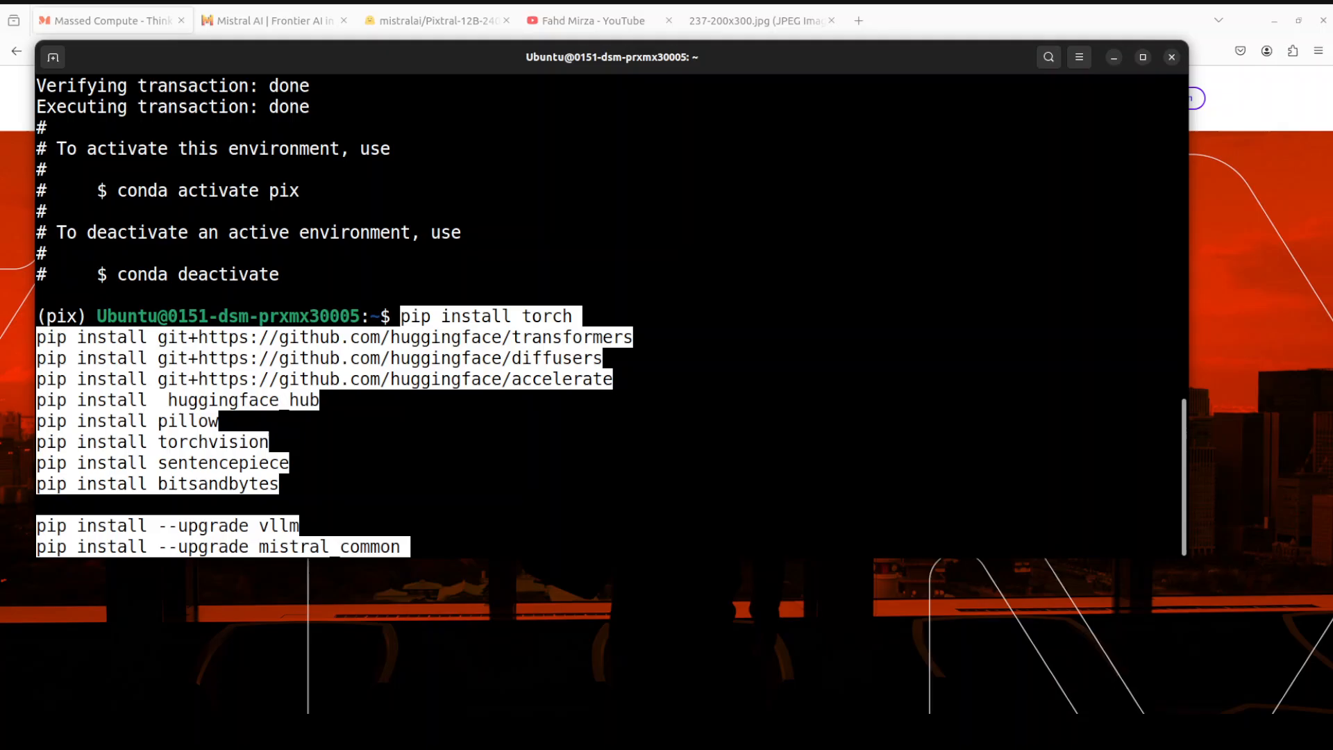
key(Return)
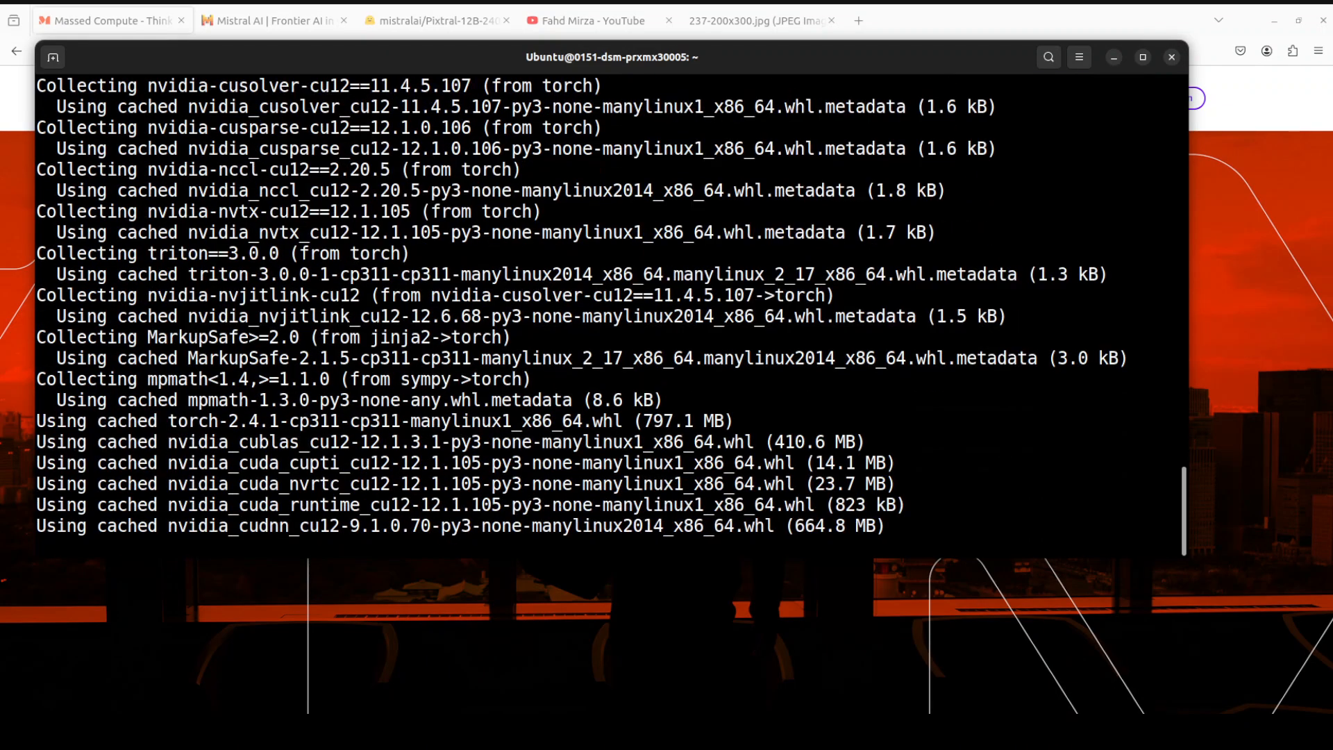
scroll(down, 3)
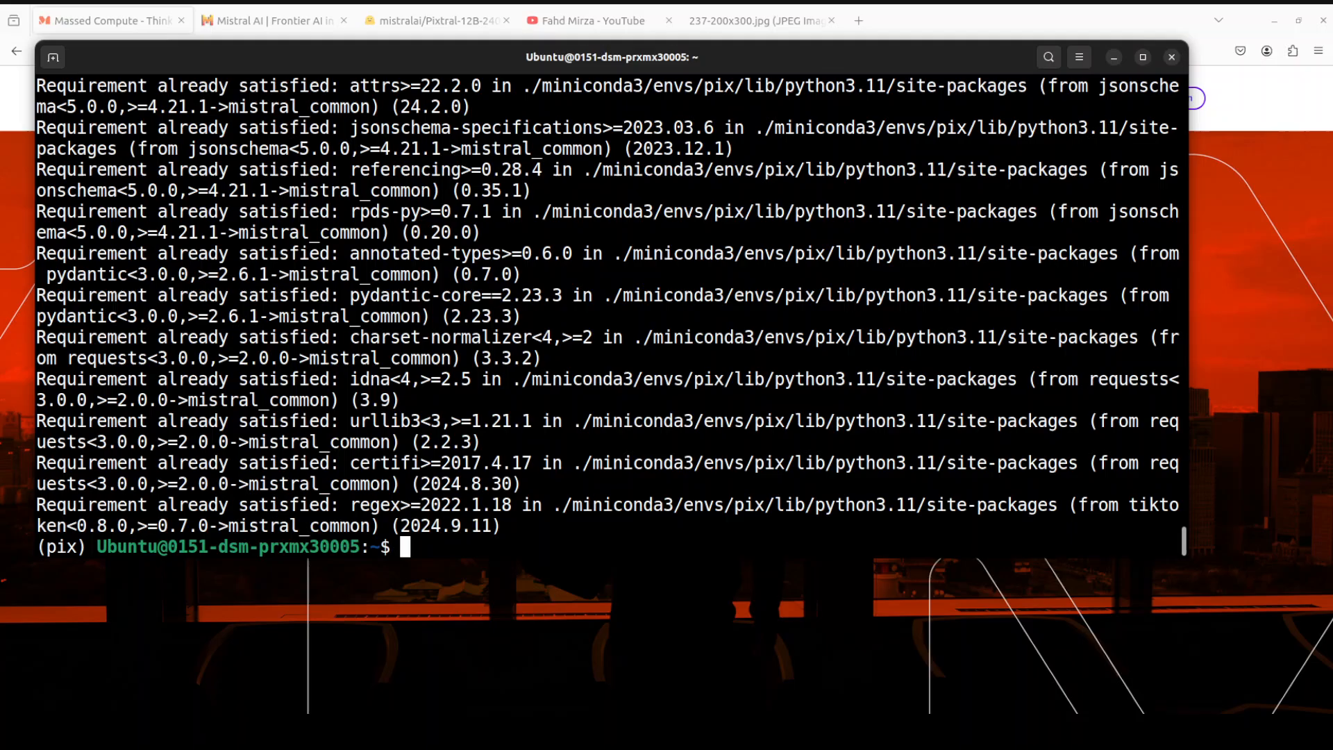
Log in with huggingface-cli login and submit the read access token.
text(huggingface-cli login)
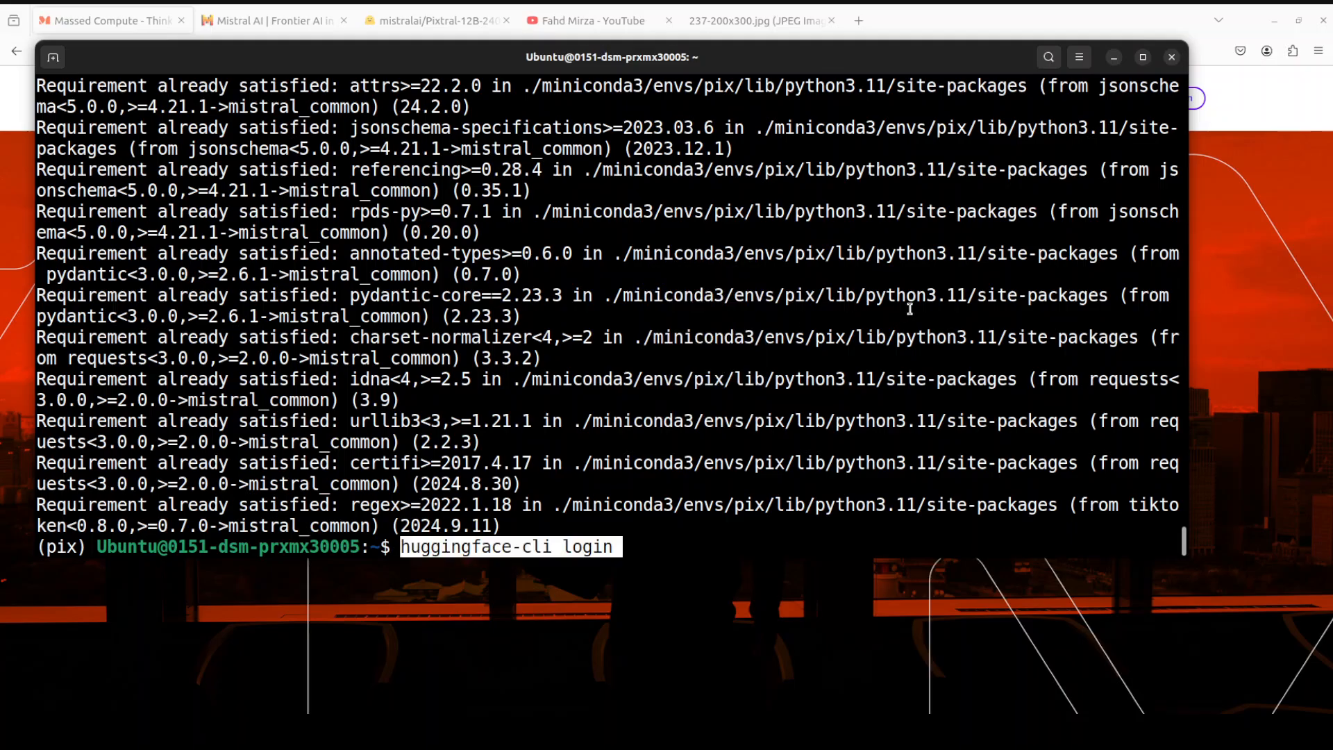
key(Return)
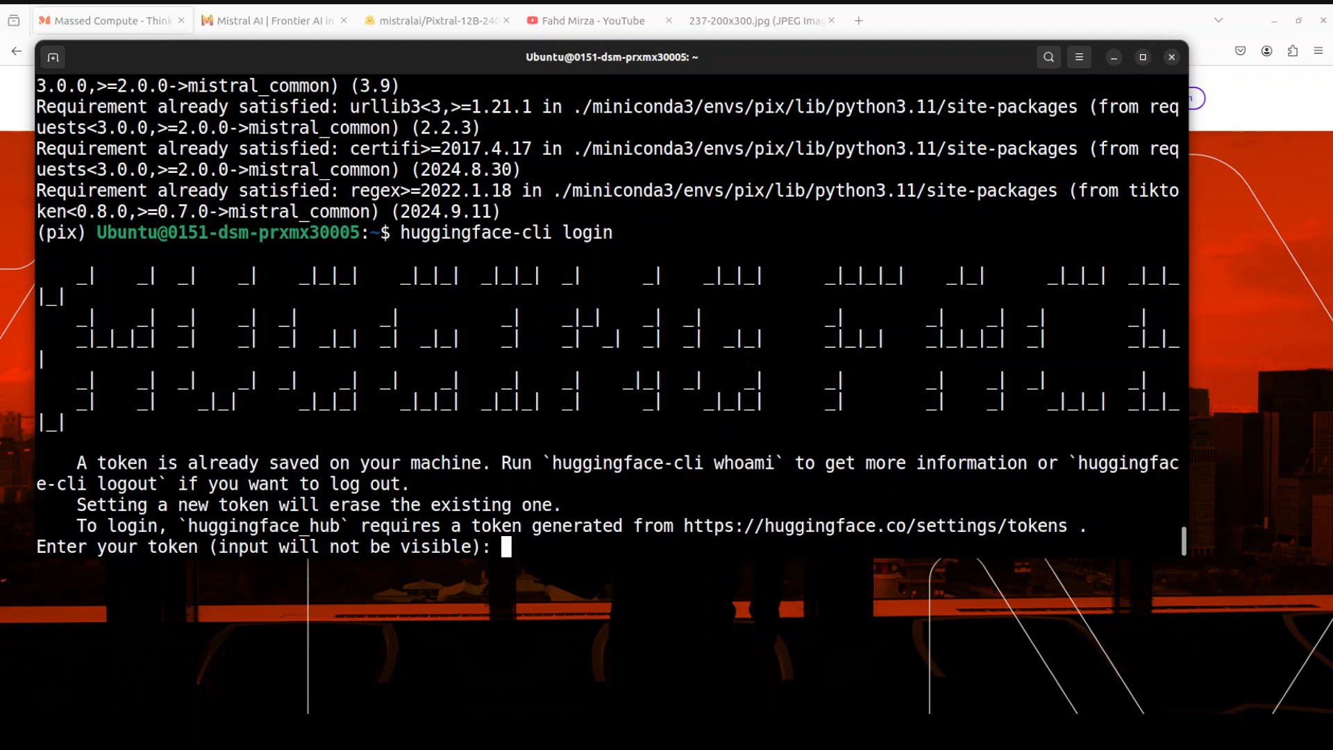
key(Return)
text(Y)
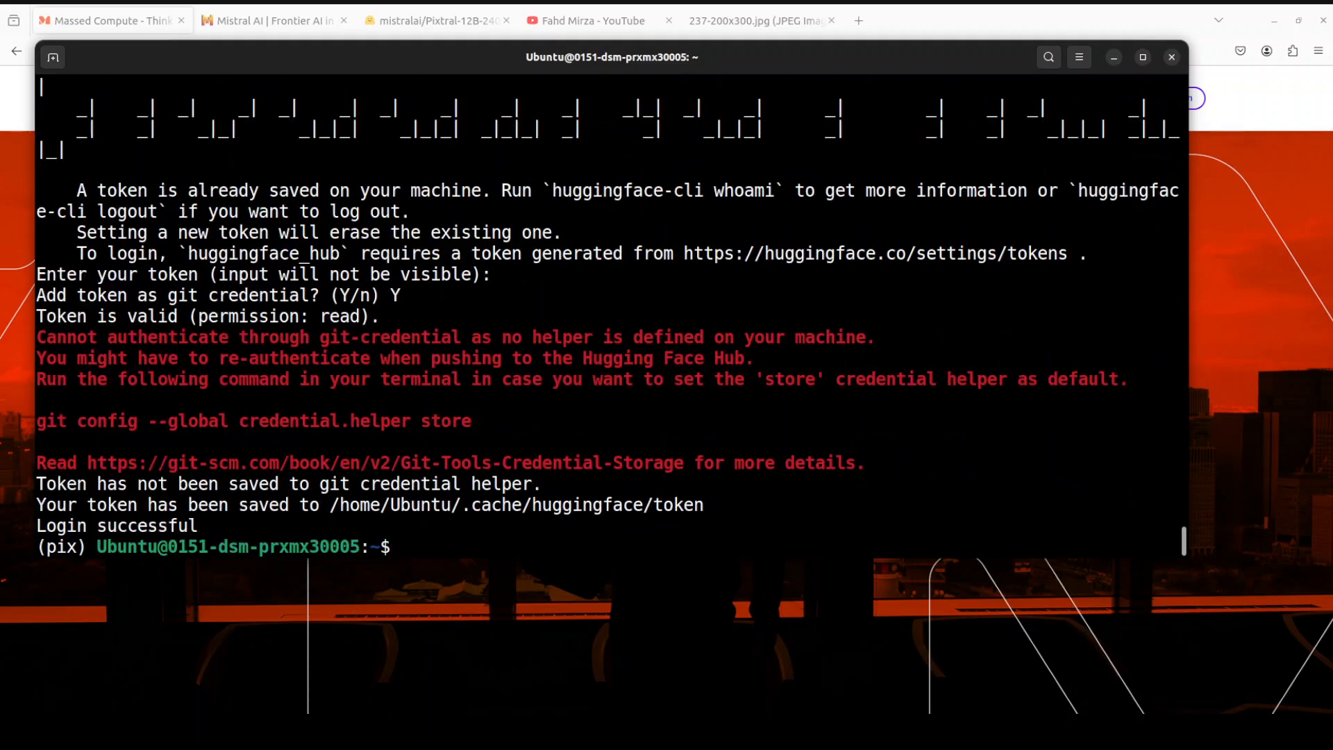
Clear the terminal back to a fresh prompt.
text(clea)
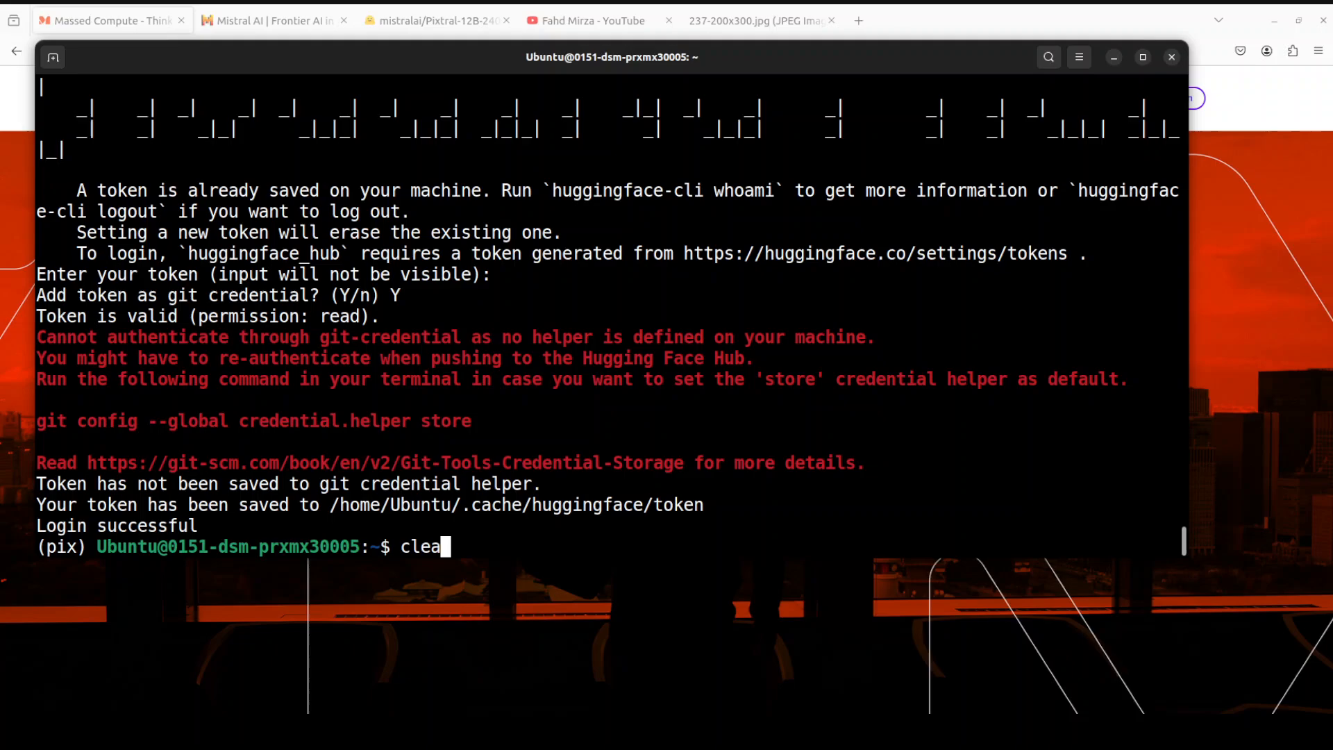
key(Return)
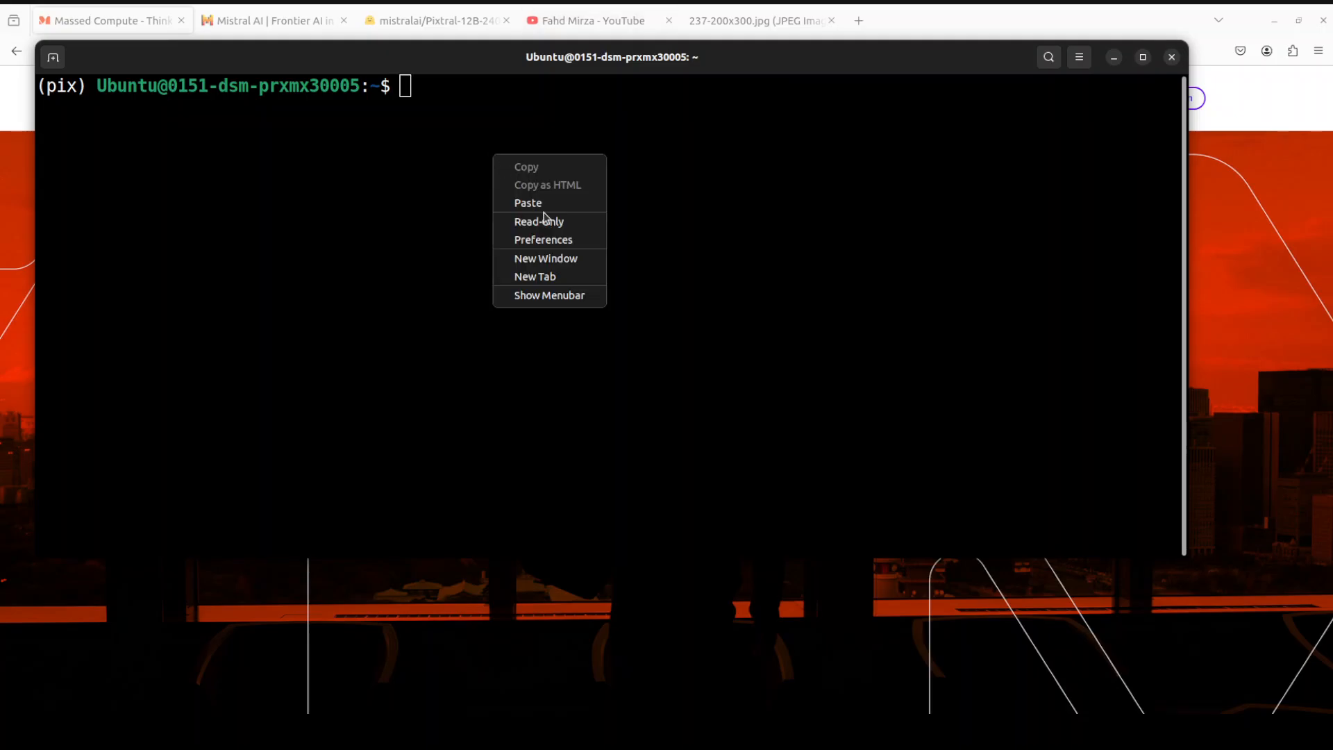
Run conda install jupyter, reinstall charset_normalizer and launch the Jupyter notebook server.
click(528, 203)
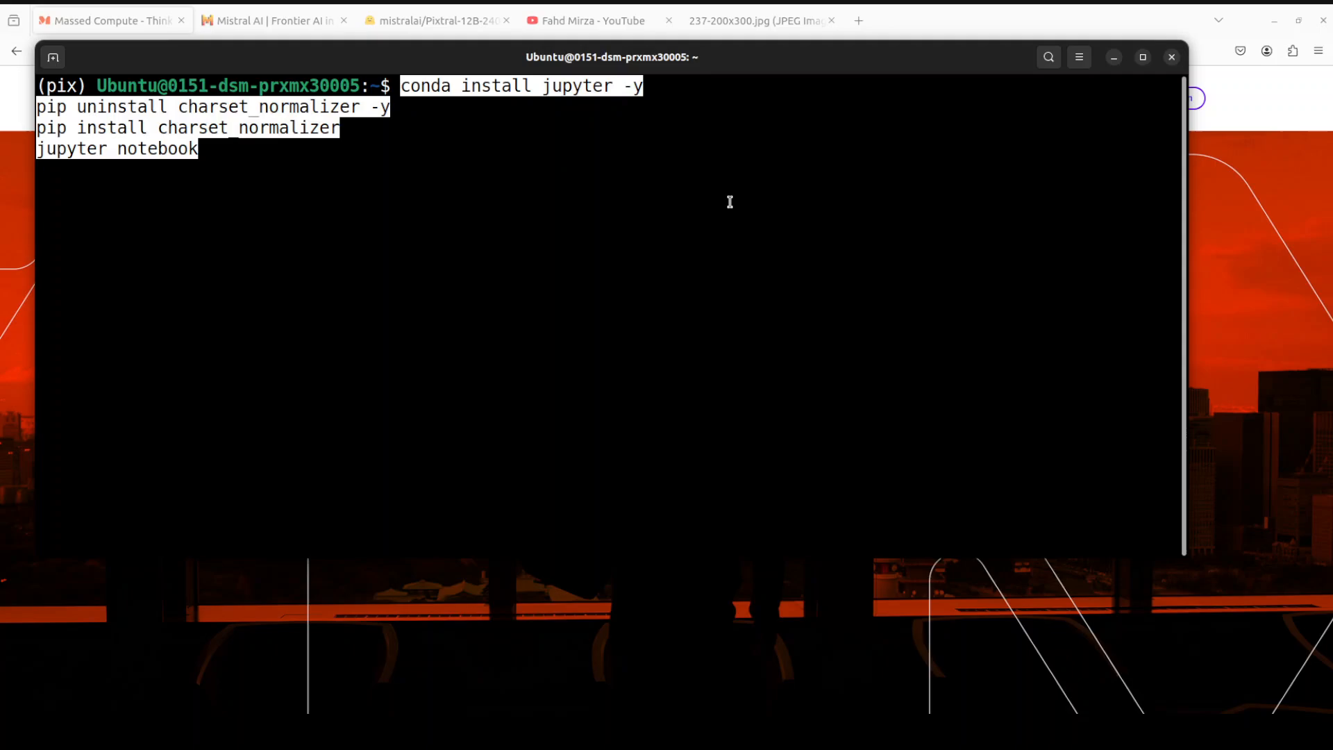
key(Return)
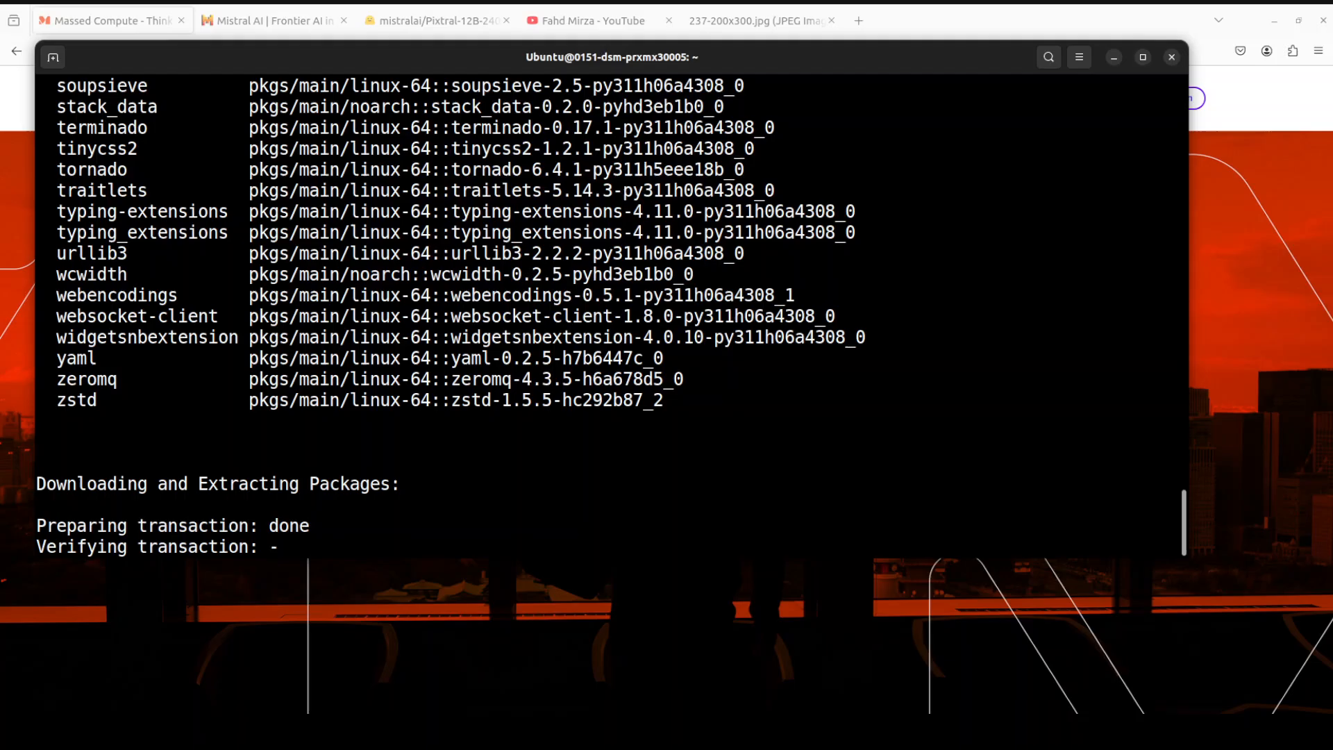
click(925, 21)
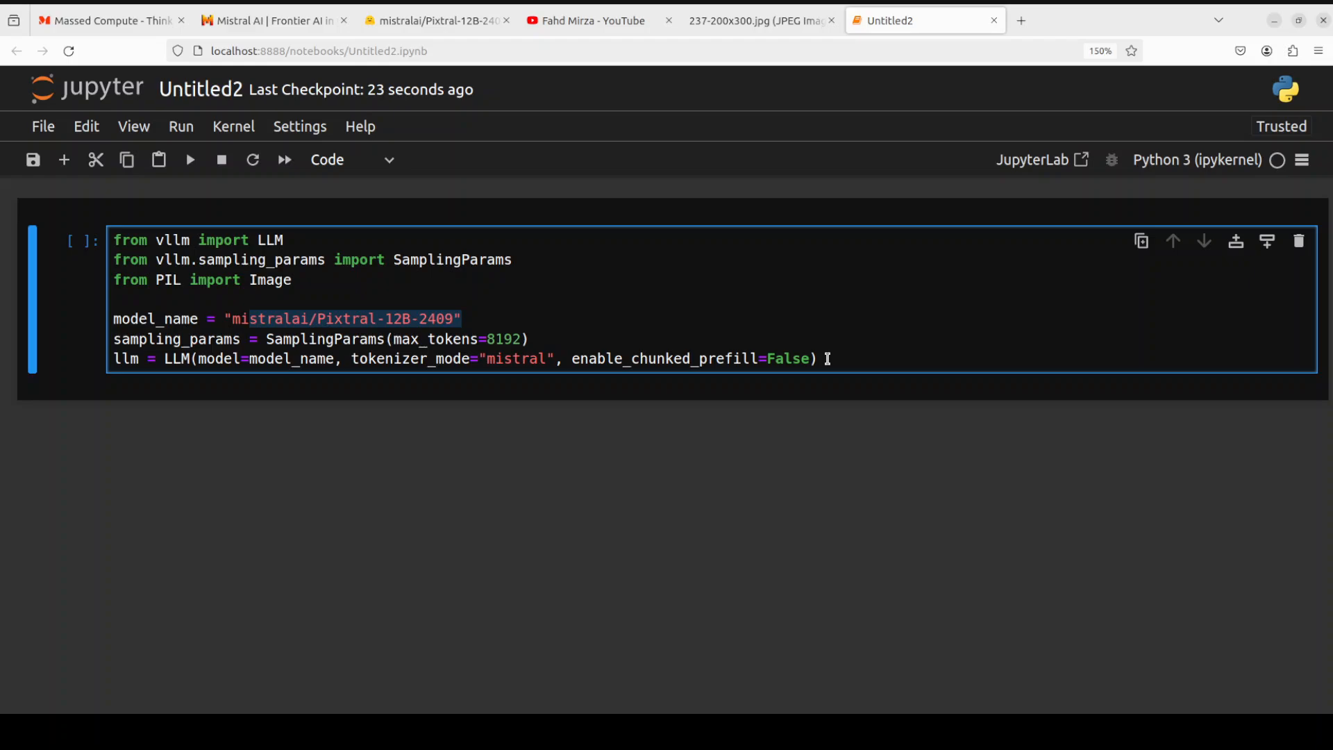
Run the vLLM cell loading Pixtral-12B-2409 and add a cell describing a picsum image_url.
click(246, 319)
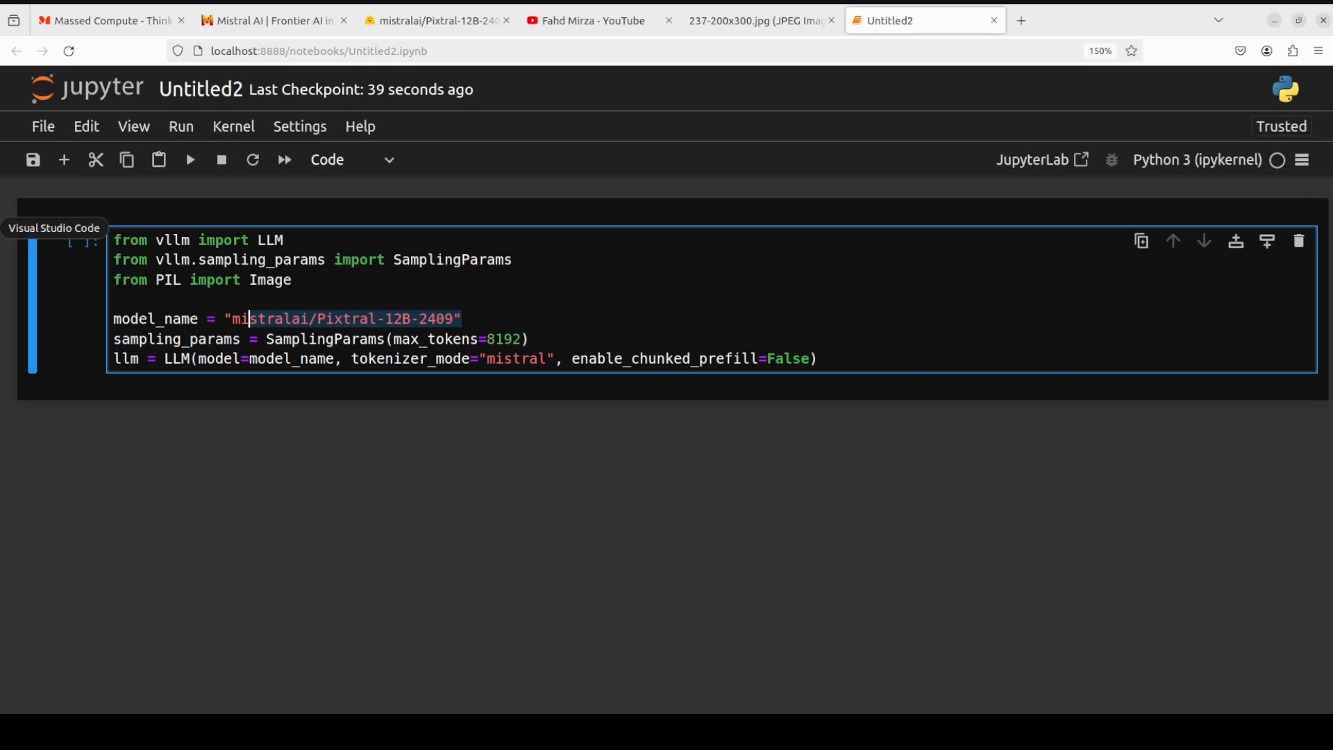
click(191, 158)
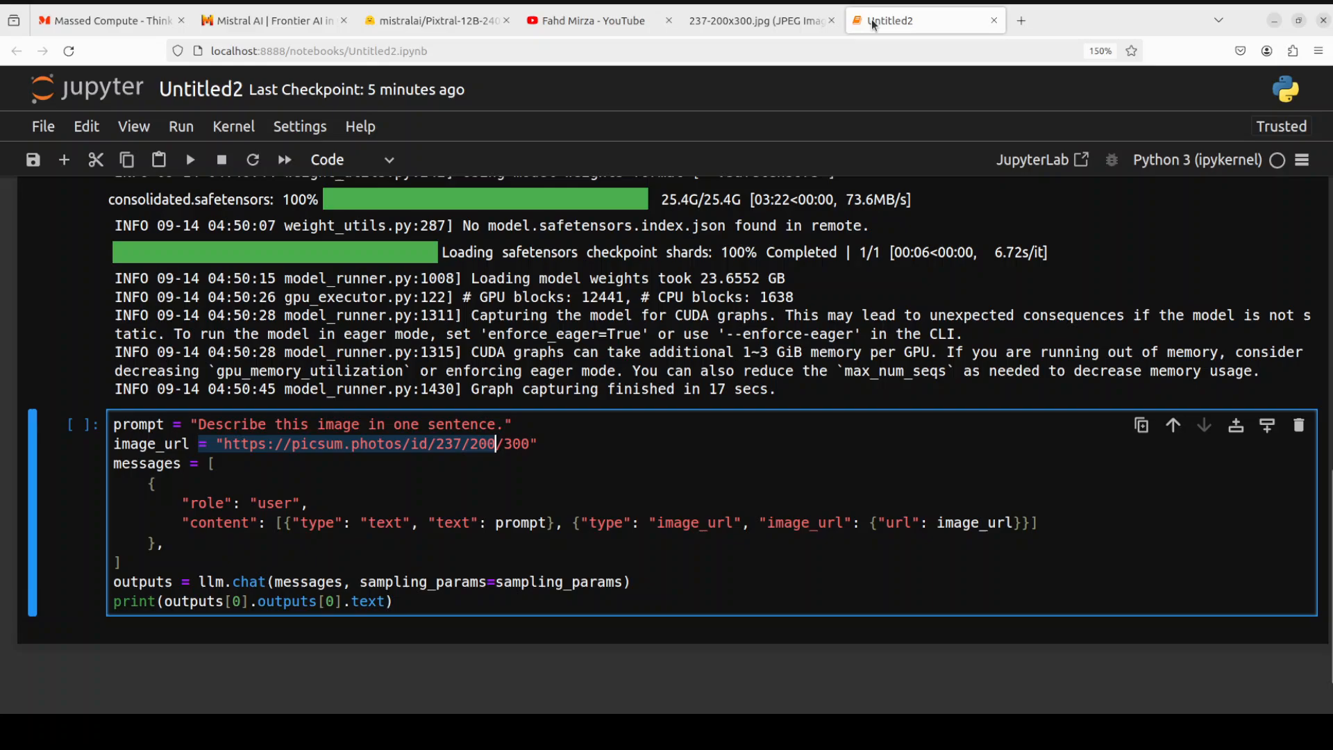
click(756, 19)
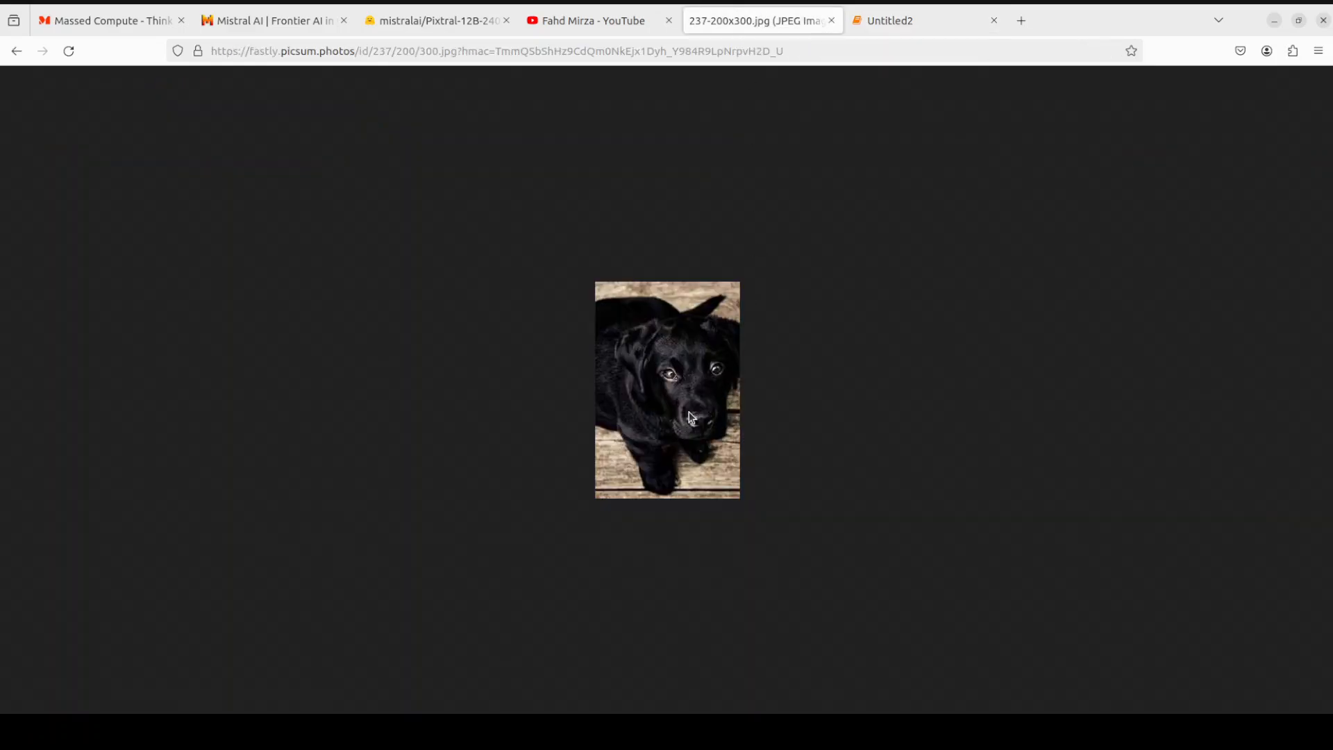
mouse_move(384, 115)
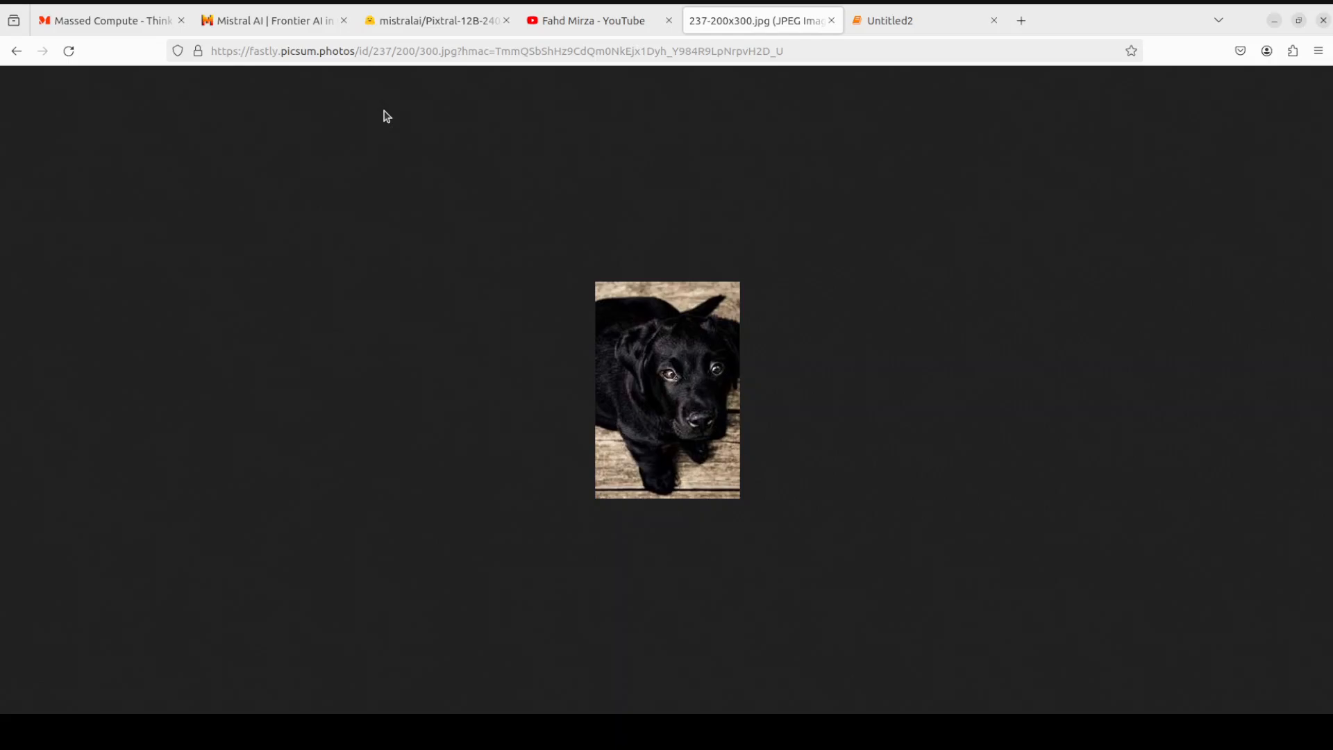
mouse_move(889, 19)
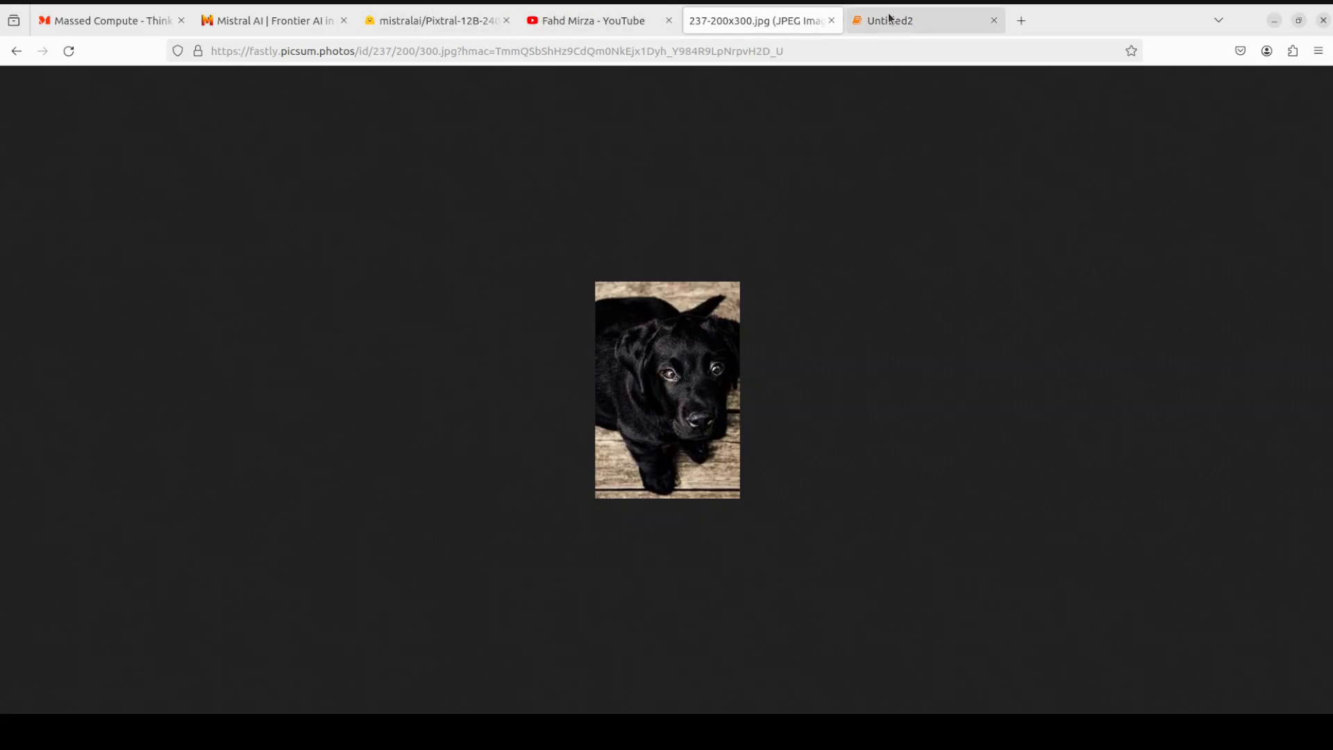
click(922, 20)
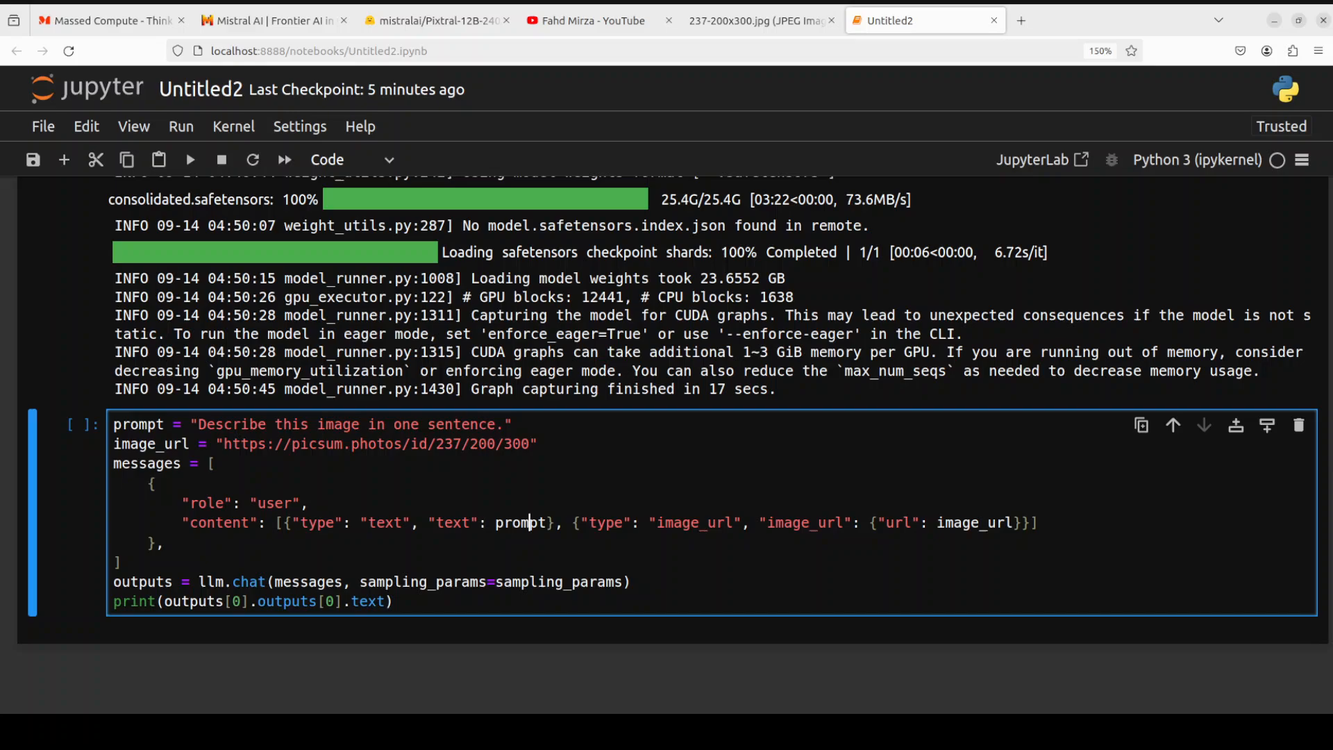
Run the description cell and check Pixtral's black-dog answer against the picsum photo.
click(190, 158)
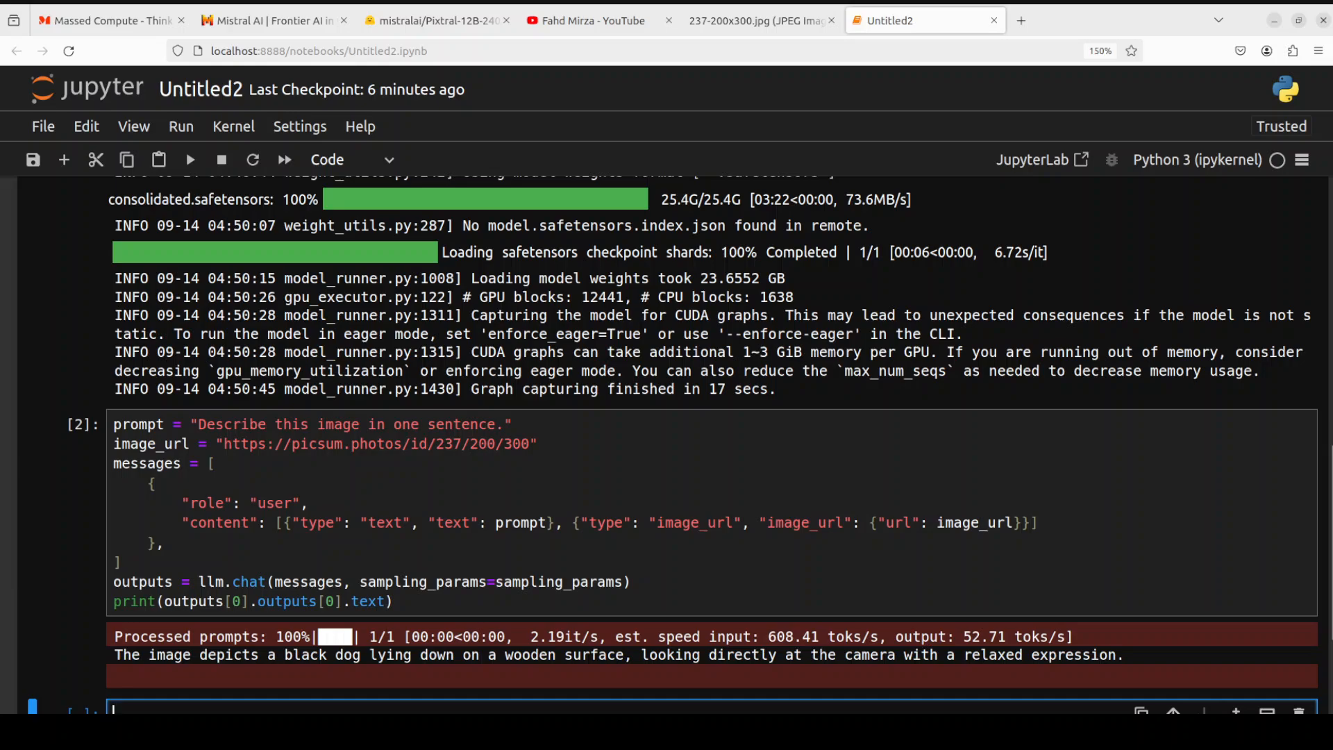
click(757, 20)
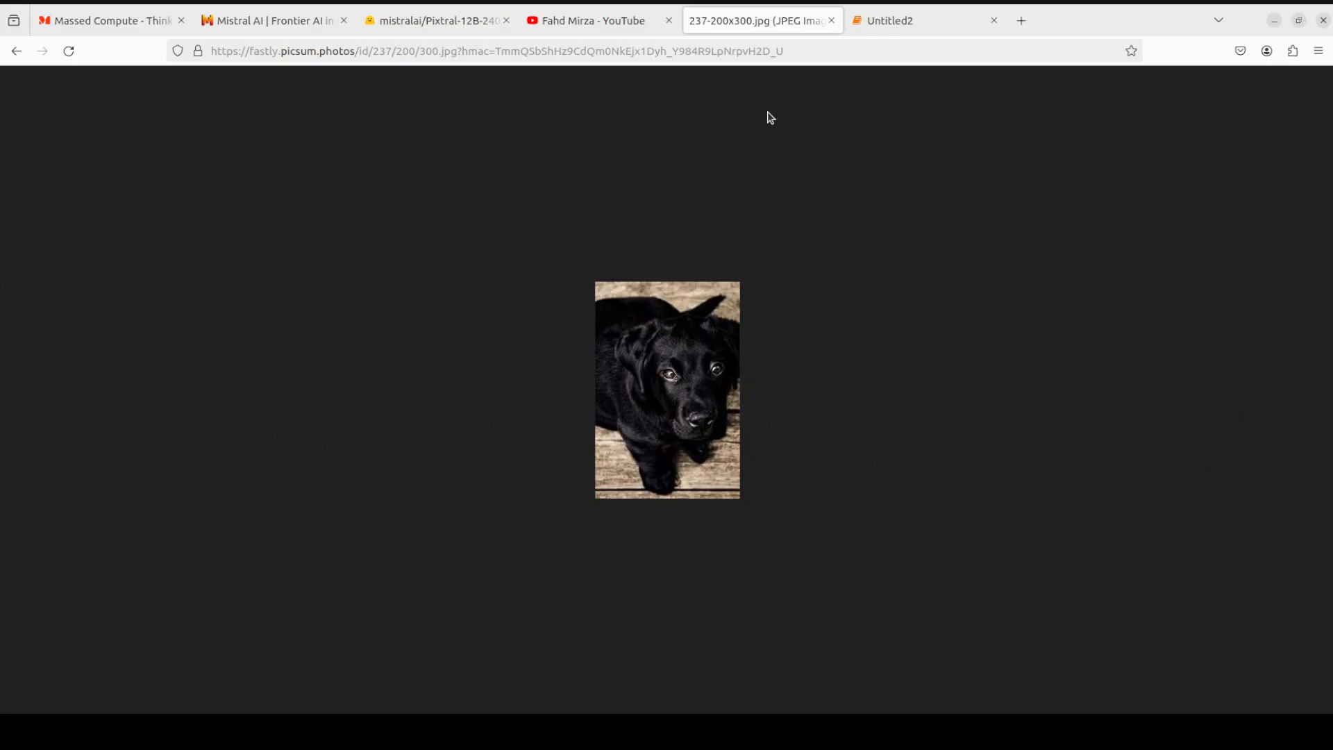
mouse_move(676, 460)
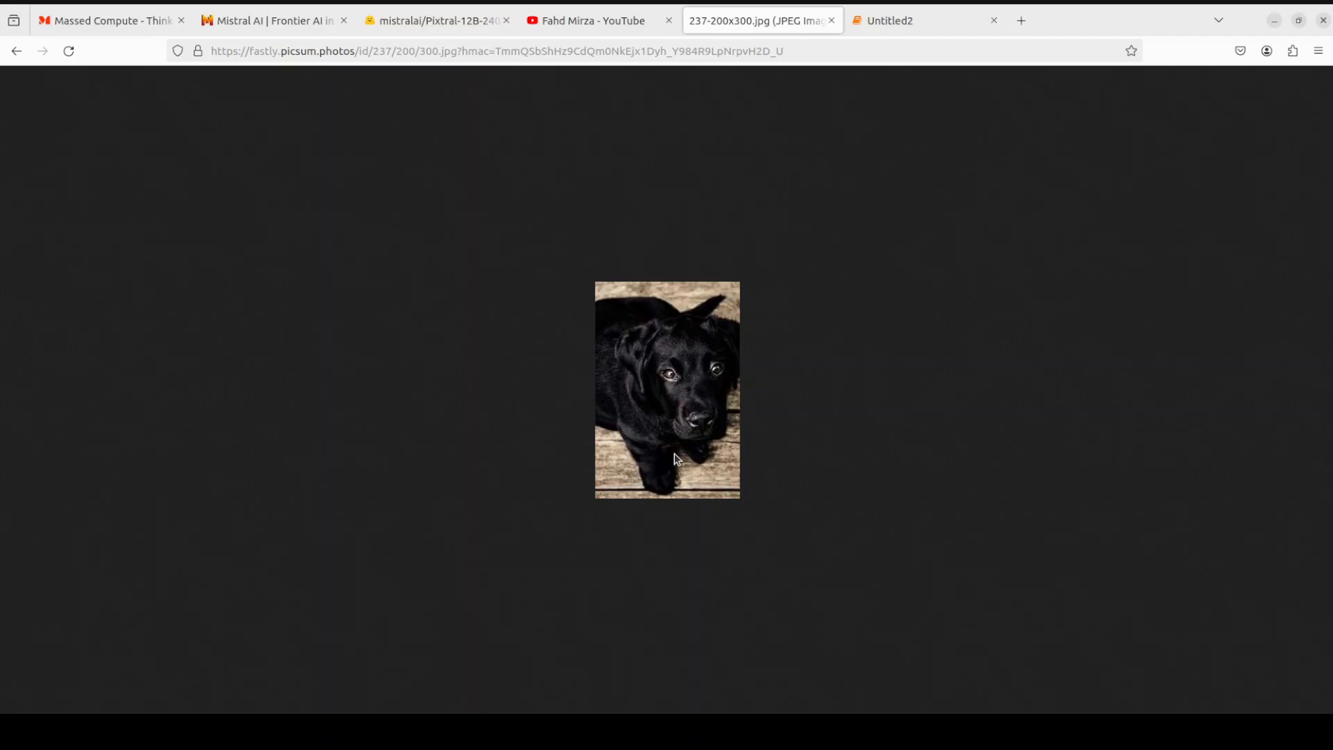
mouse_move(714, 408)
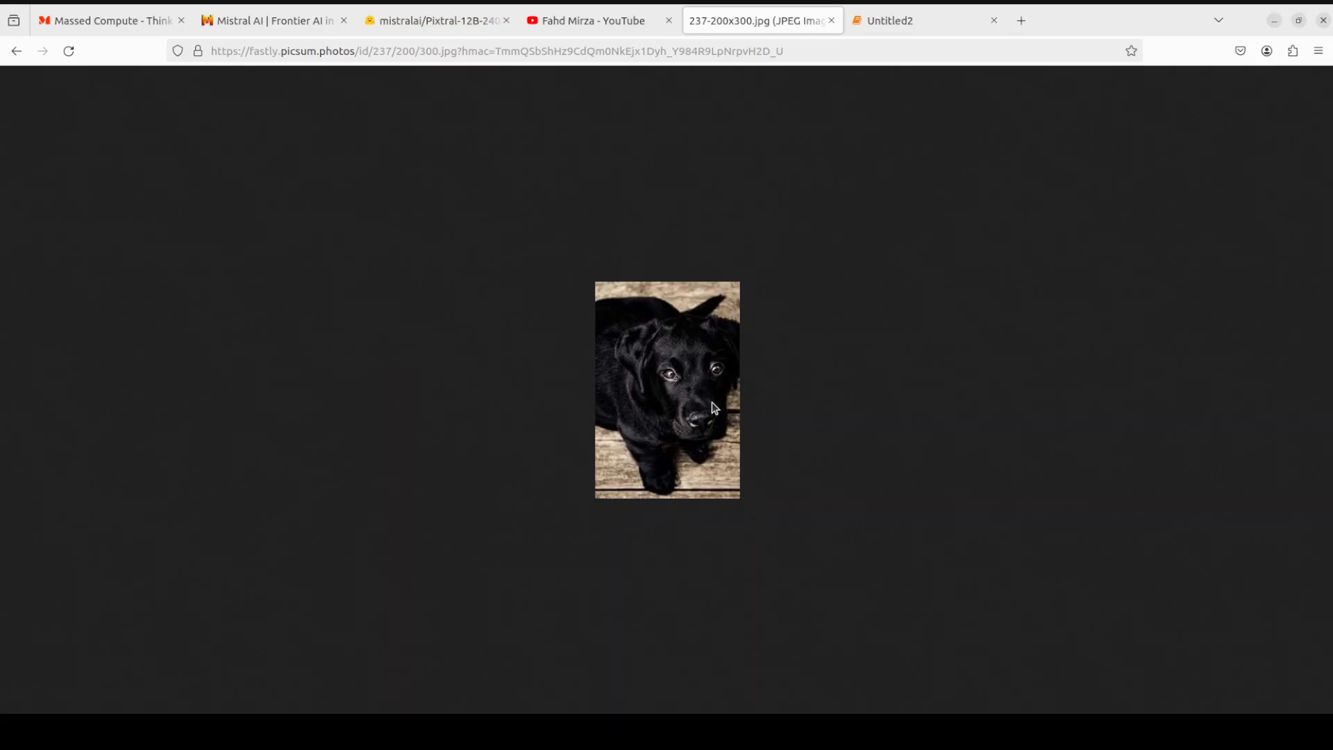
mouse_move(706, 491)
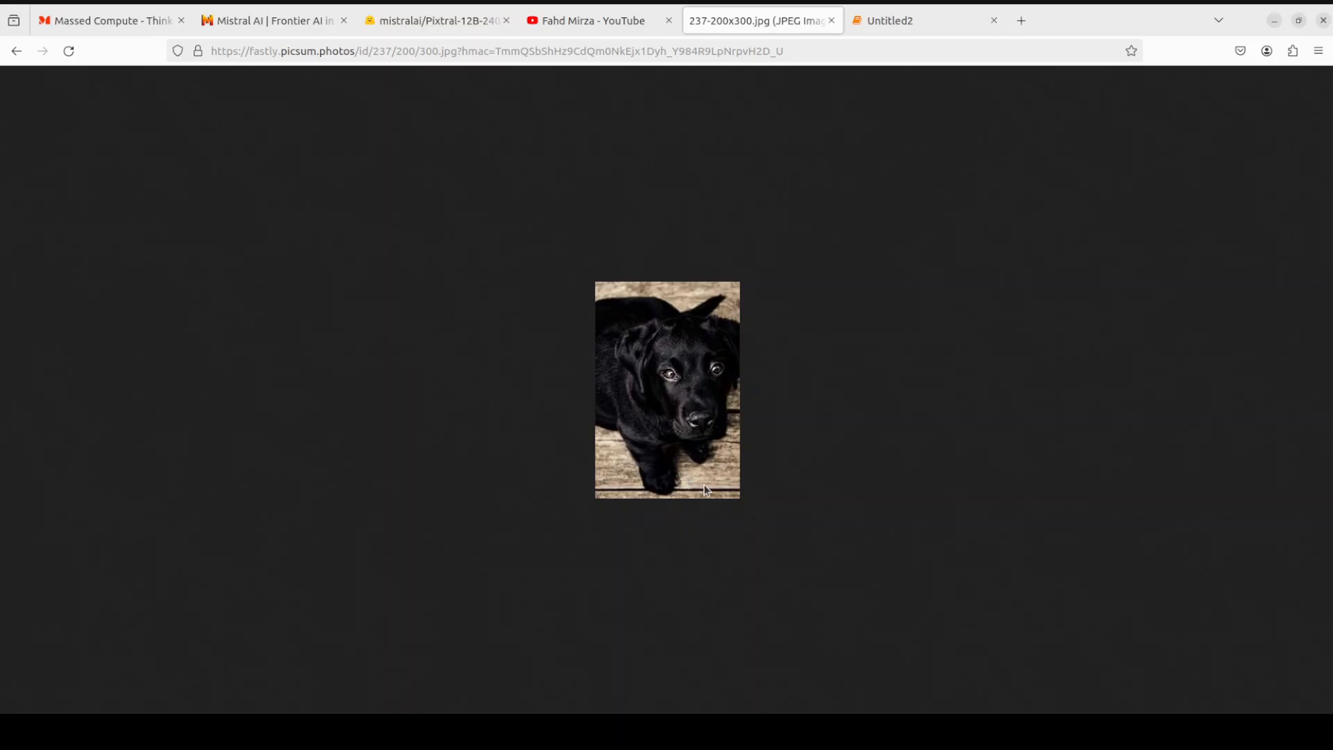
mouse_move(684, 440)
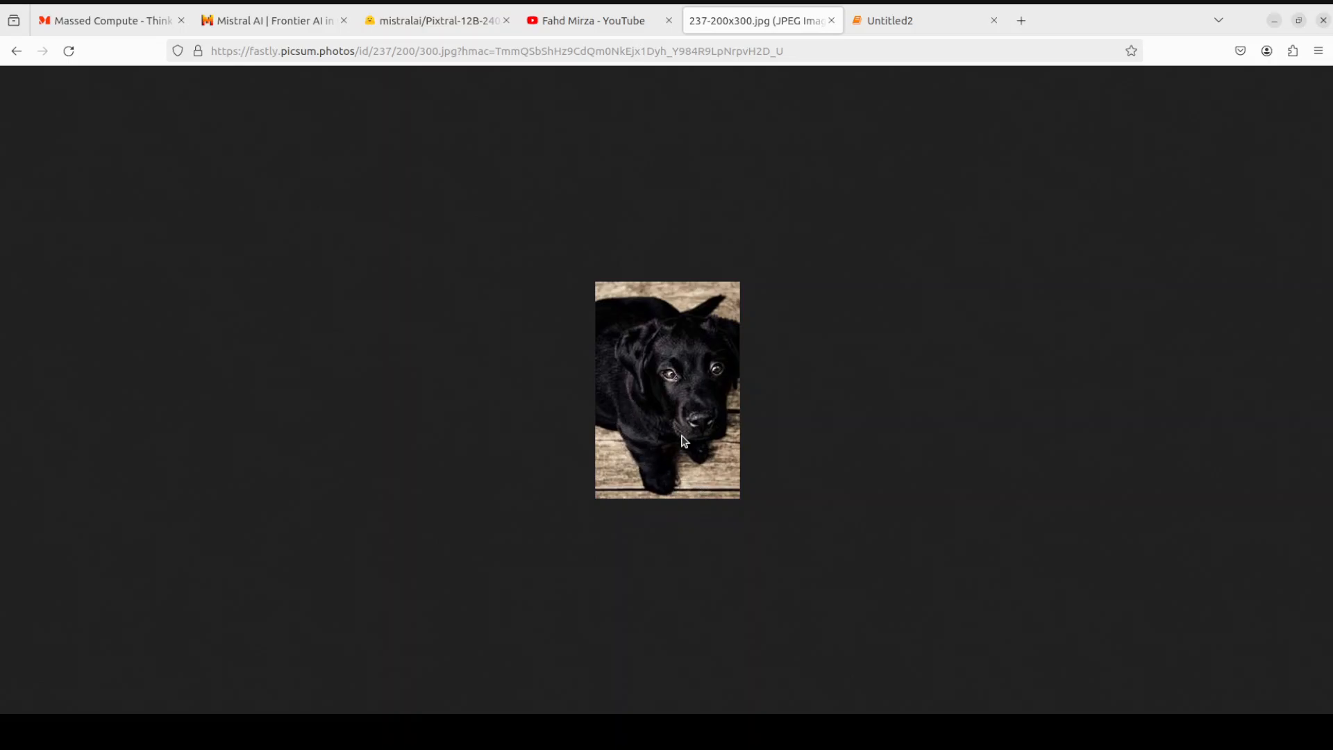
mouse_move(893, 43)
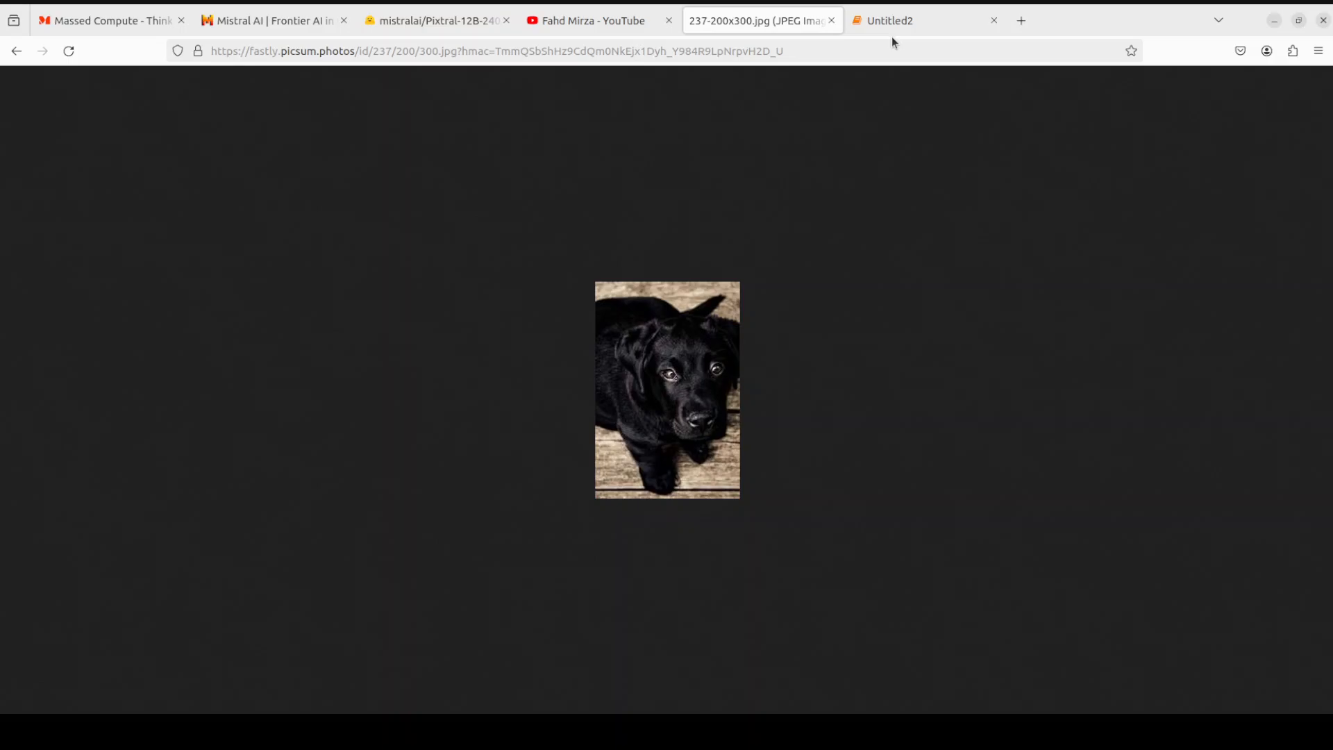
Return to the Untitled2 notebook and reach the local-image base64 helper cell.
click(923, 21)
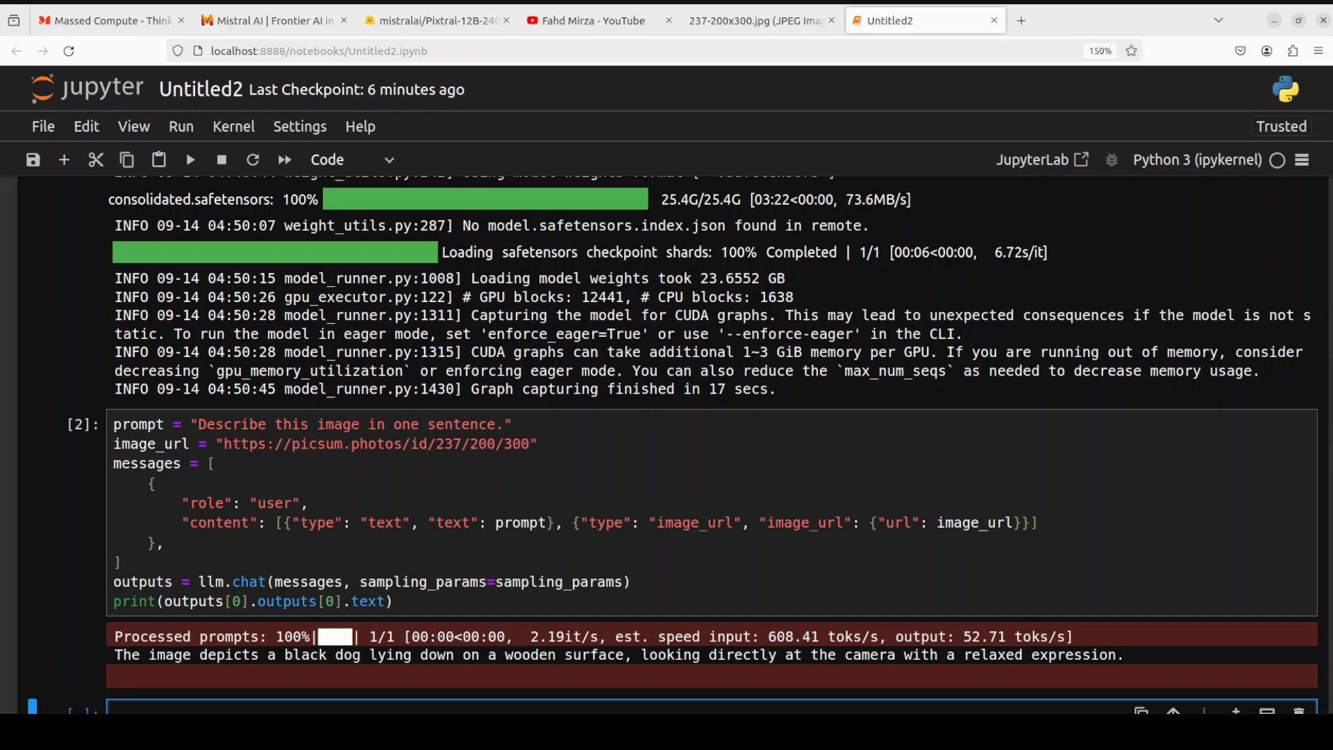
scroll(down, 3)
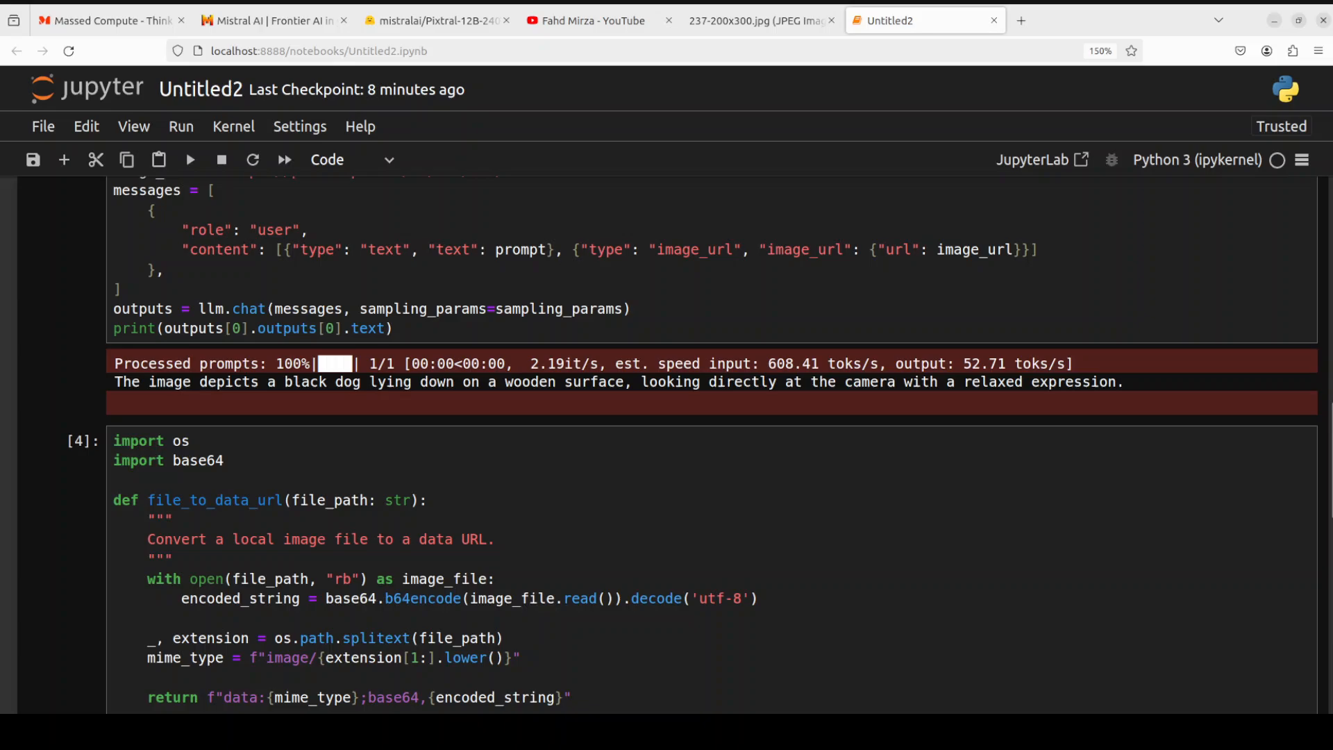
Work in the local-image cell that converts 4a.png to a data URL and review Pixtral's description.
click(473, 508)
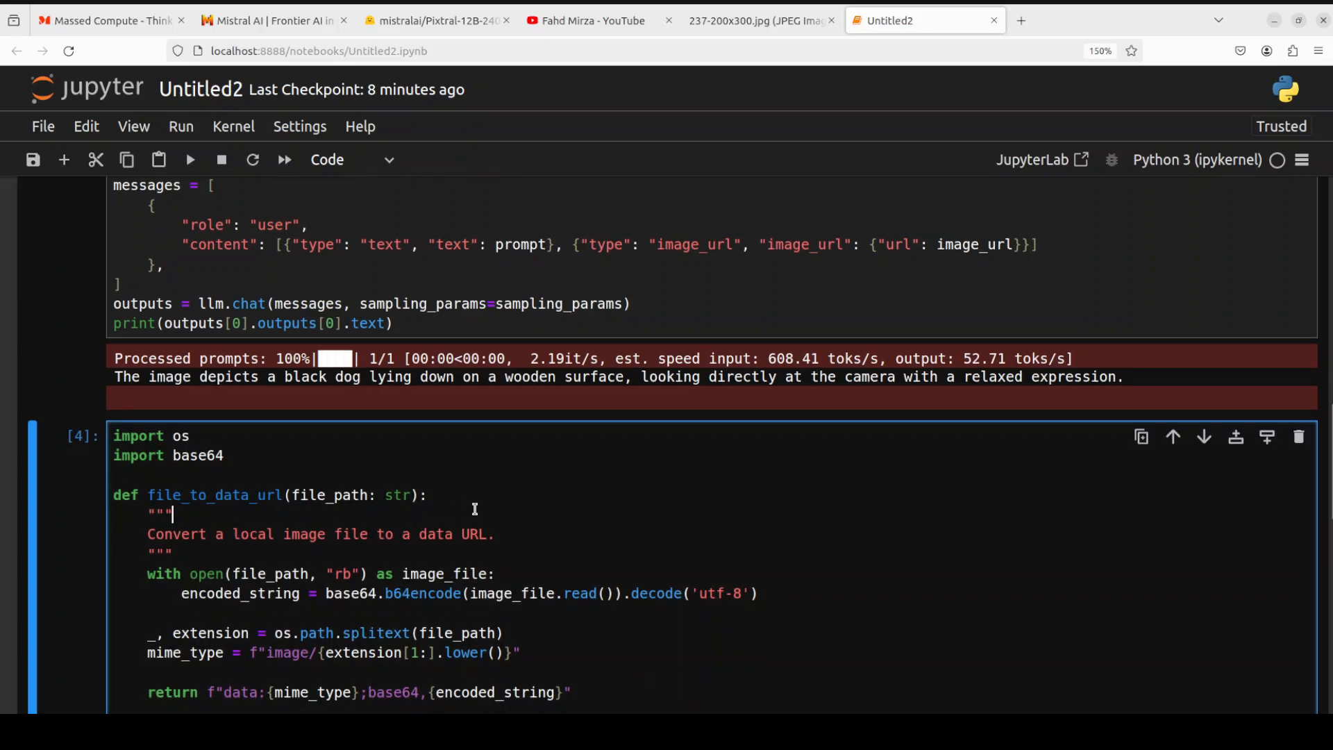
scroll(down, 3)
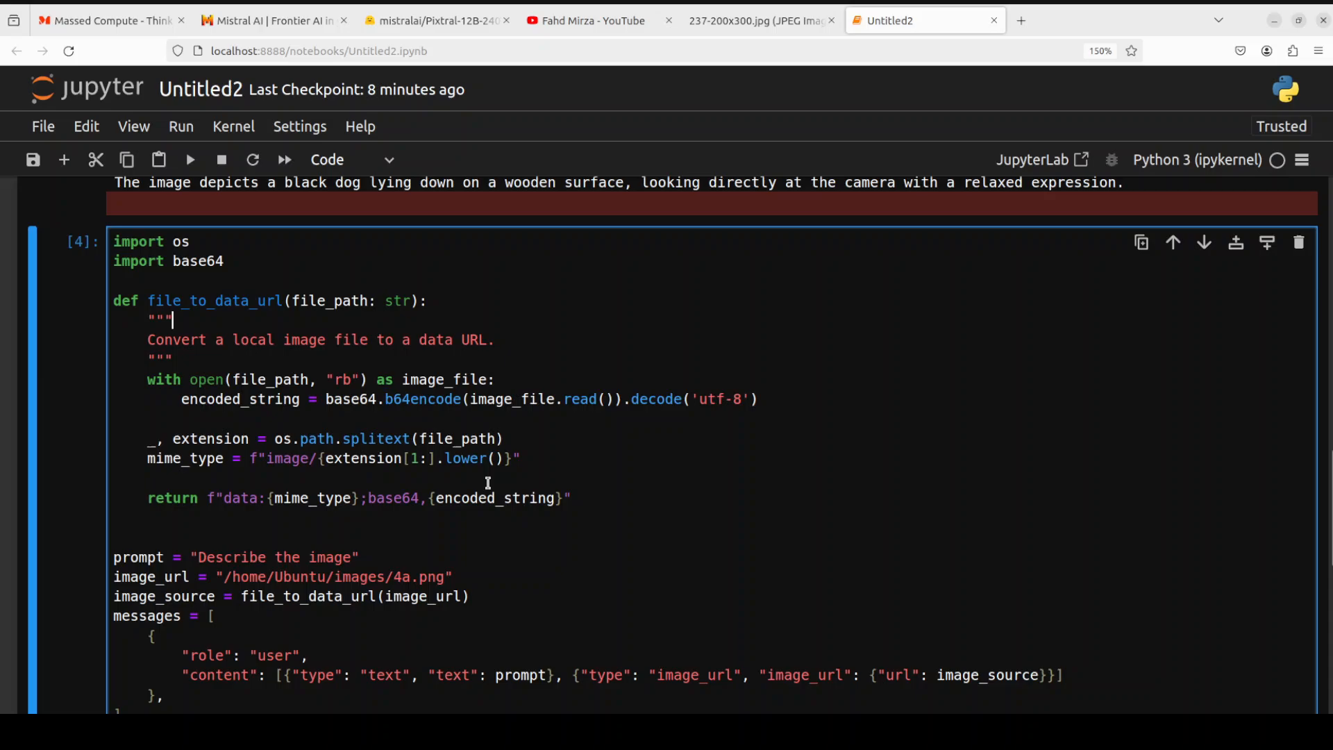
scroll(up, 3)
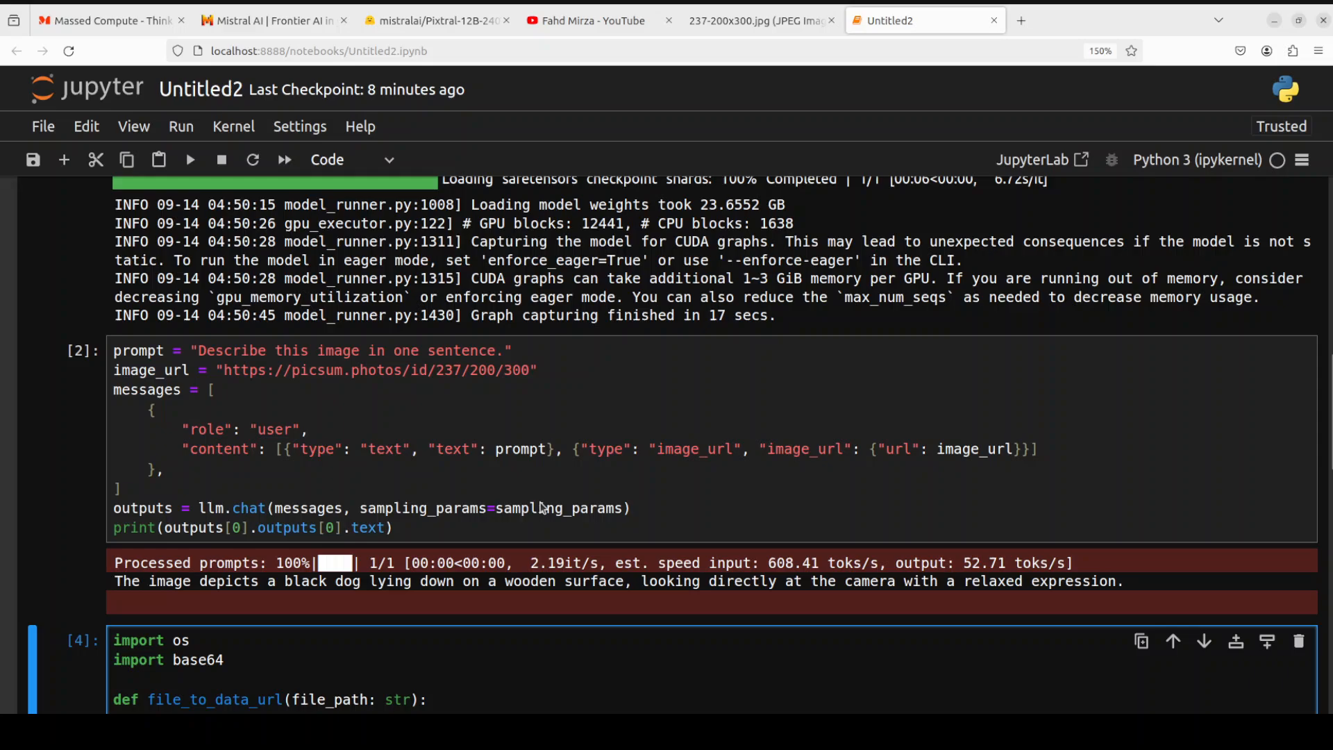
scroll(down, 3)
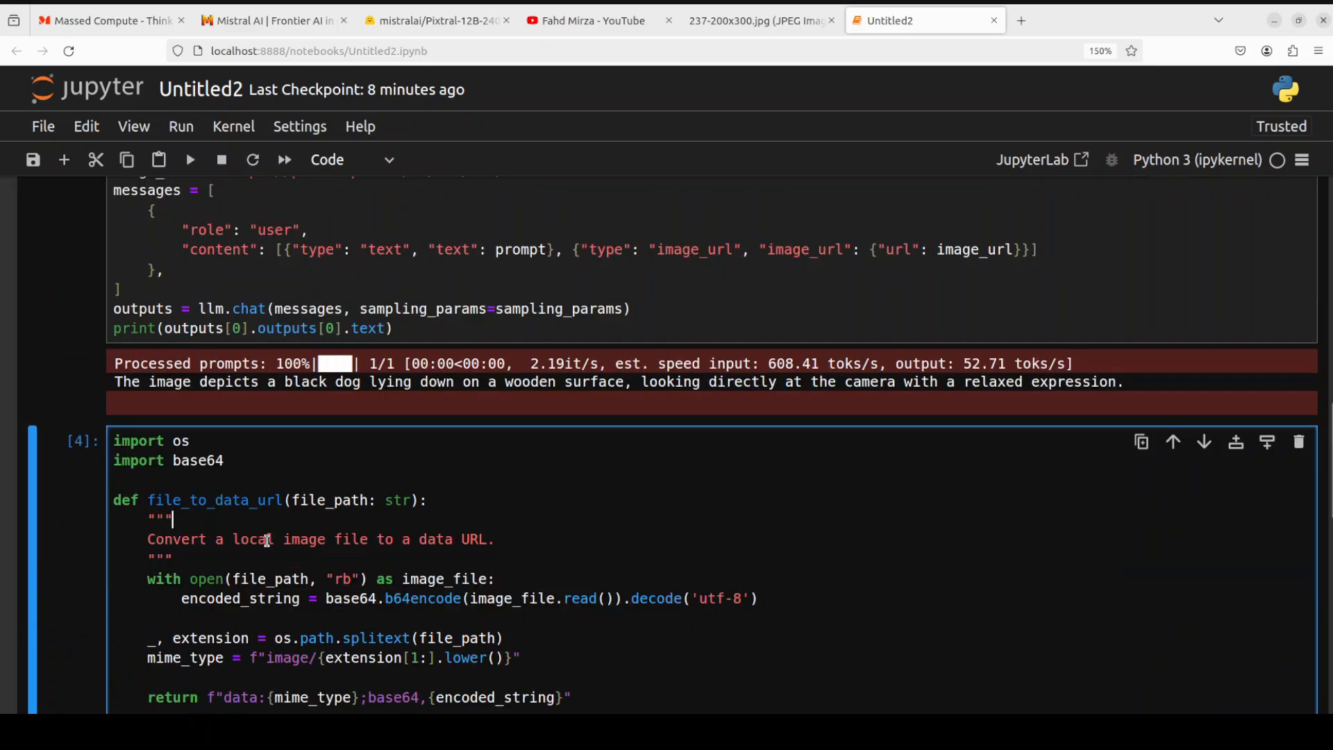
scroll(down, 3)
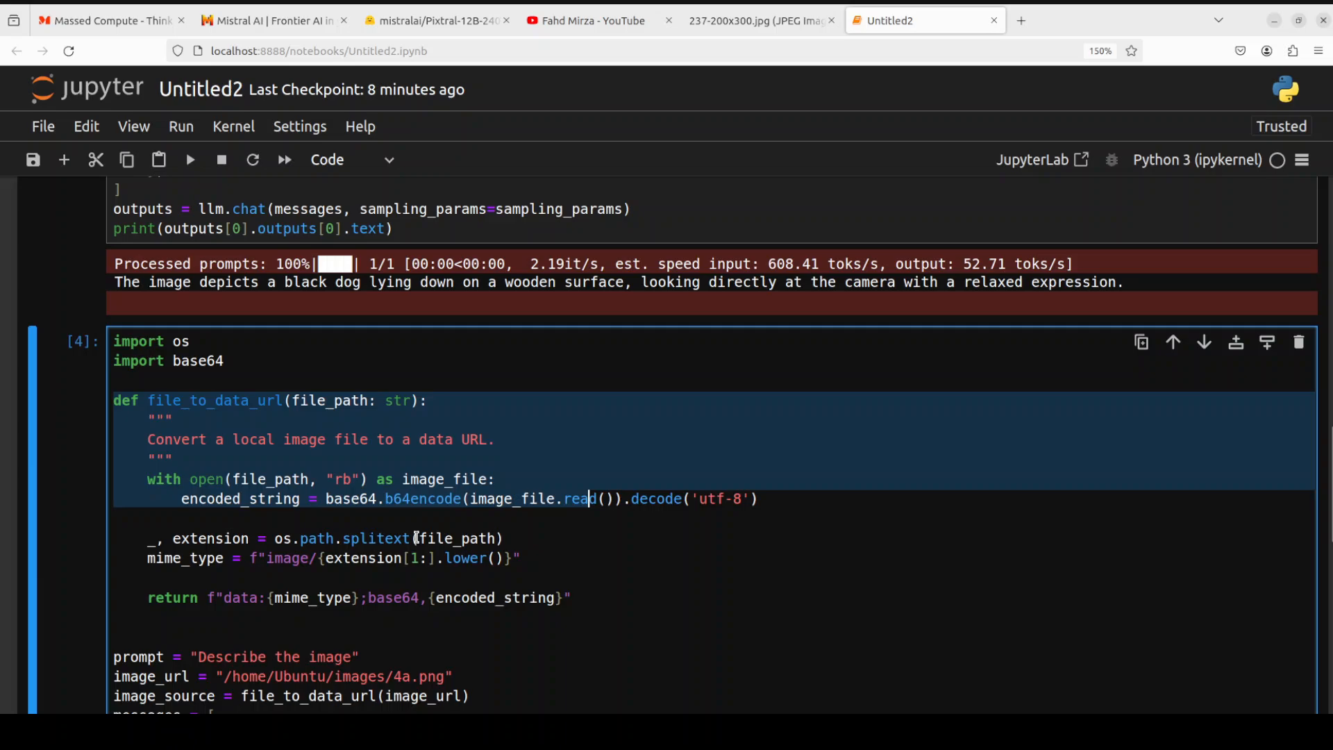
scroll(down, 3)
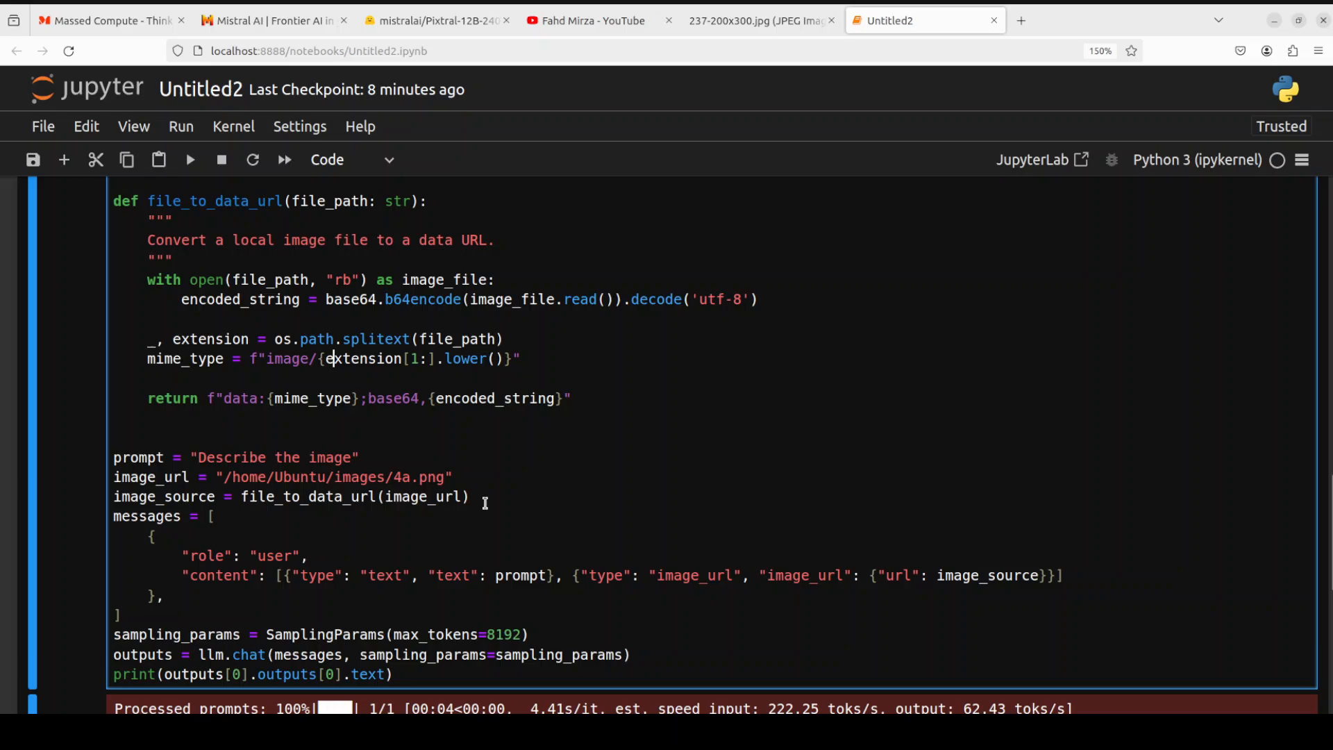
mouse_move(320, 521)
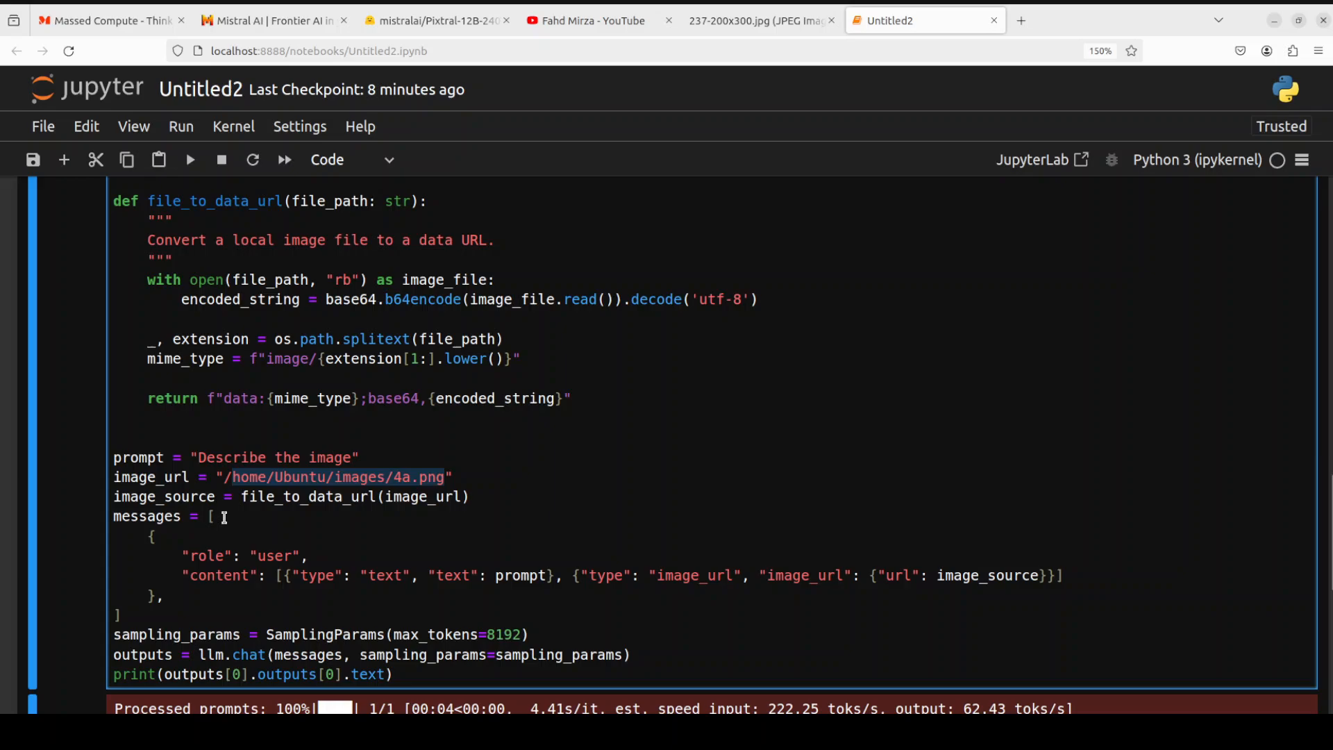
mouse_move(396, 553)
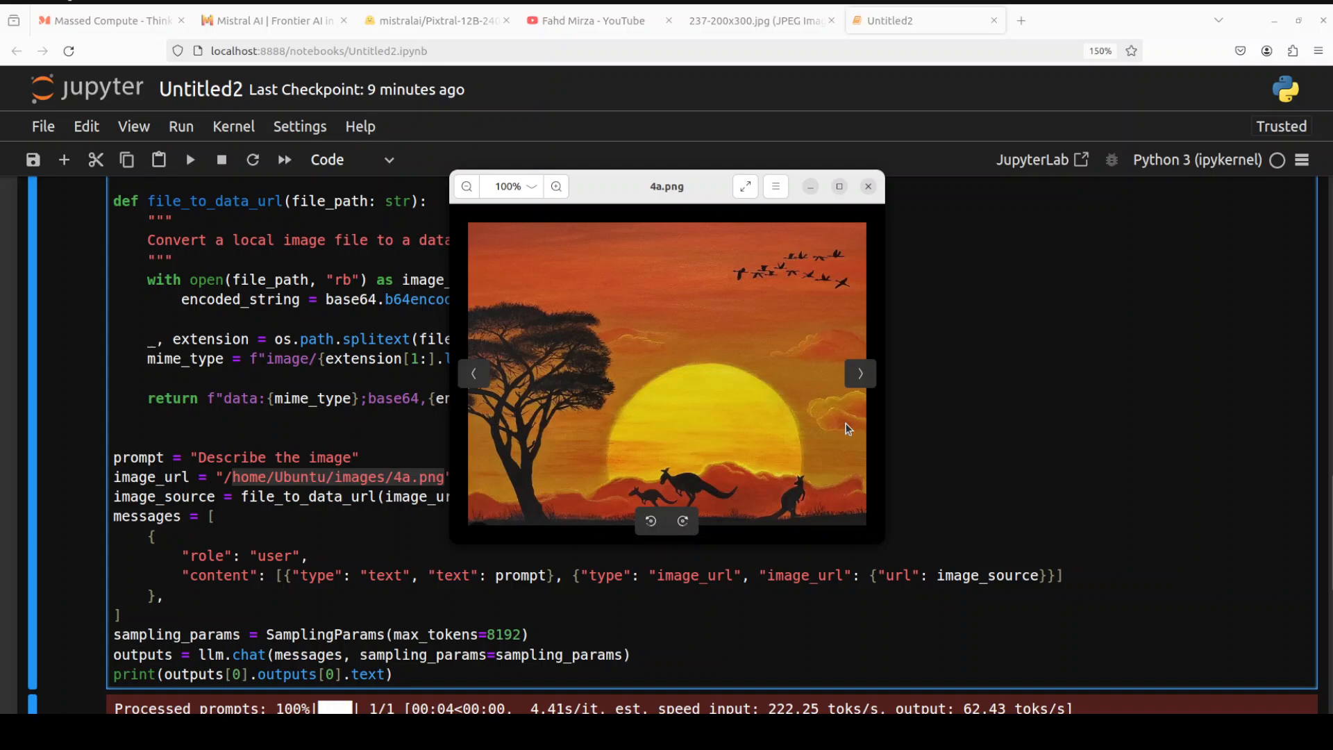
mouse_move(871, 271)
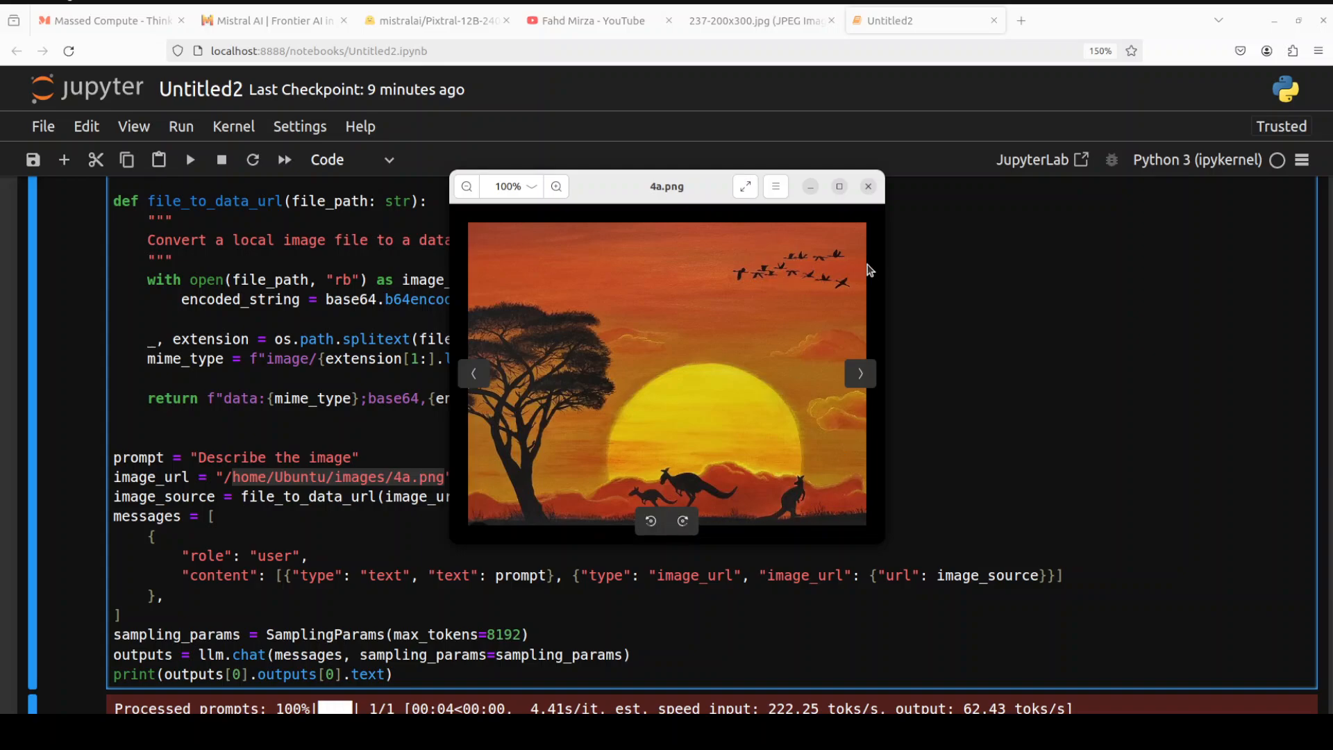
Bring the notebook back into focus after viewing the sunset painting 4a.png.
click(867, 186)
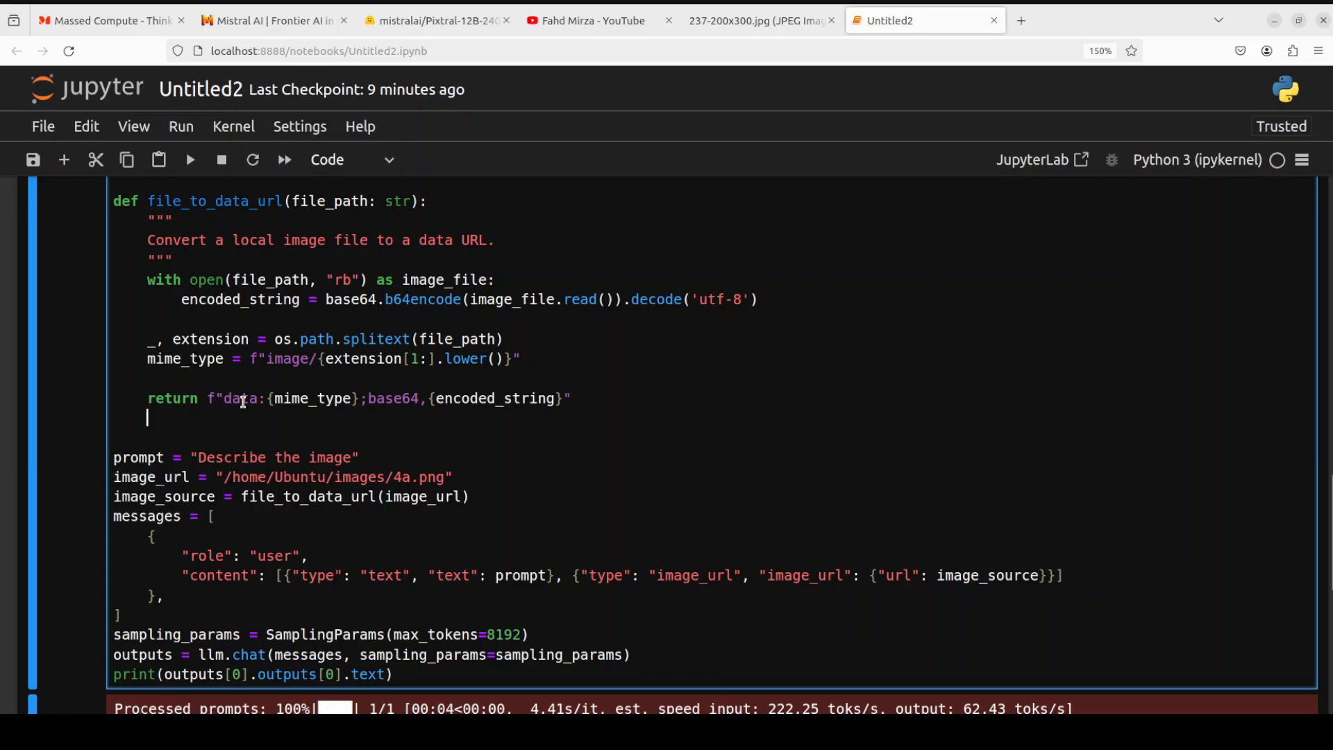
scroll(down, 3)
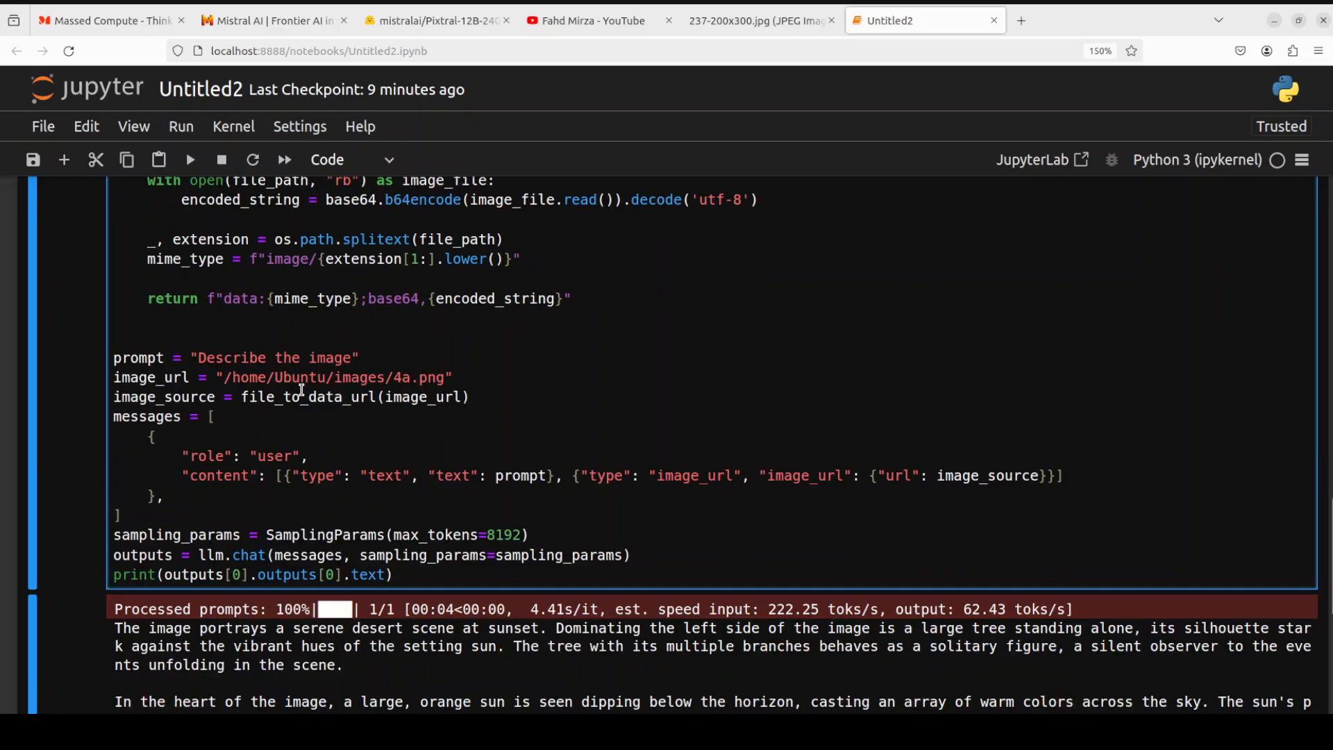
scroll(down, 3)
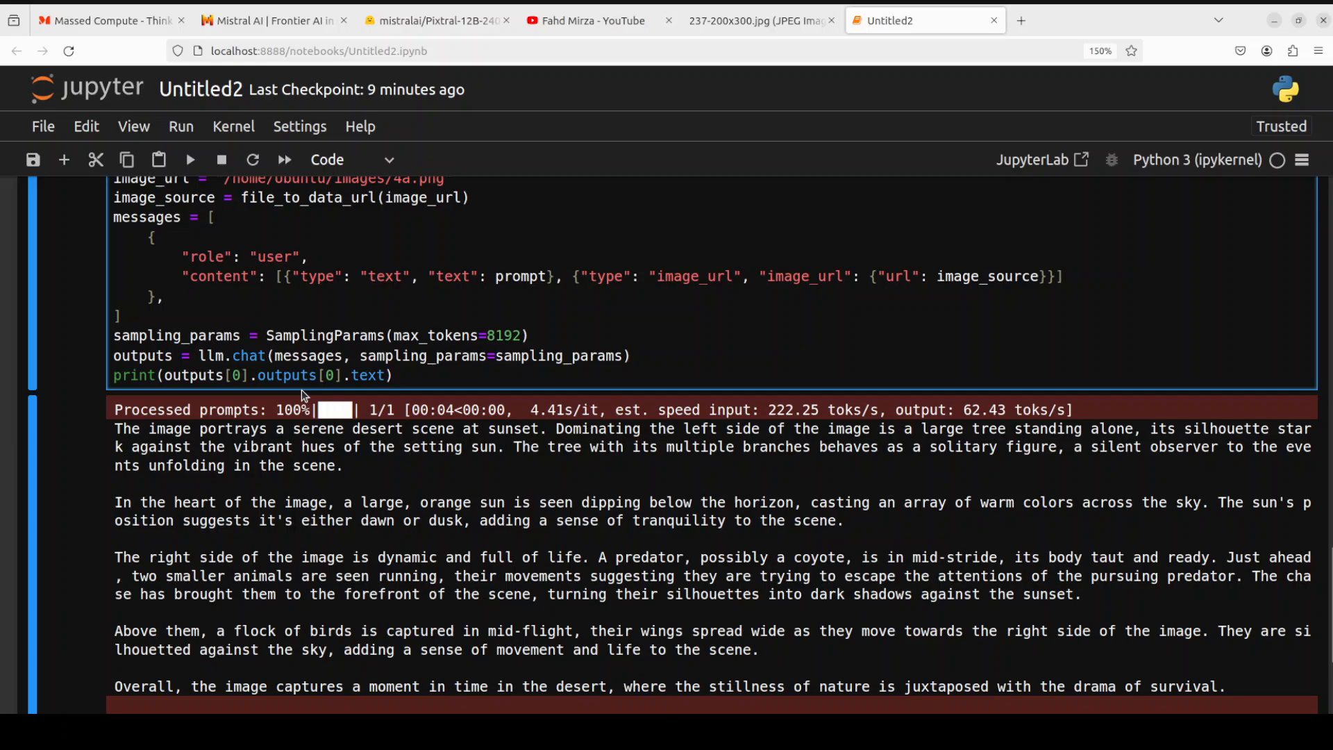
scroll(down, 3)
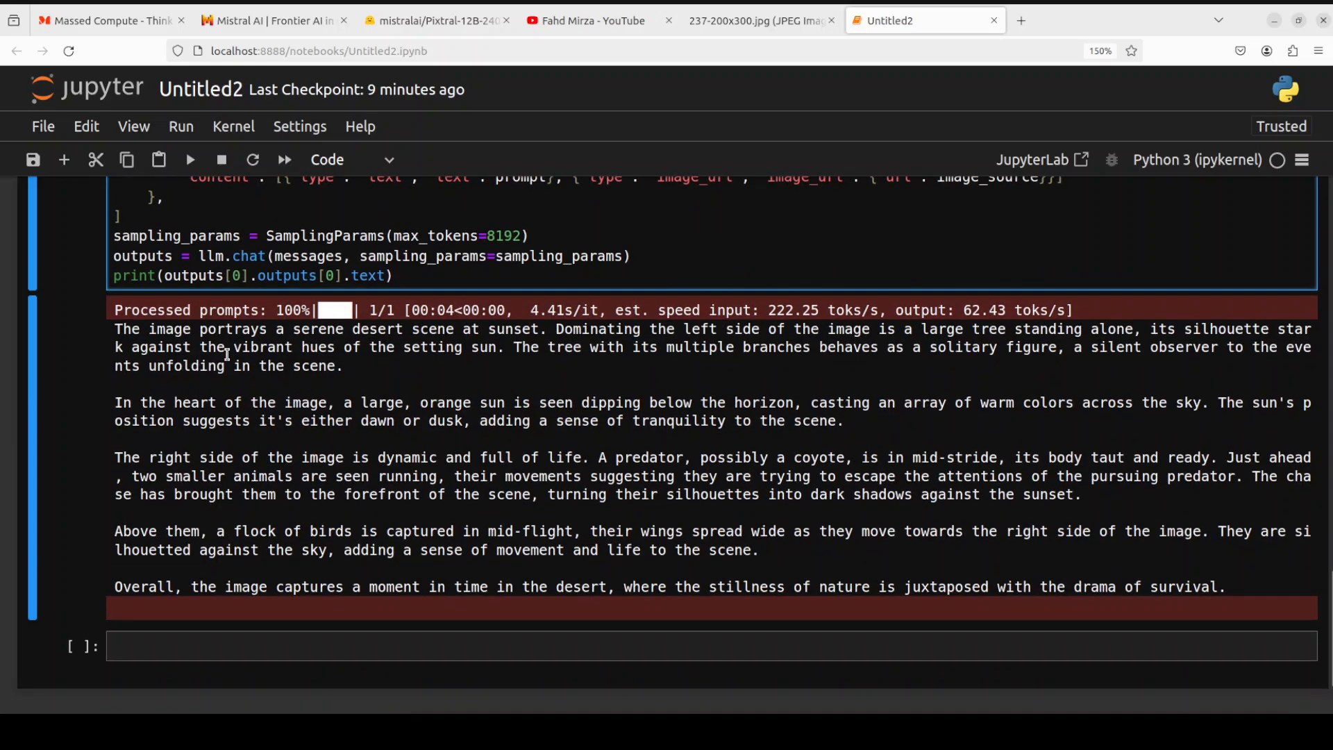
mouse_move(556, 501)
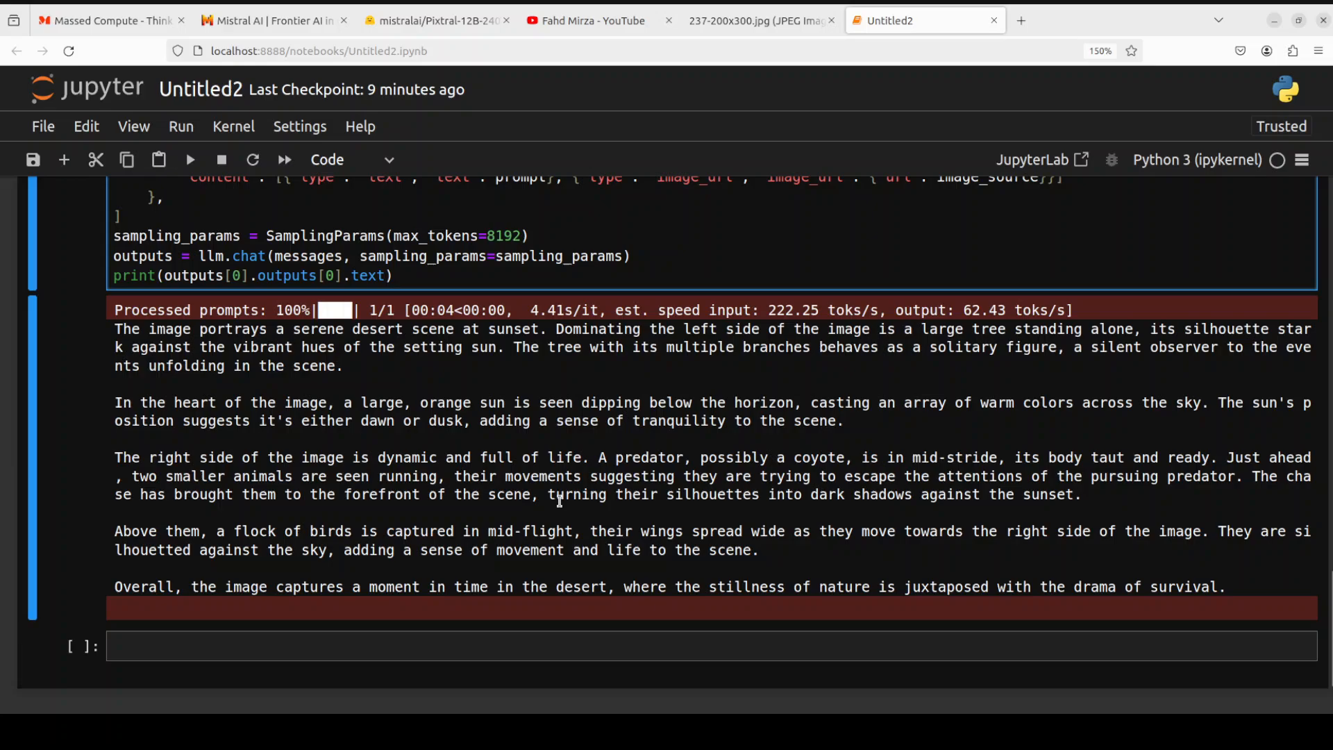
scroll(up, 3)
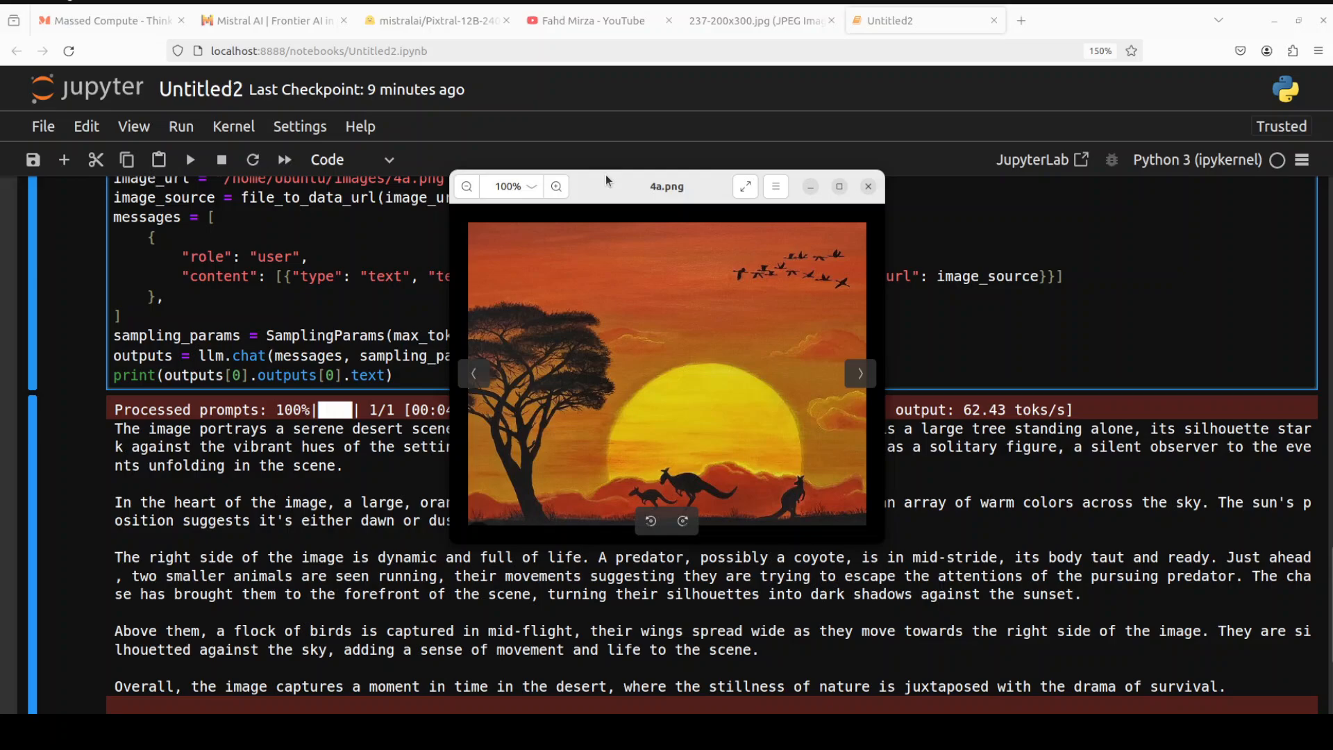
drag(605, 186, 757, 59)
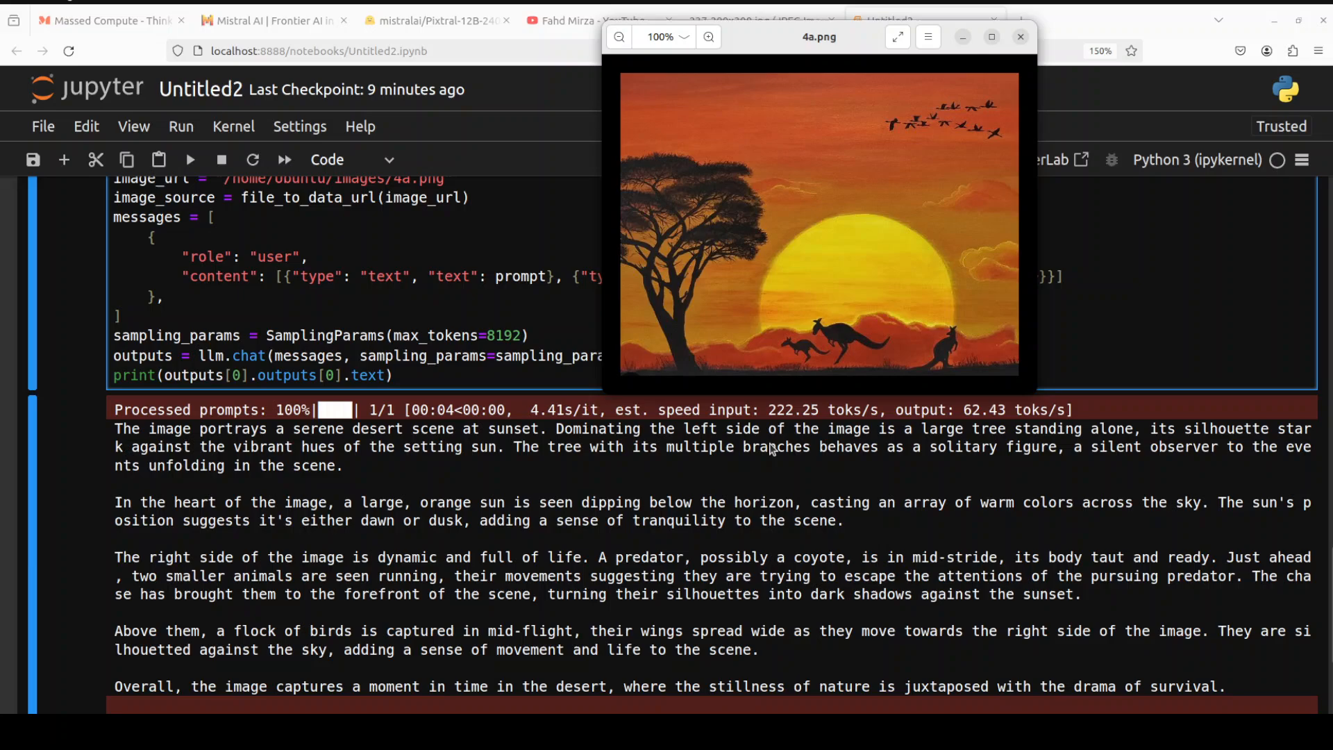
mouse_move(1126, 437)
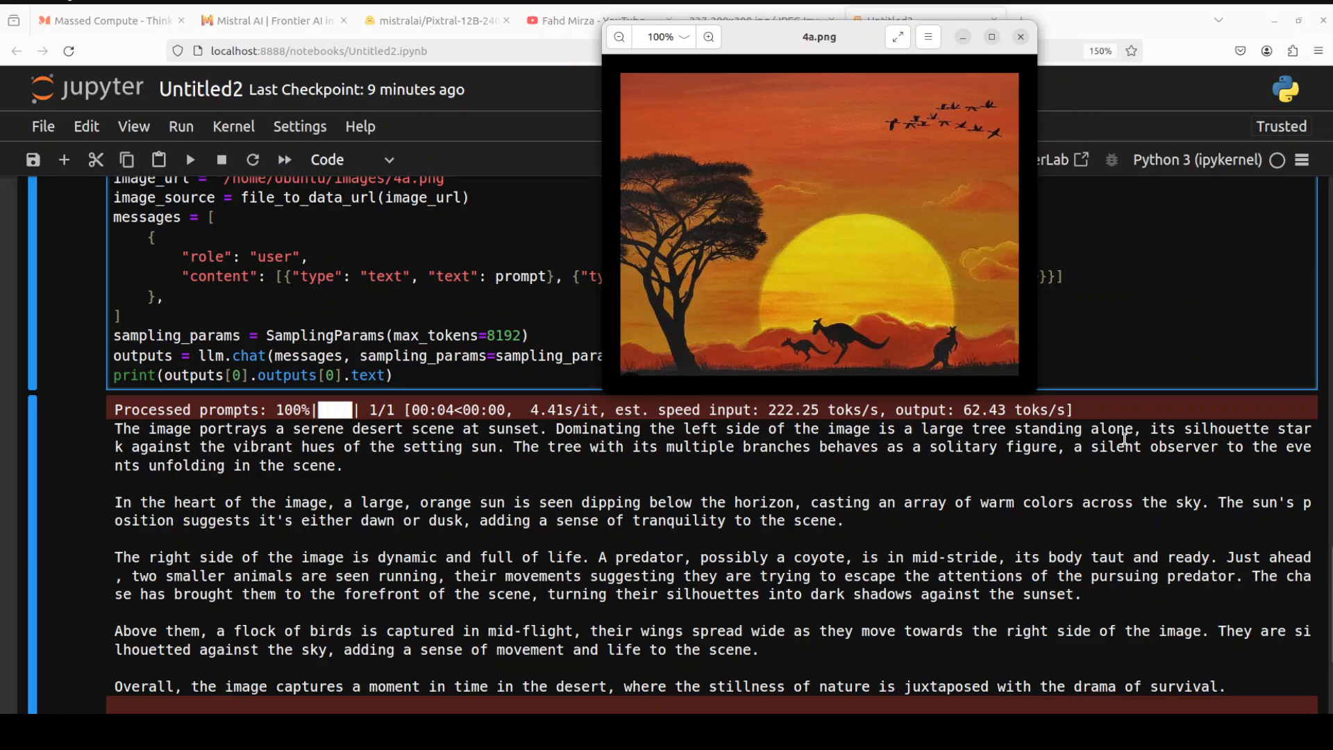
mouse_move(816, 442)
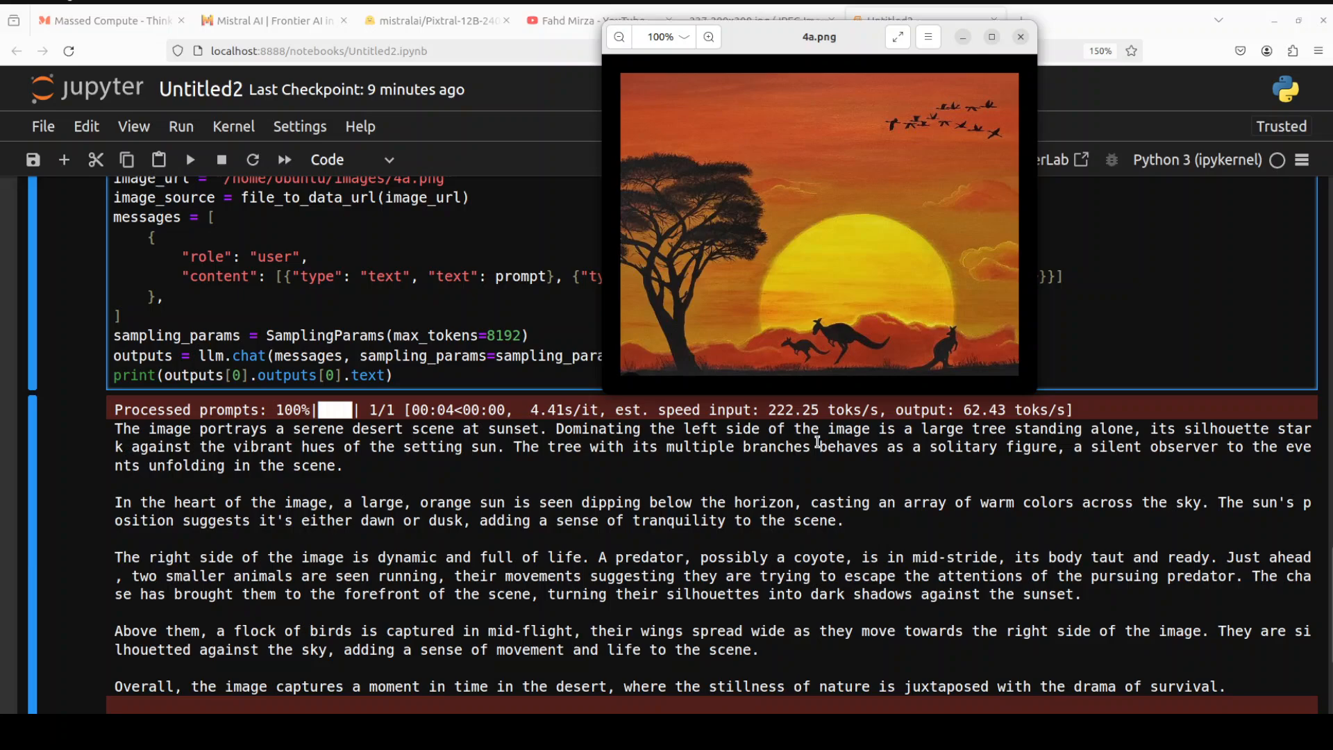
mouse_move(369, 541)
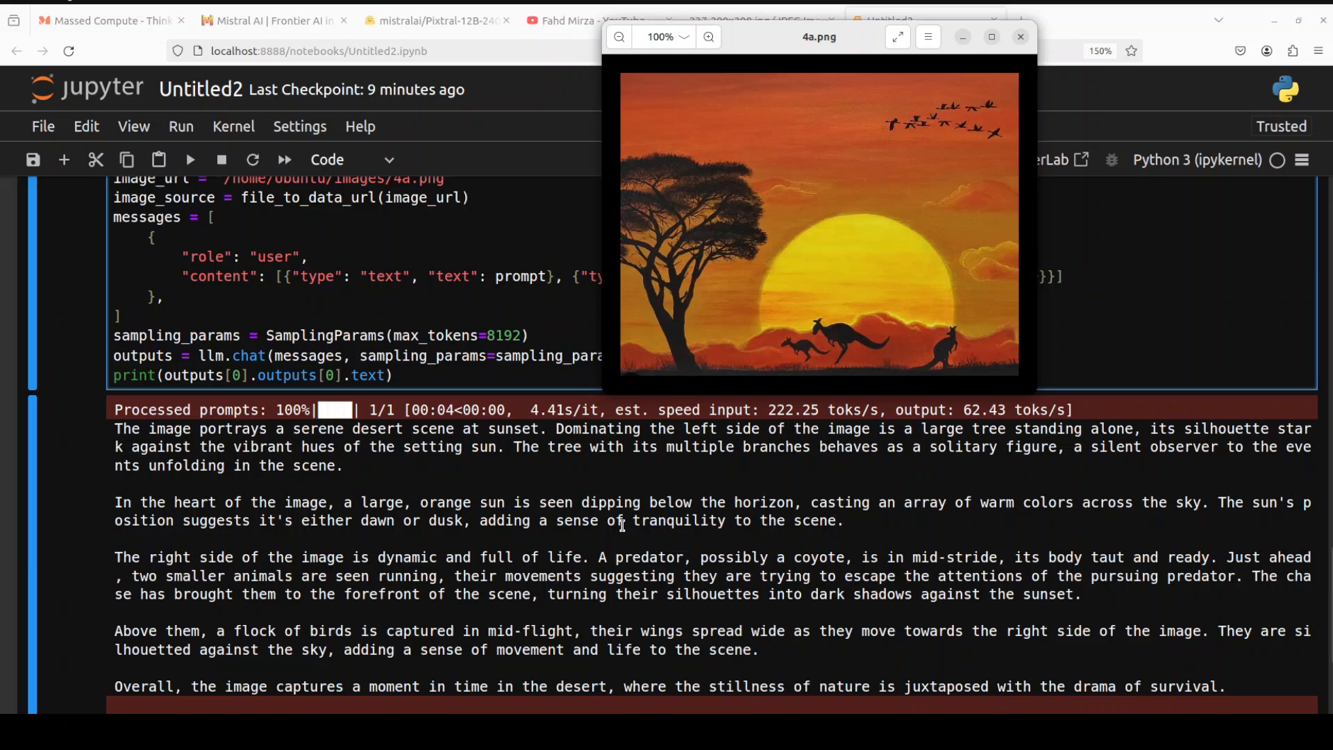
mouse_move(876, 520)
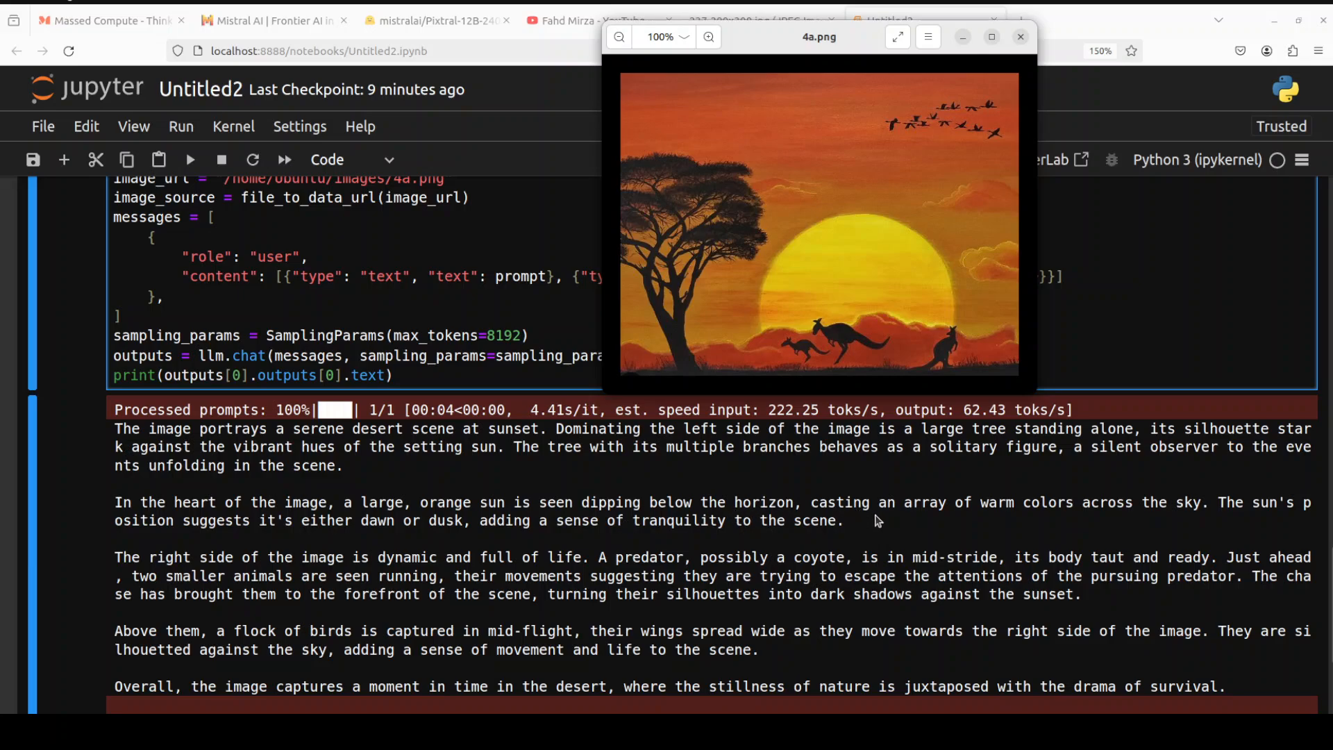
mouse_move(945, 542)
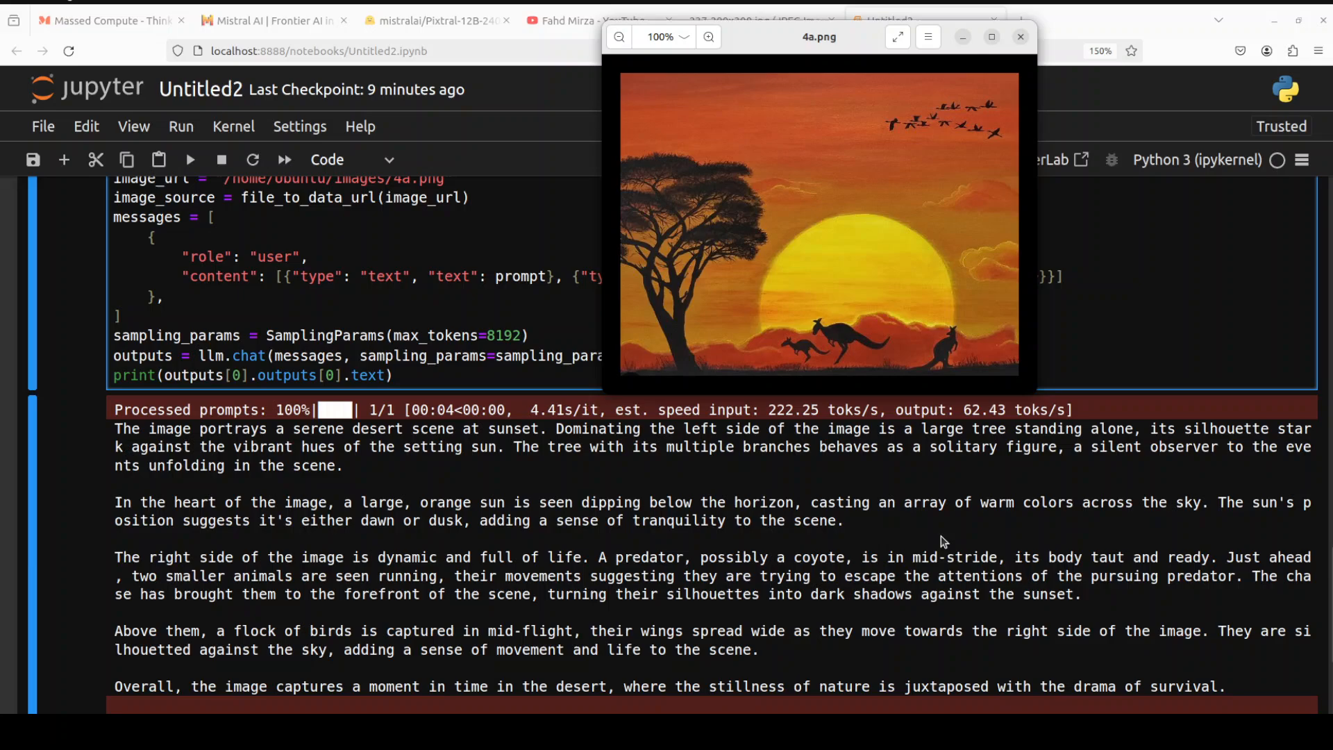
mouse_move(1056, 521)
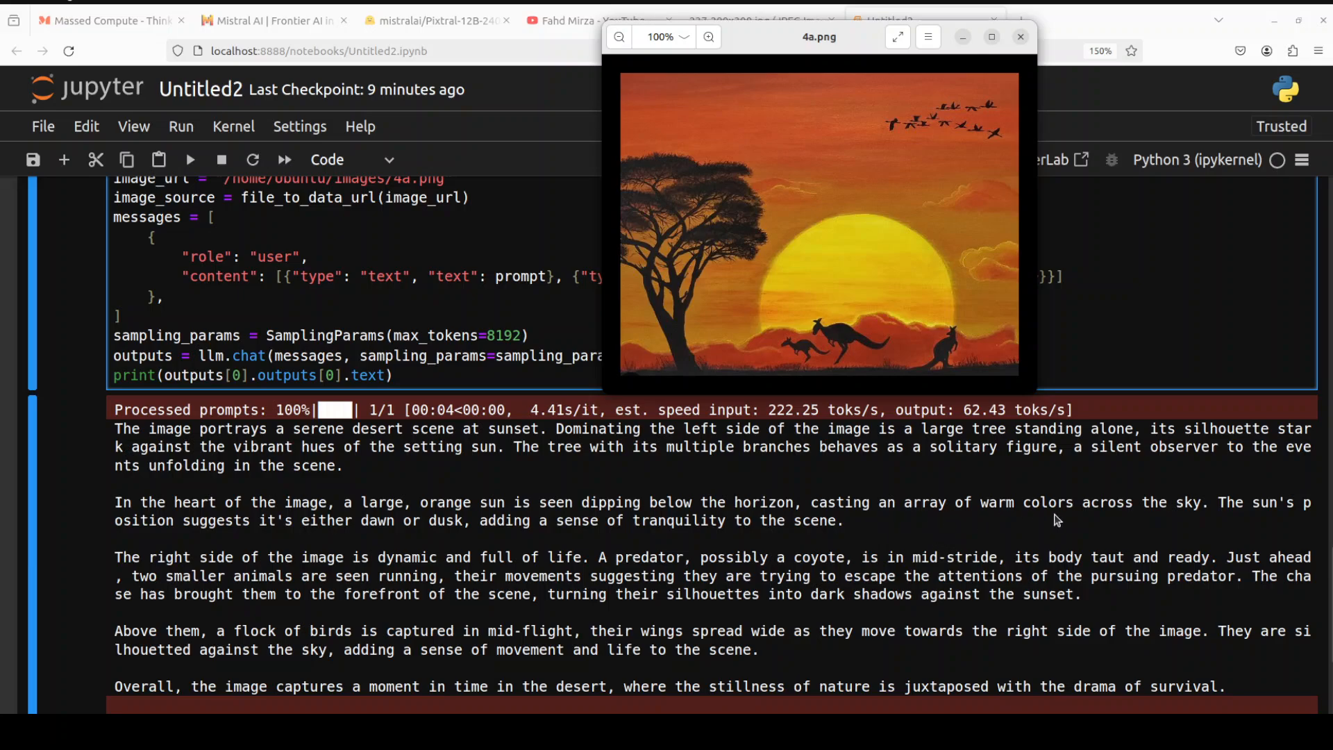
mouse_move(1269, 522)
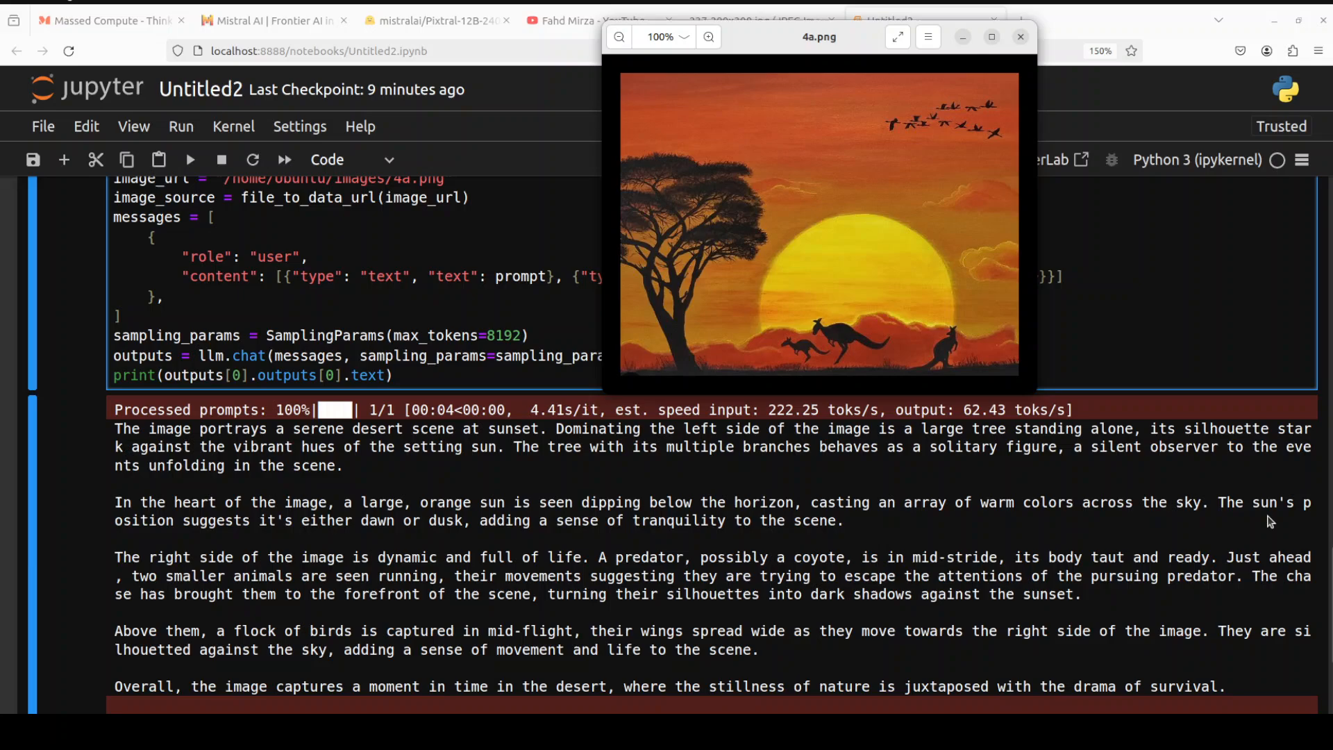
mouse_move(252, 600)
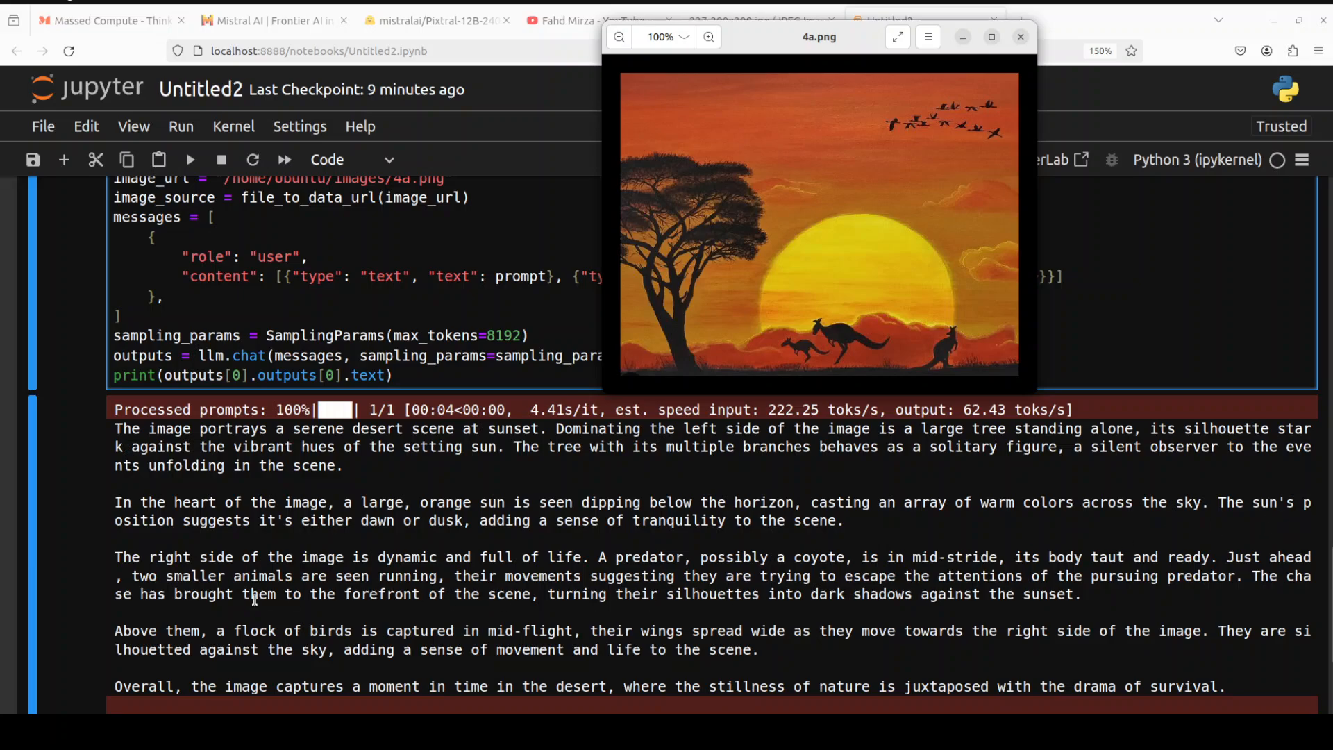
mouse_move(396, 544)
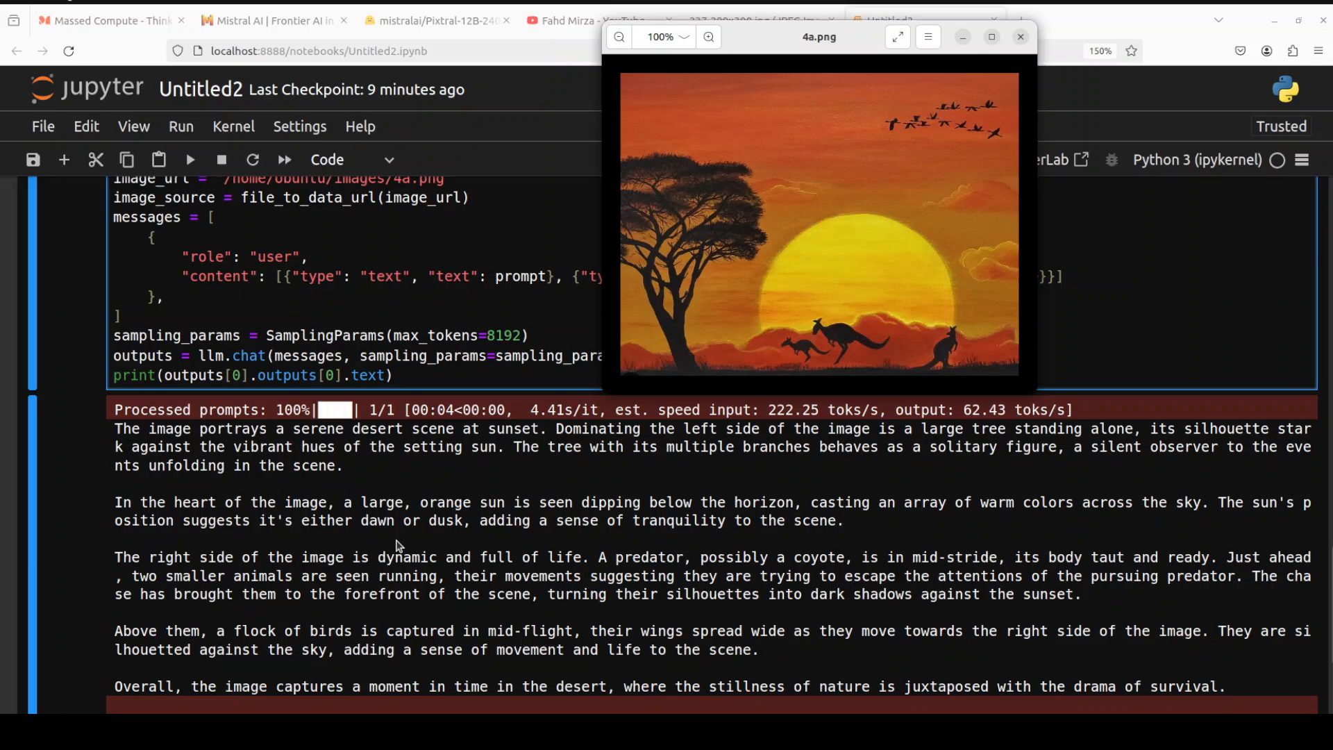
mouse_move(467, 536)
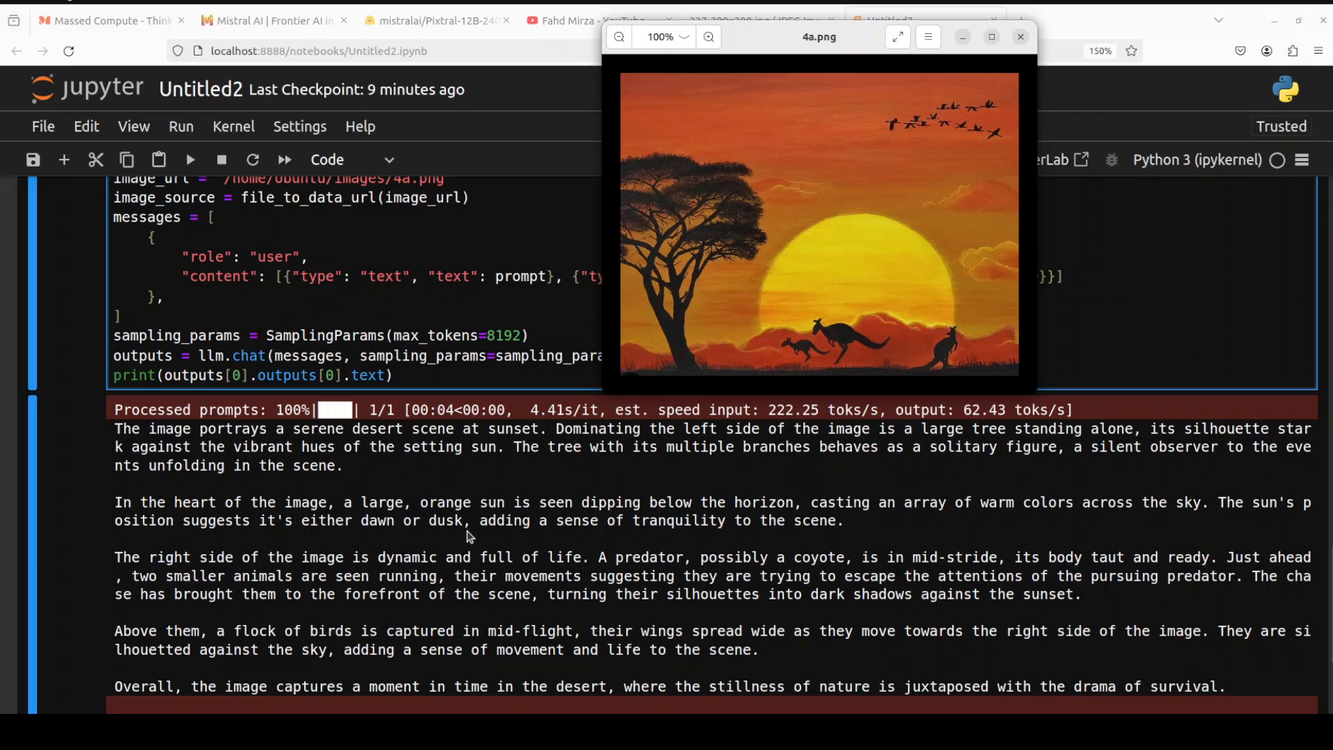
mouse_move(468, 575)
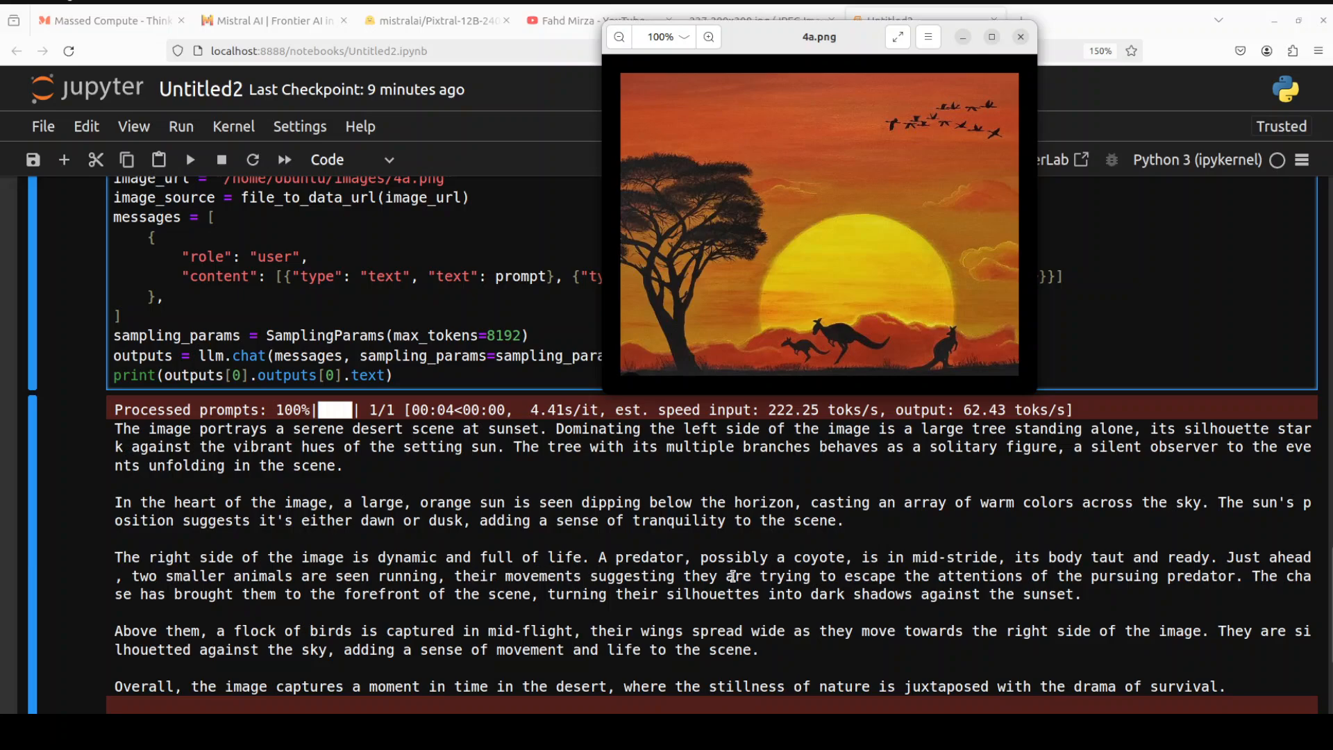
mouse_move(845, 570)
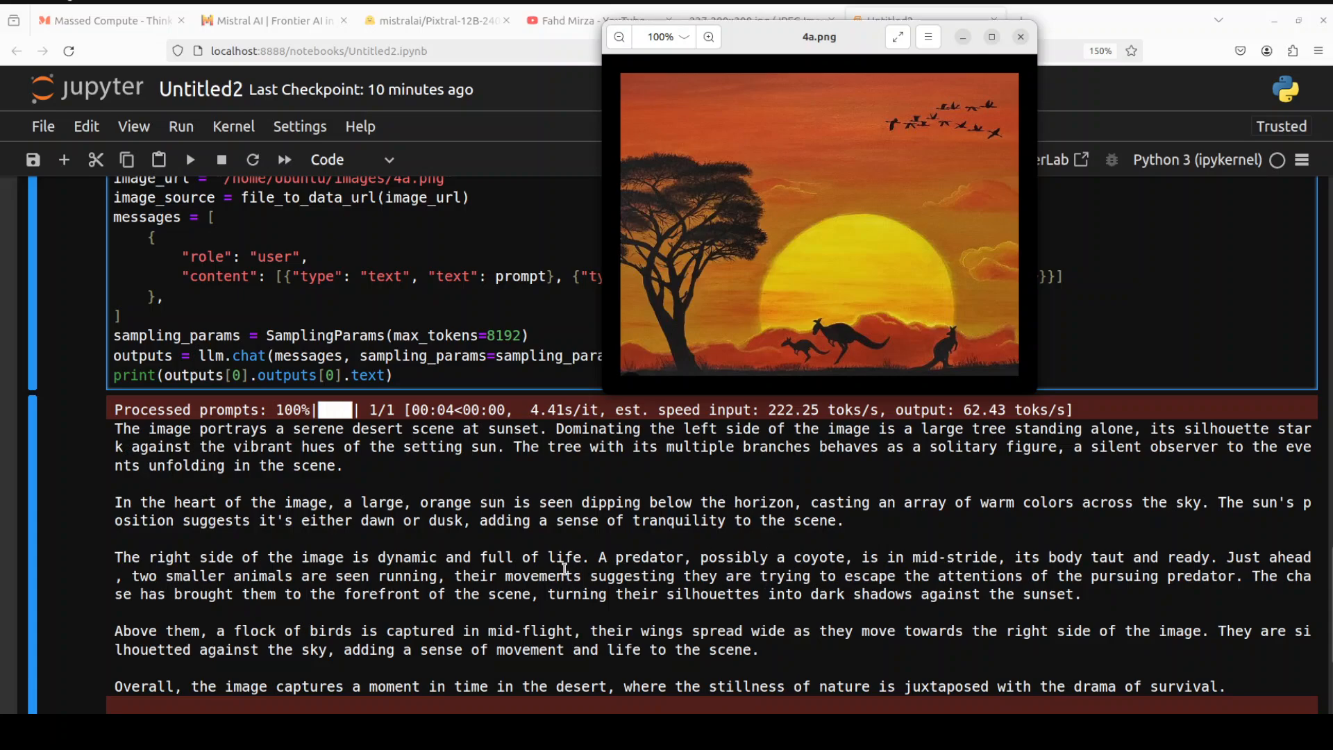
mouse_move(729, 606)
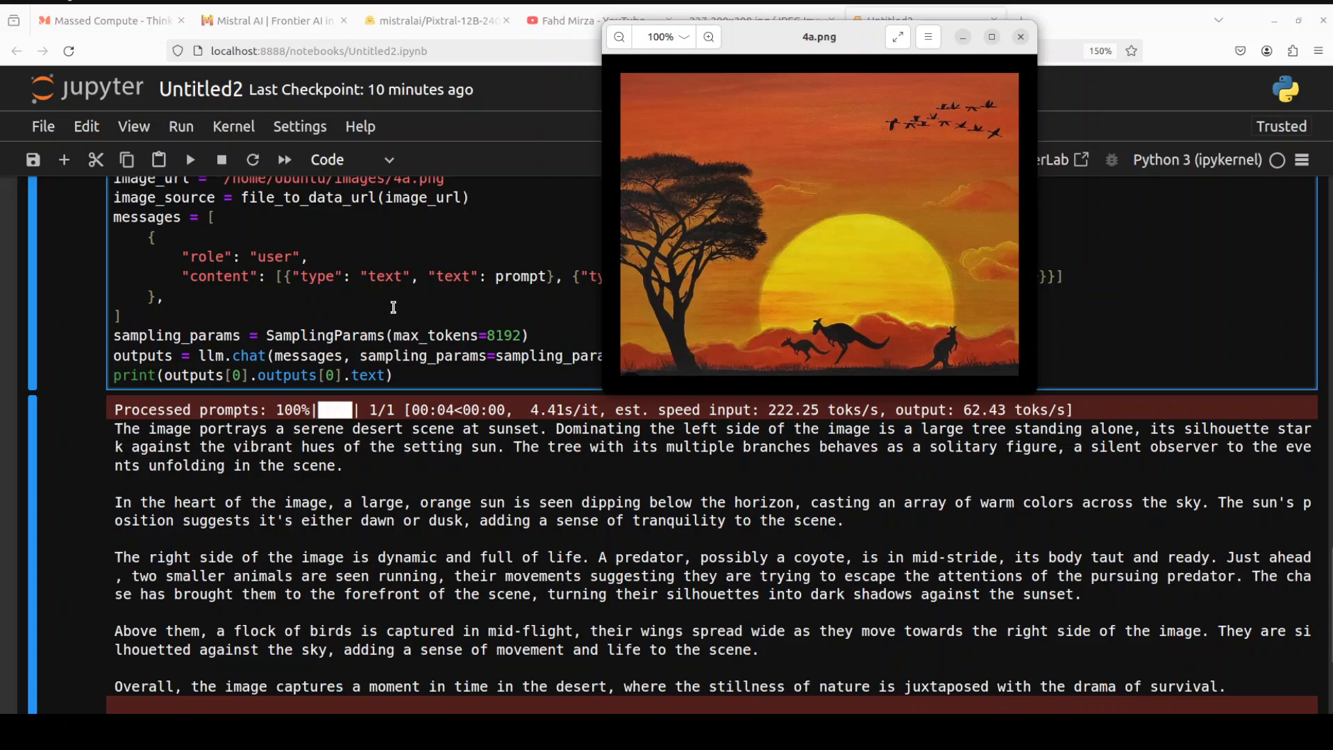
click(1021, 36)
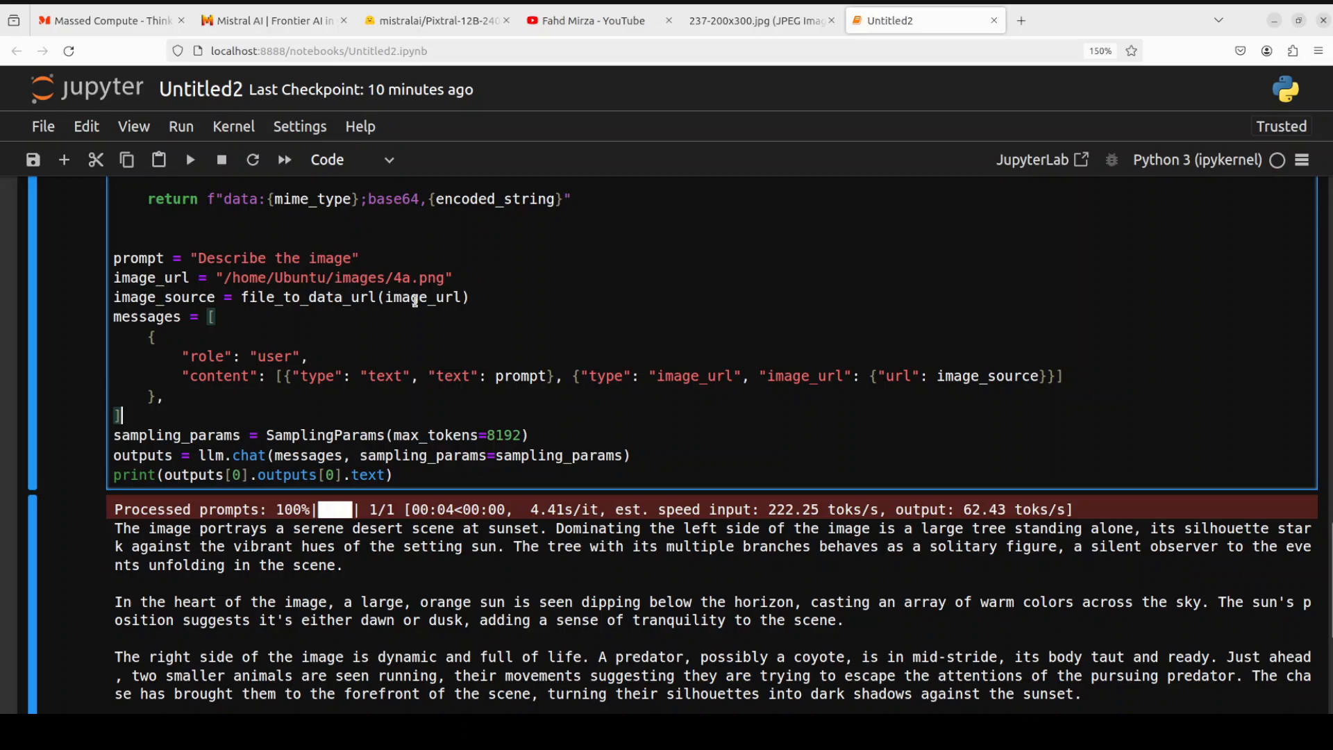
Change the prompt to 'can you count the number of birds in this image?' and rerun the cell.
scroll(up, 3)
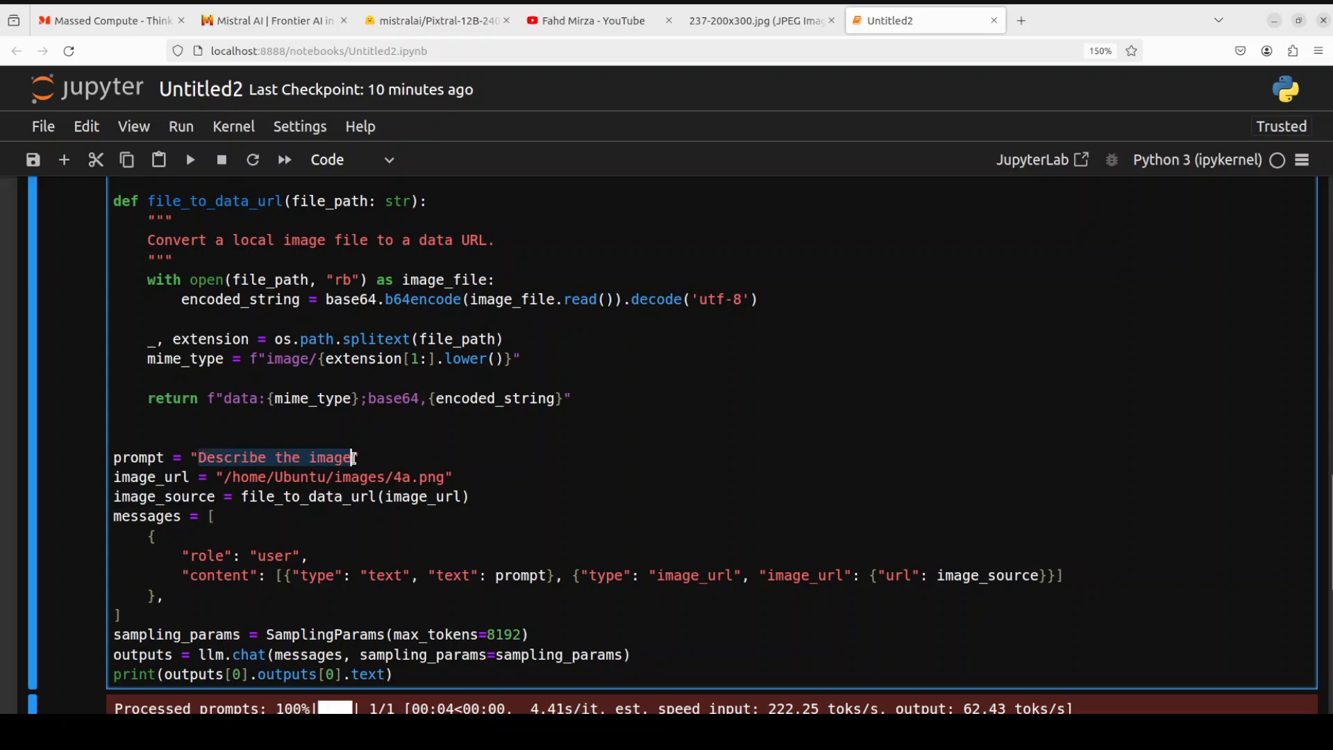
text(can you count)
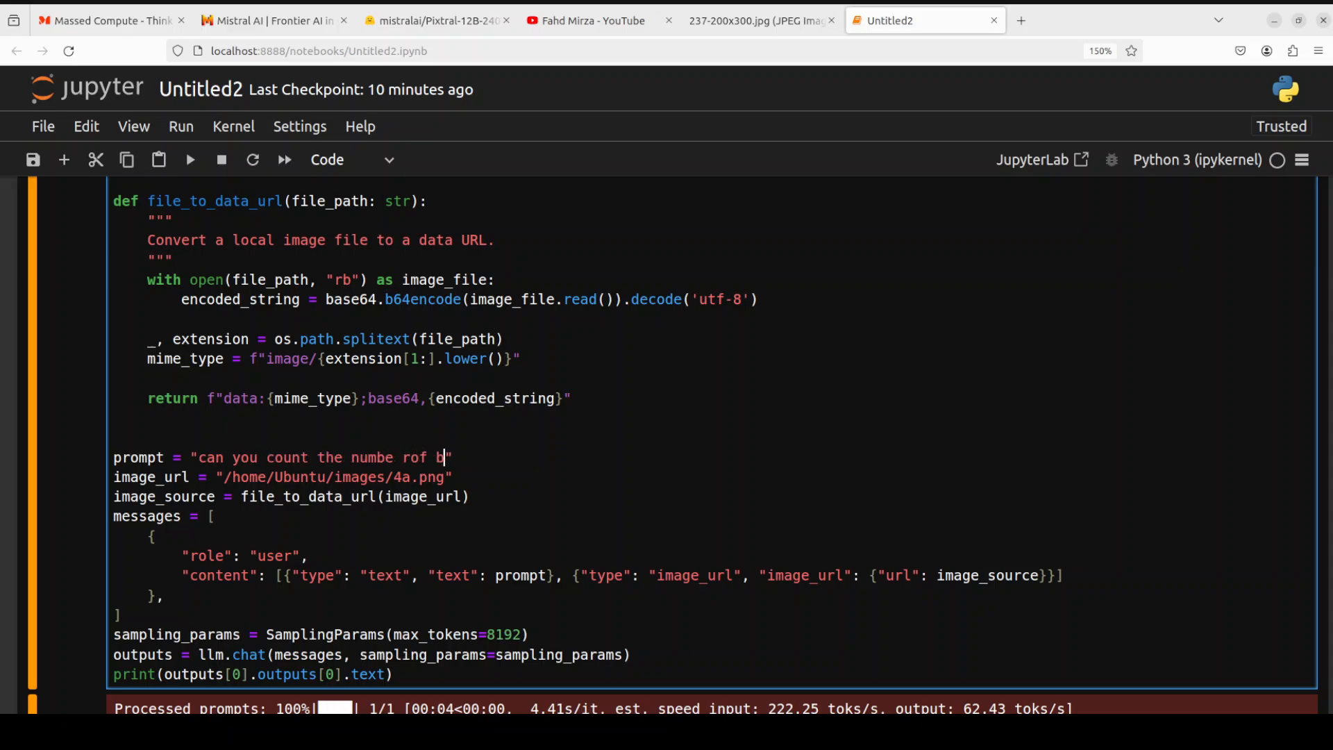
key(Backspace)
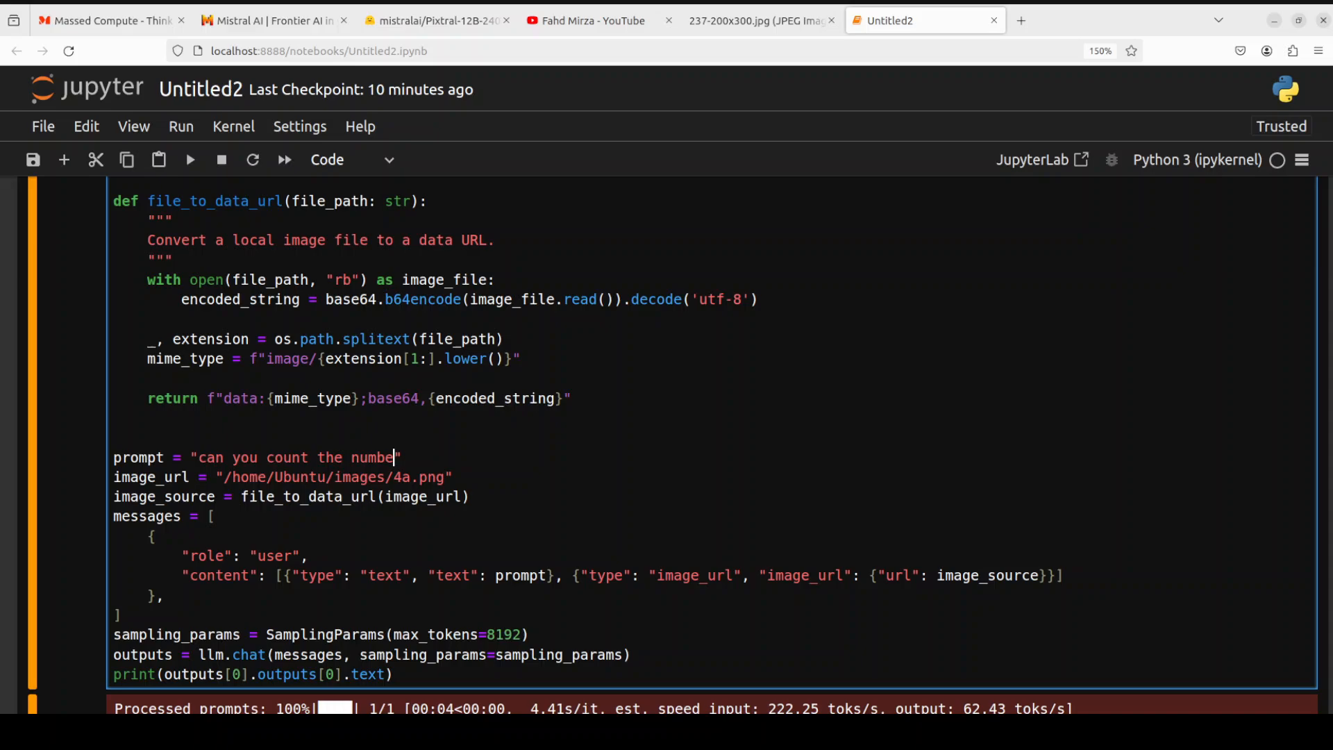
text(r of birds in this image?)
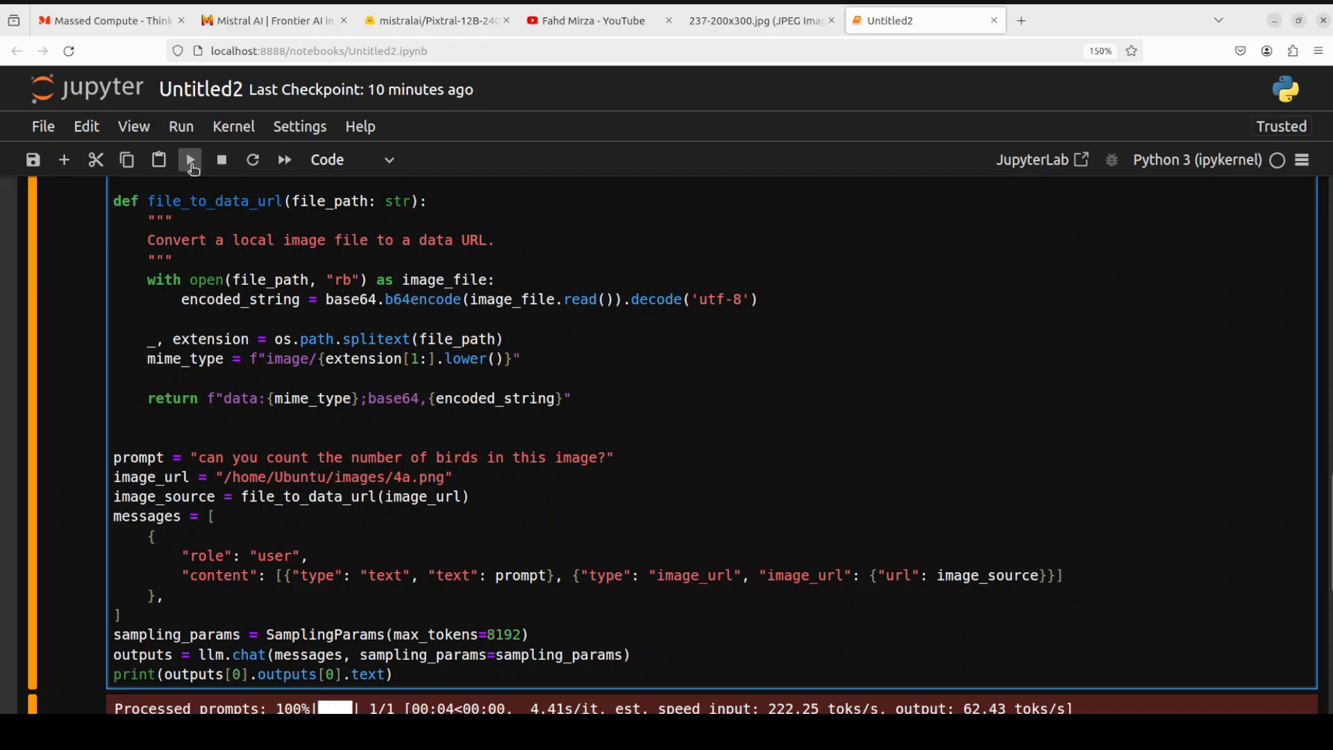
click(190, 160)
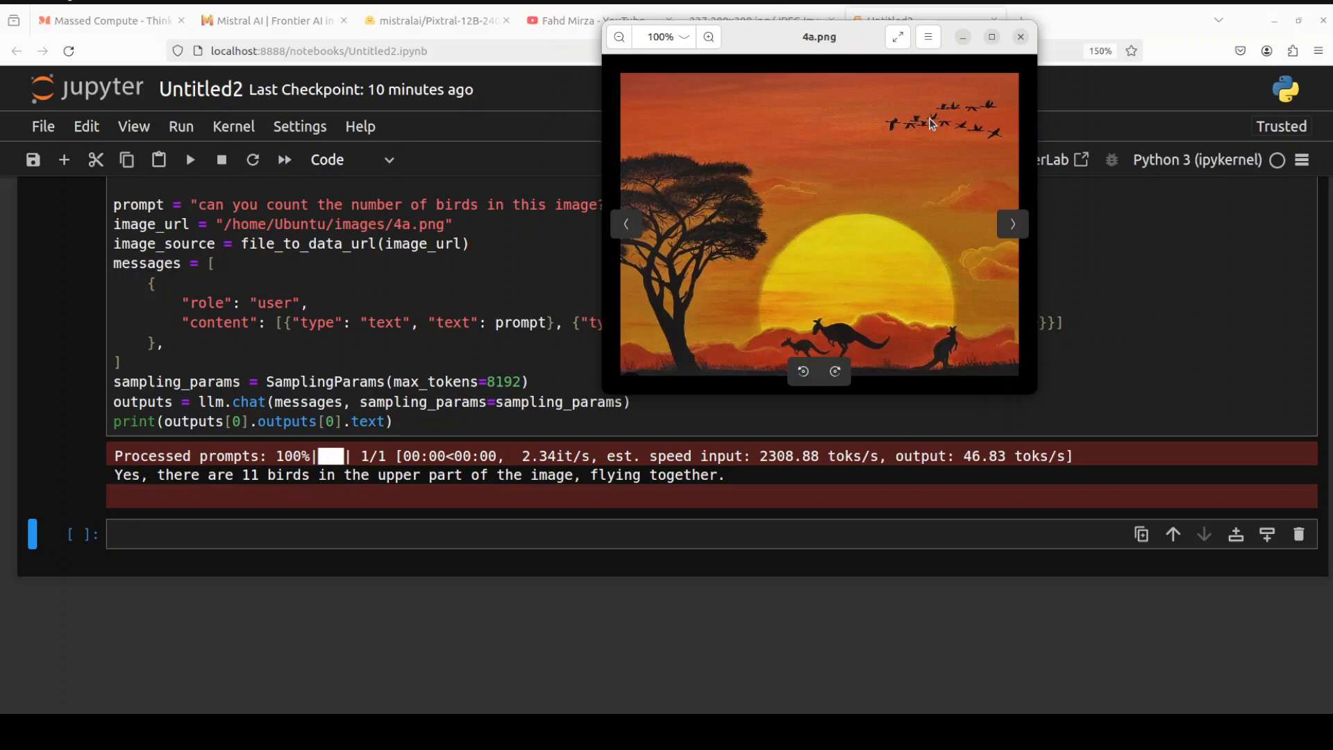
mouse_move(958, 125)
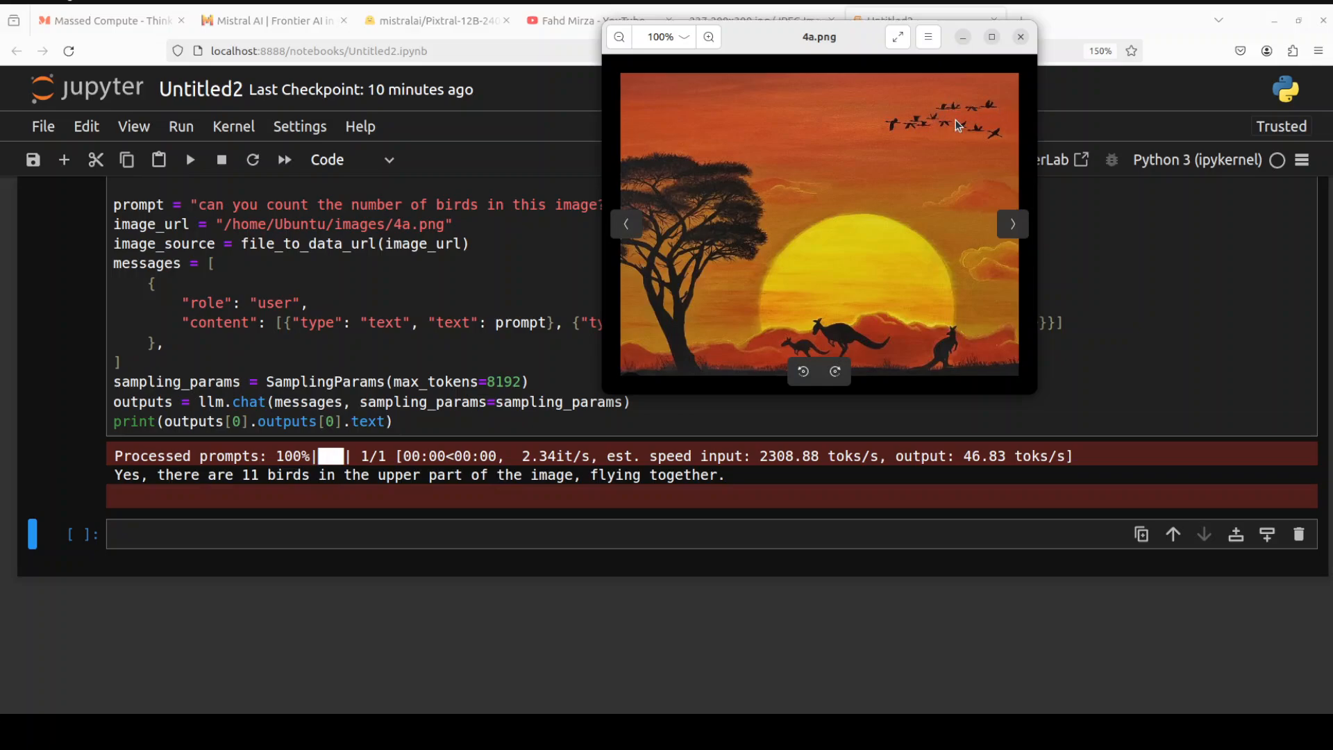
mouse_move(1020, 44)
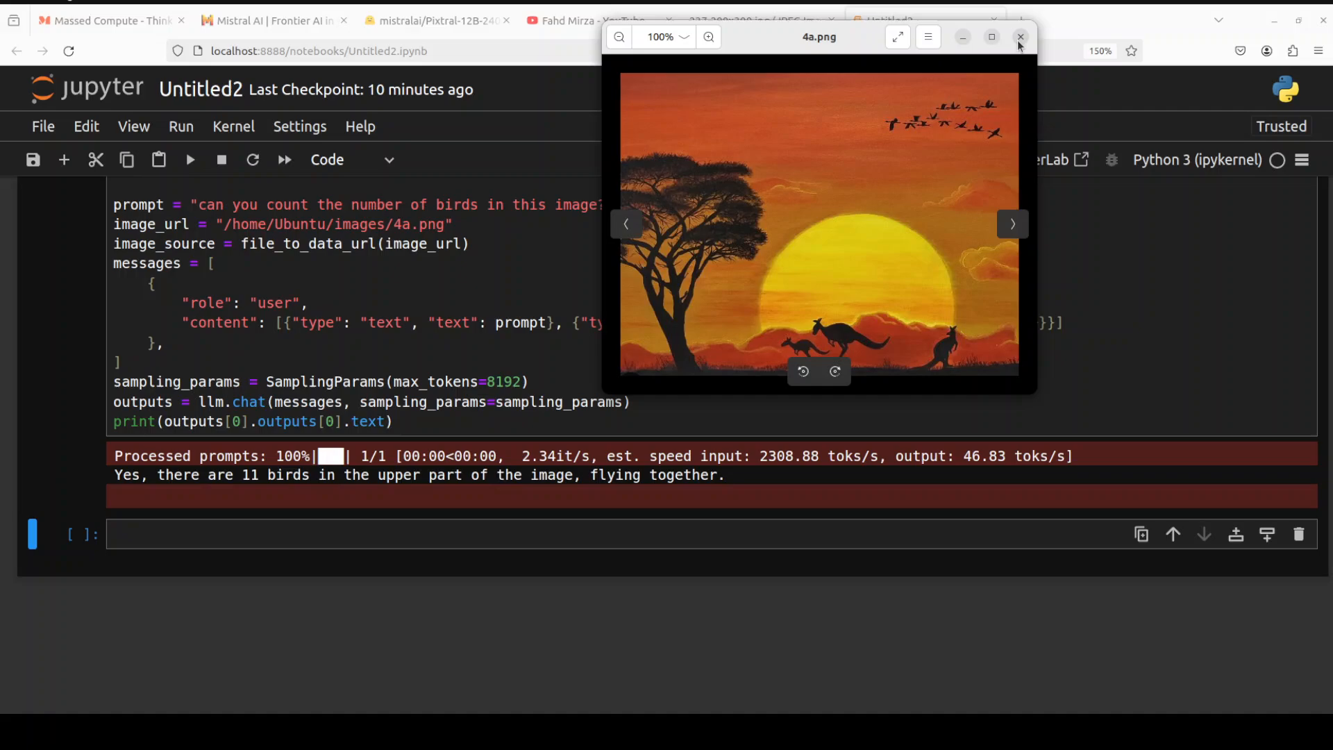
mouse_move(954, 129)
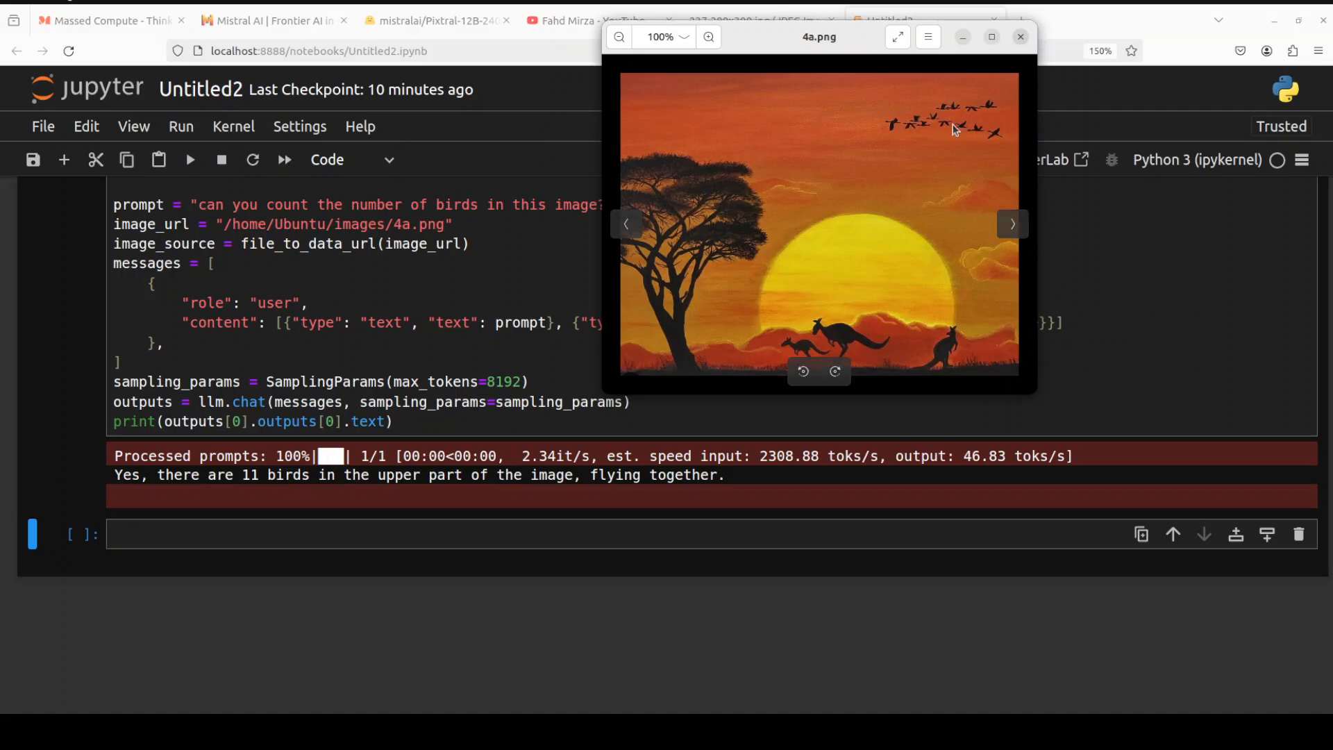
Close the 4a.png preview to reveal Pixtral's answer of 11 birds.
click(1021, 36)
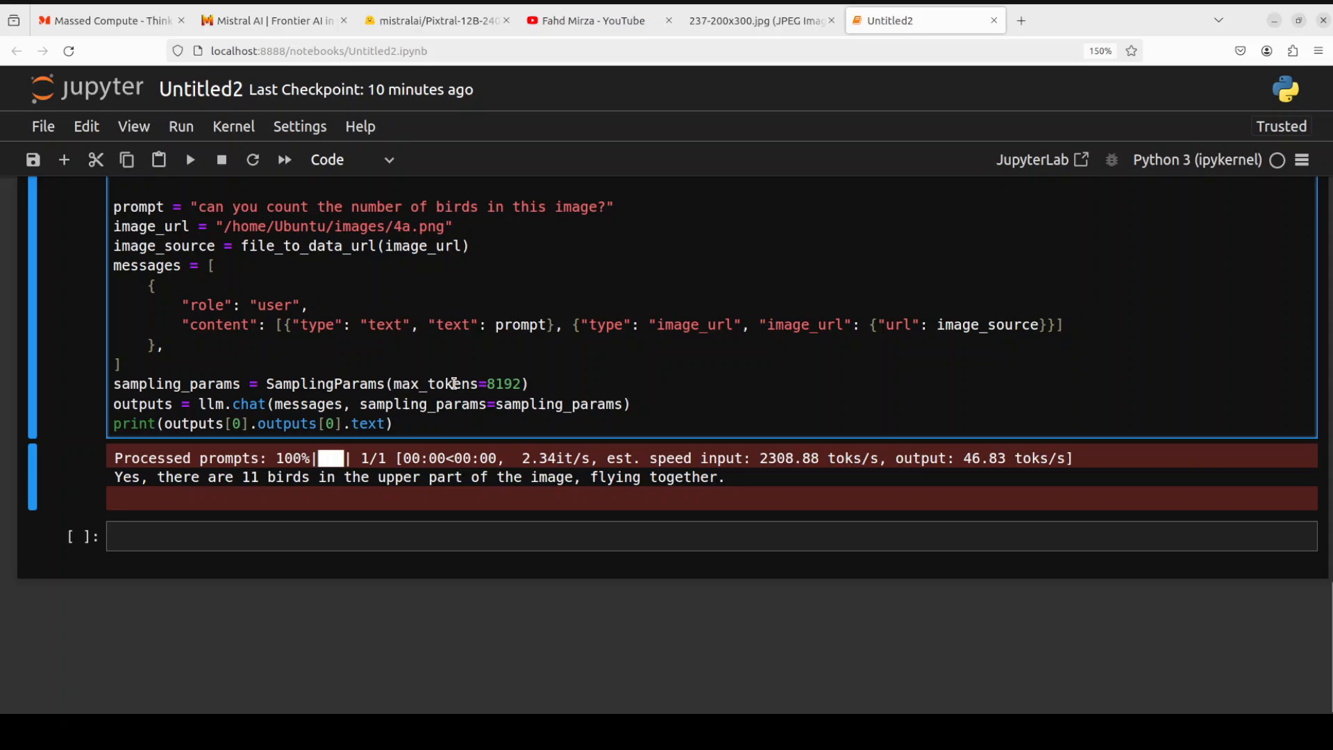
Change the prompt to 'Which animal is there in the image?' and rerun to get the kangaroo answer.
scroll(up, 3)
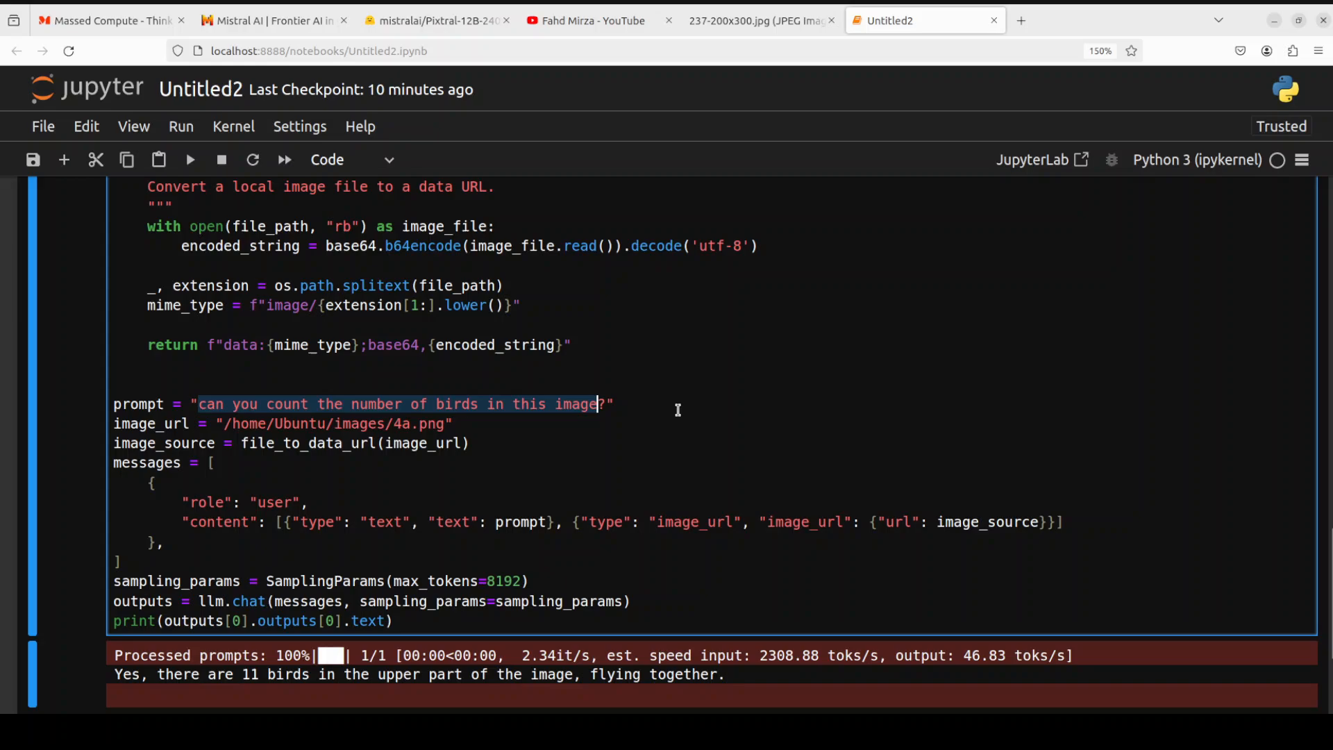
mouse_move(743, 393)
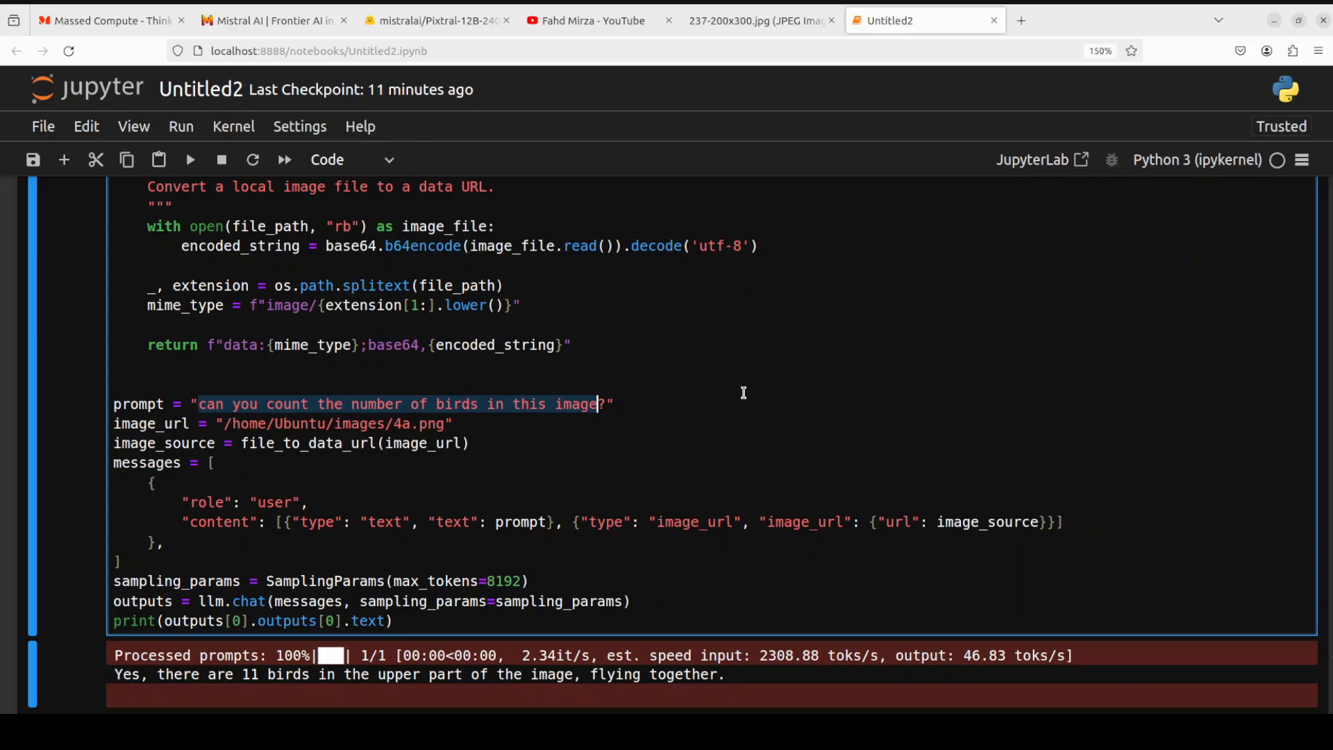
text(Which animal is there ?")
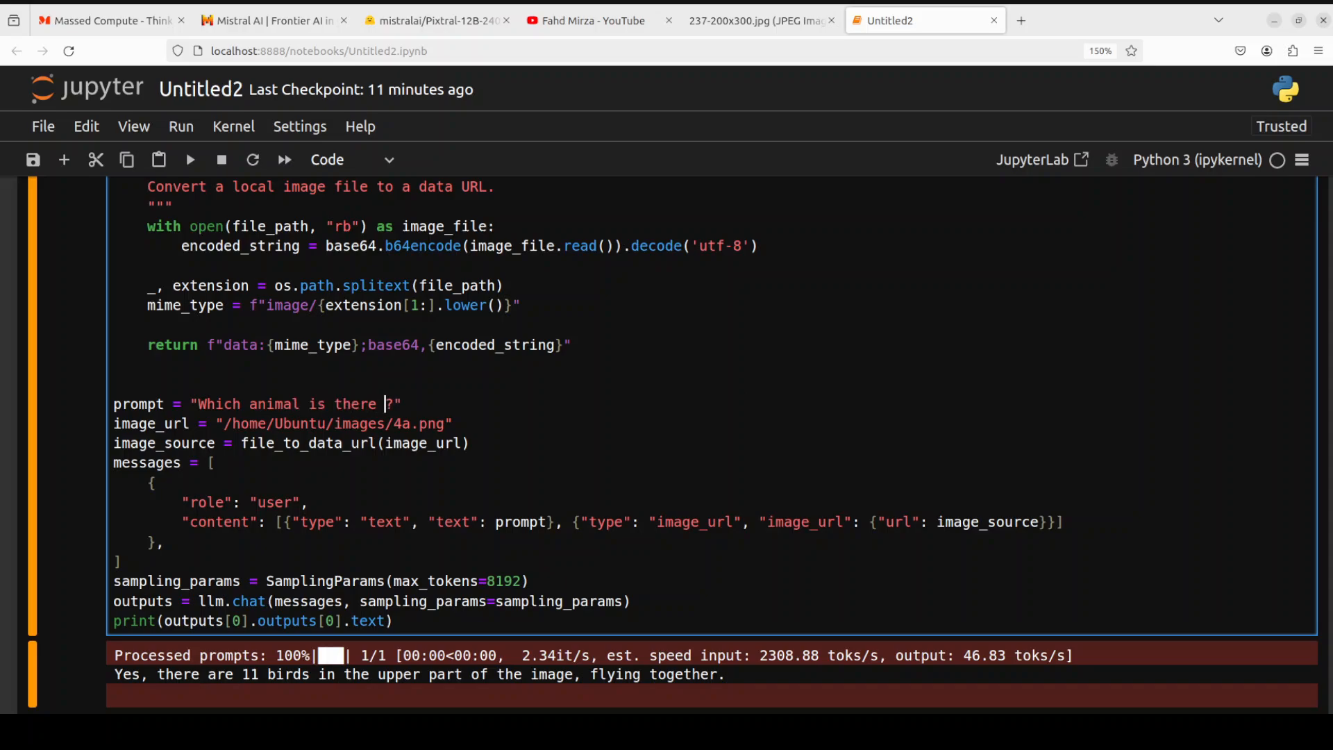
text(in the image)
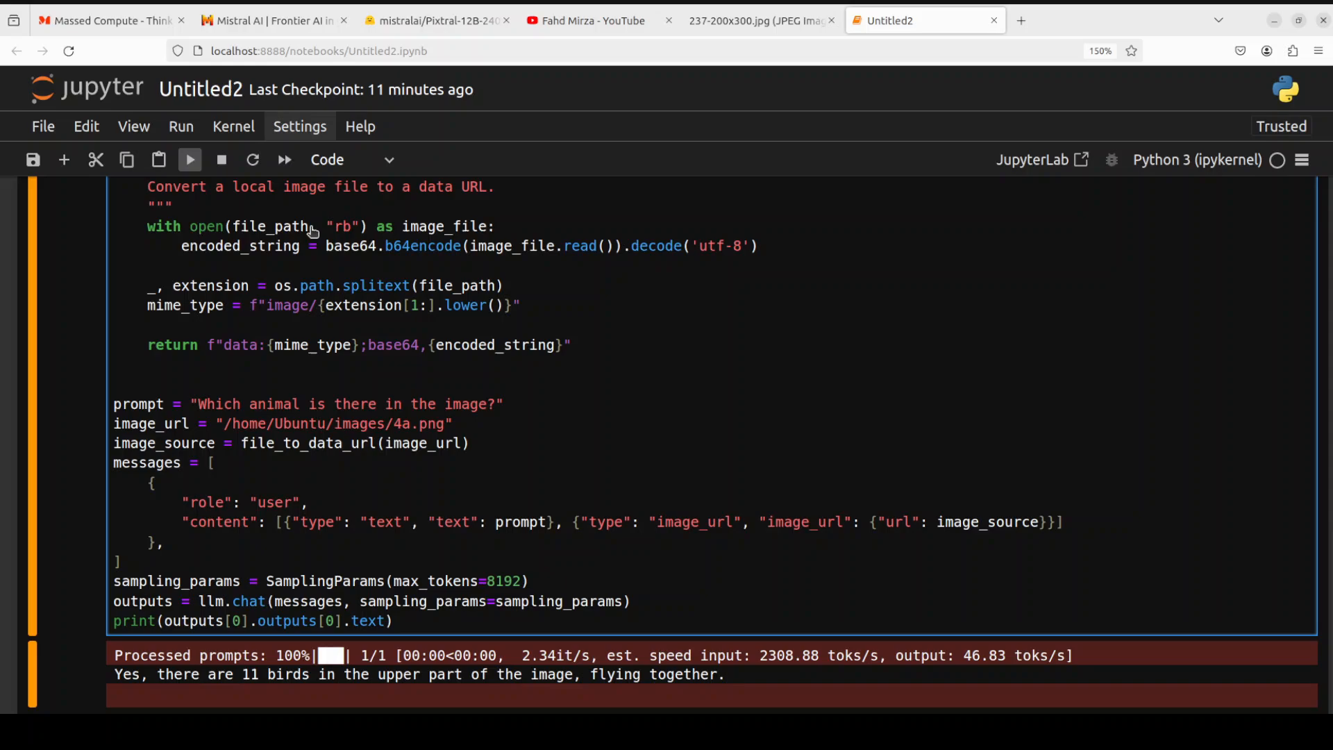
click(190, 158)
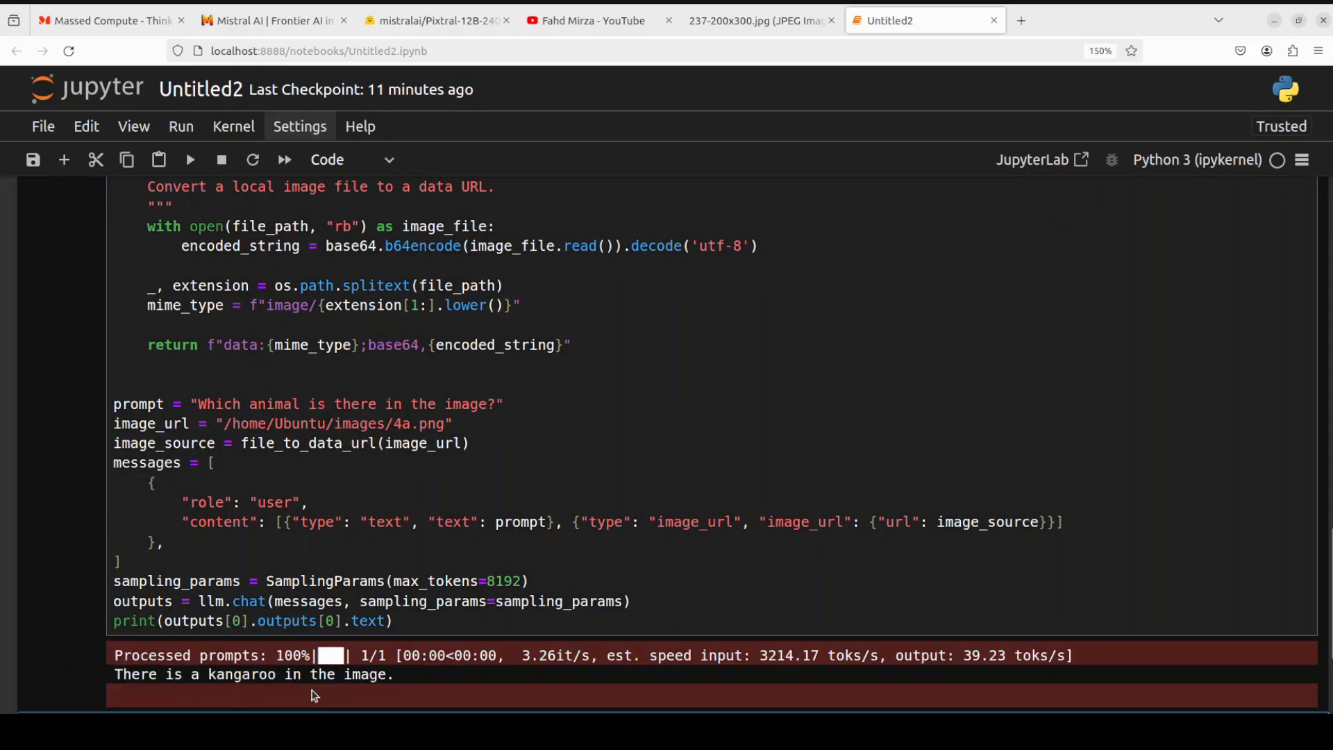
mouse_move(401, 693)
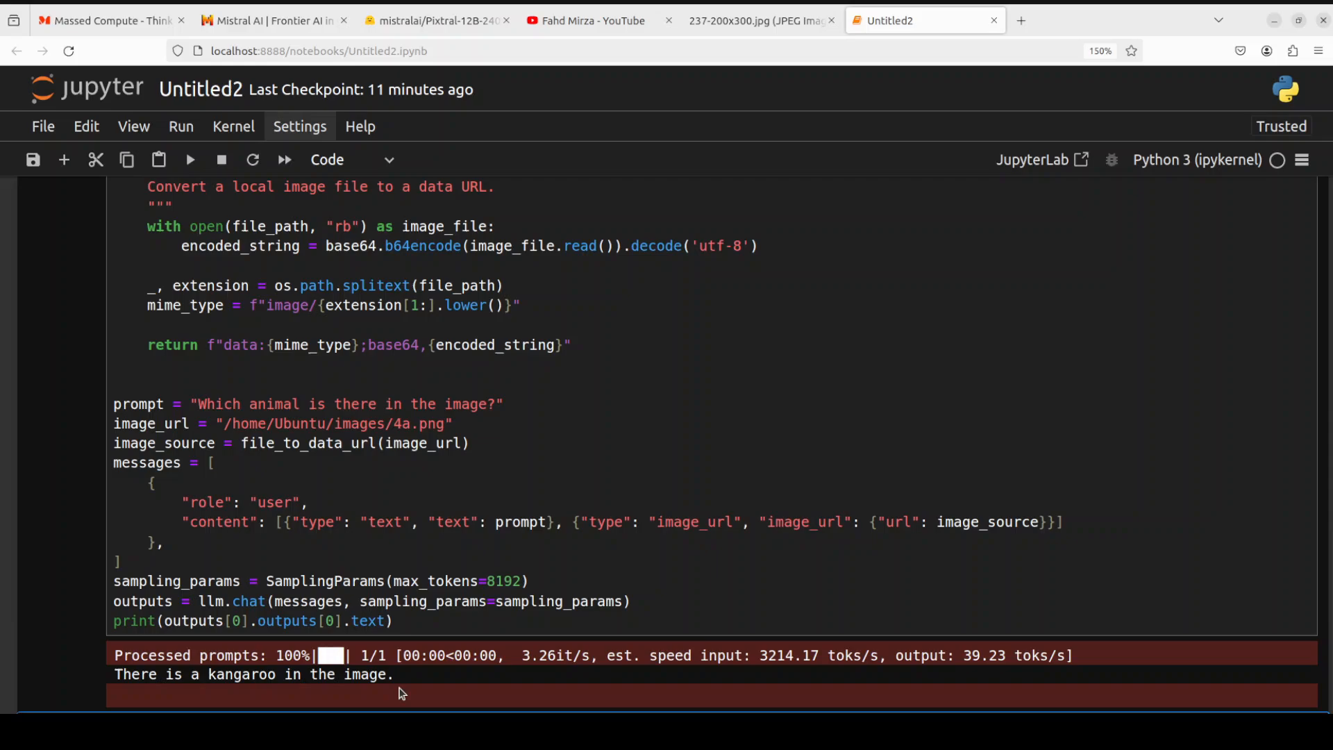
mouse_move(474, 538)
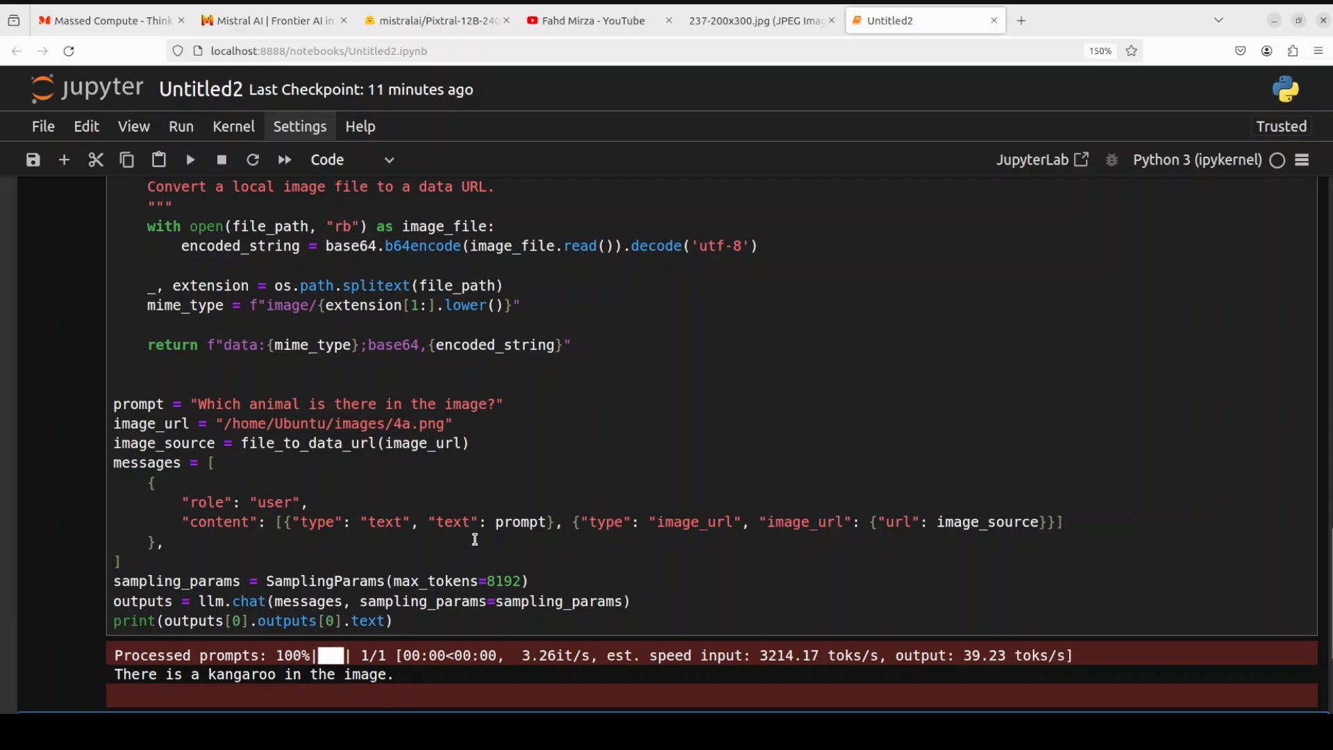
mouse_move(475, 539)
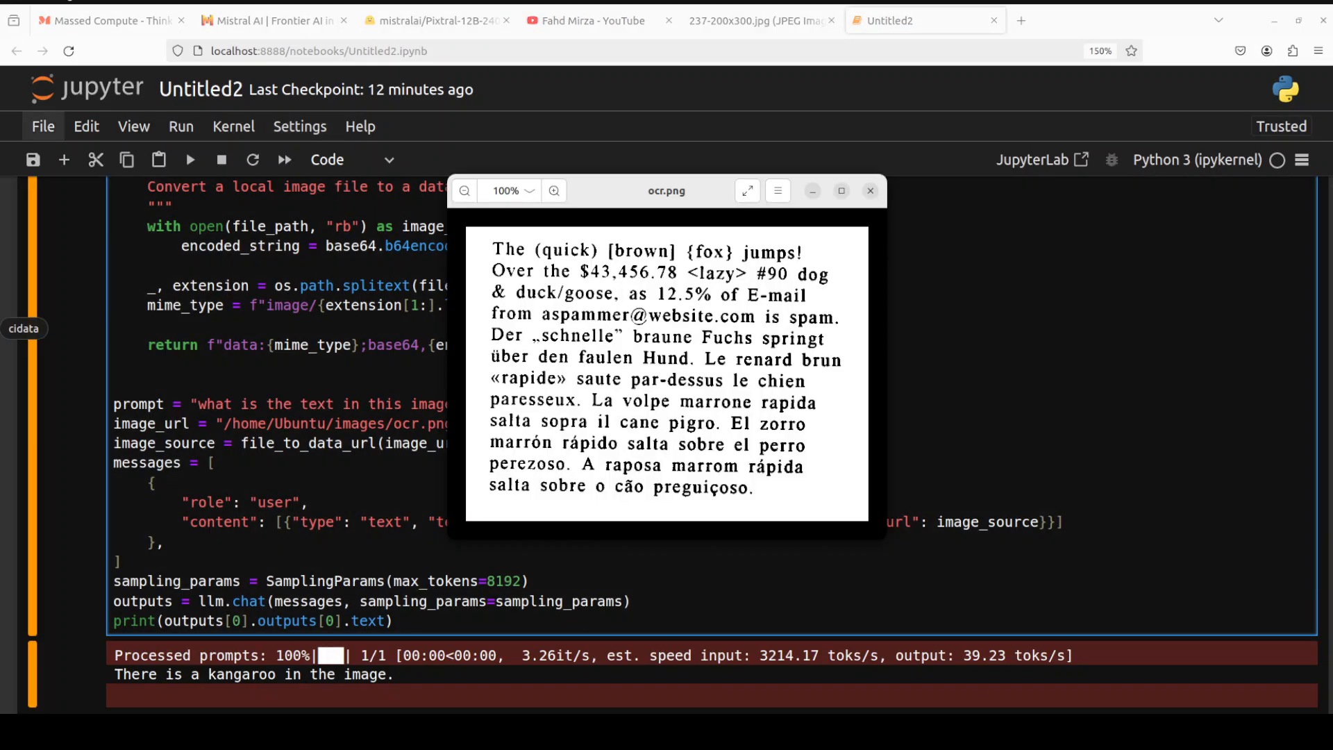
mouse_move(667, 374)
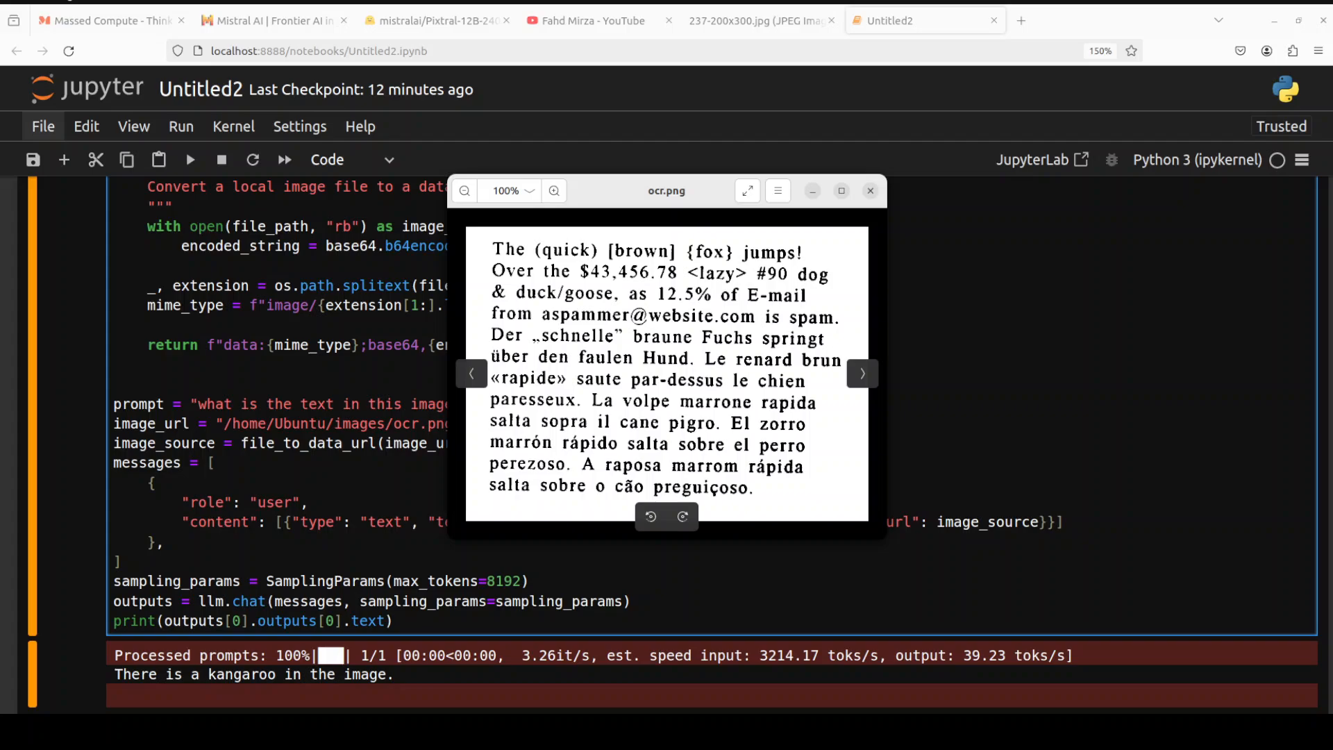
Rerun the cell asking for the text in ocr.png and view the transcribed multilingual passage.
click(870, 190)
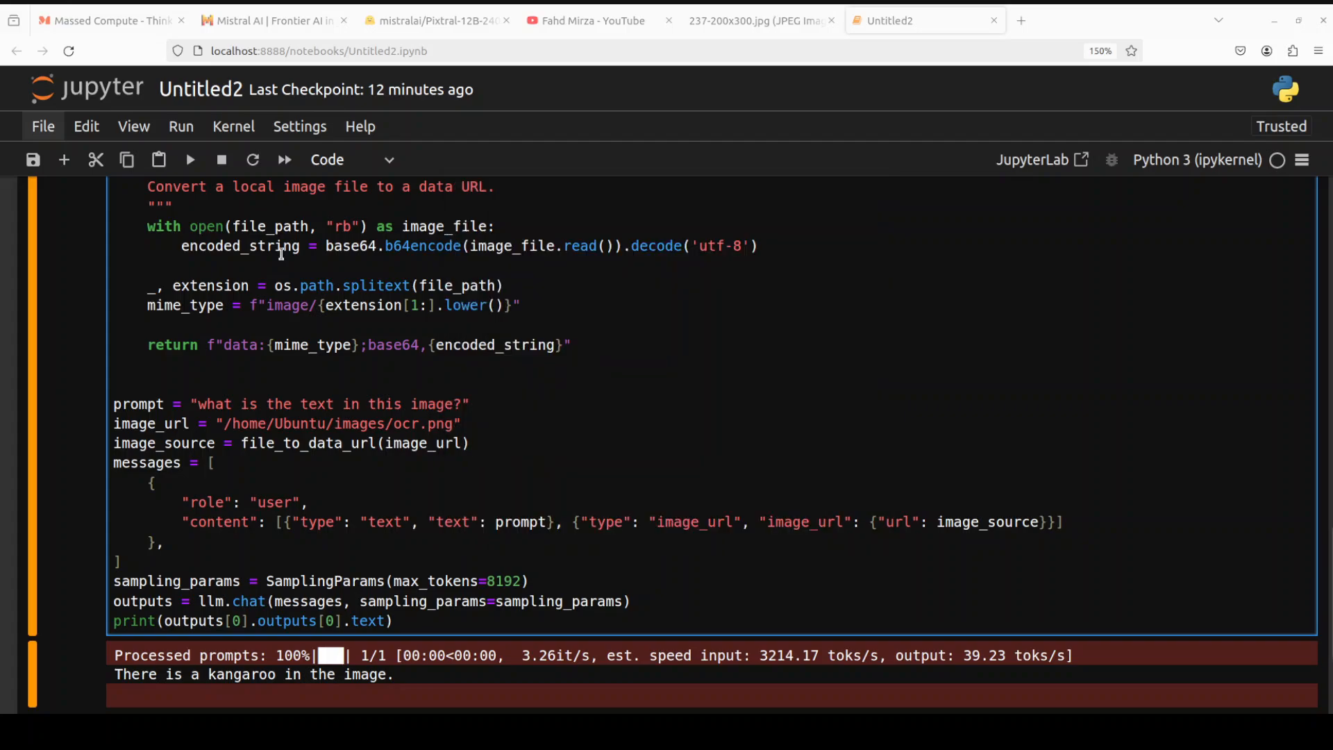
mouse_move(357, 425)
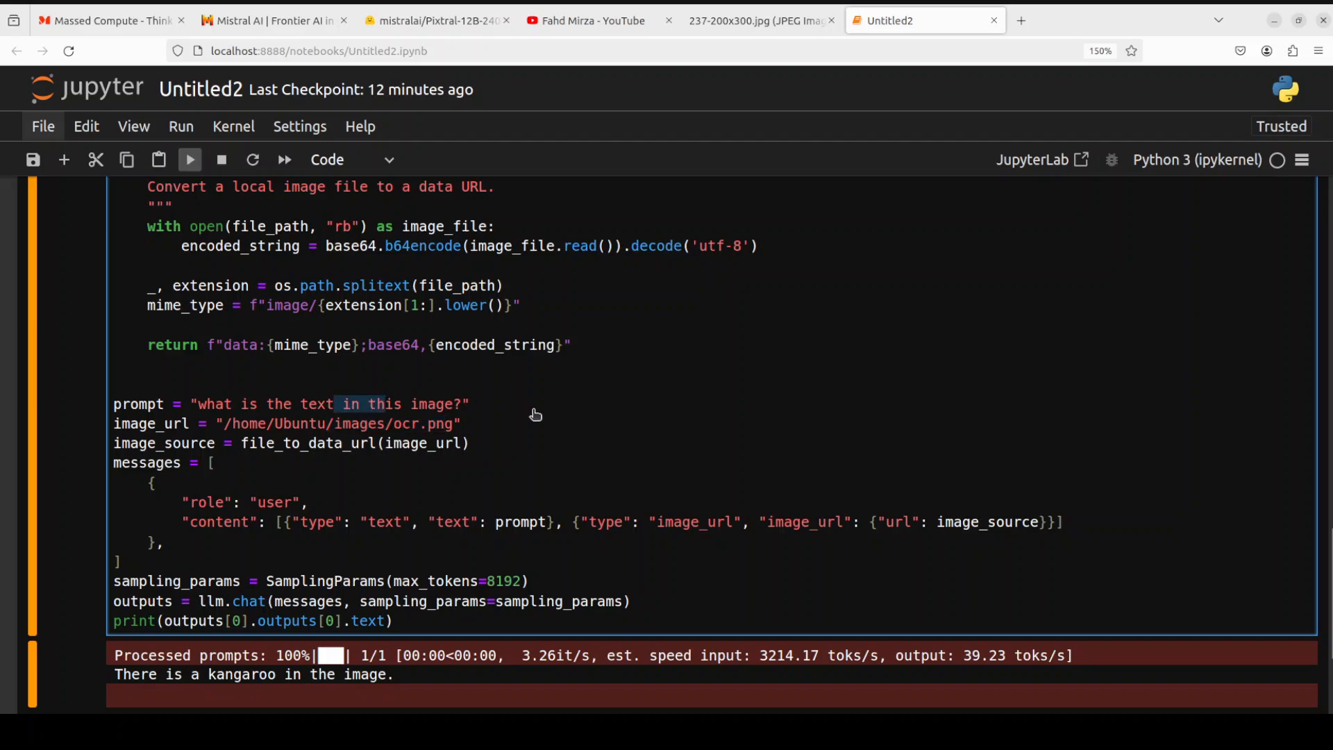
click(189, 158)
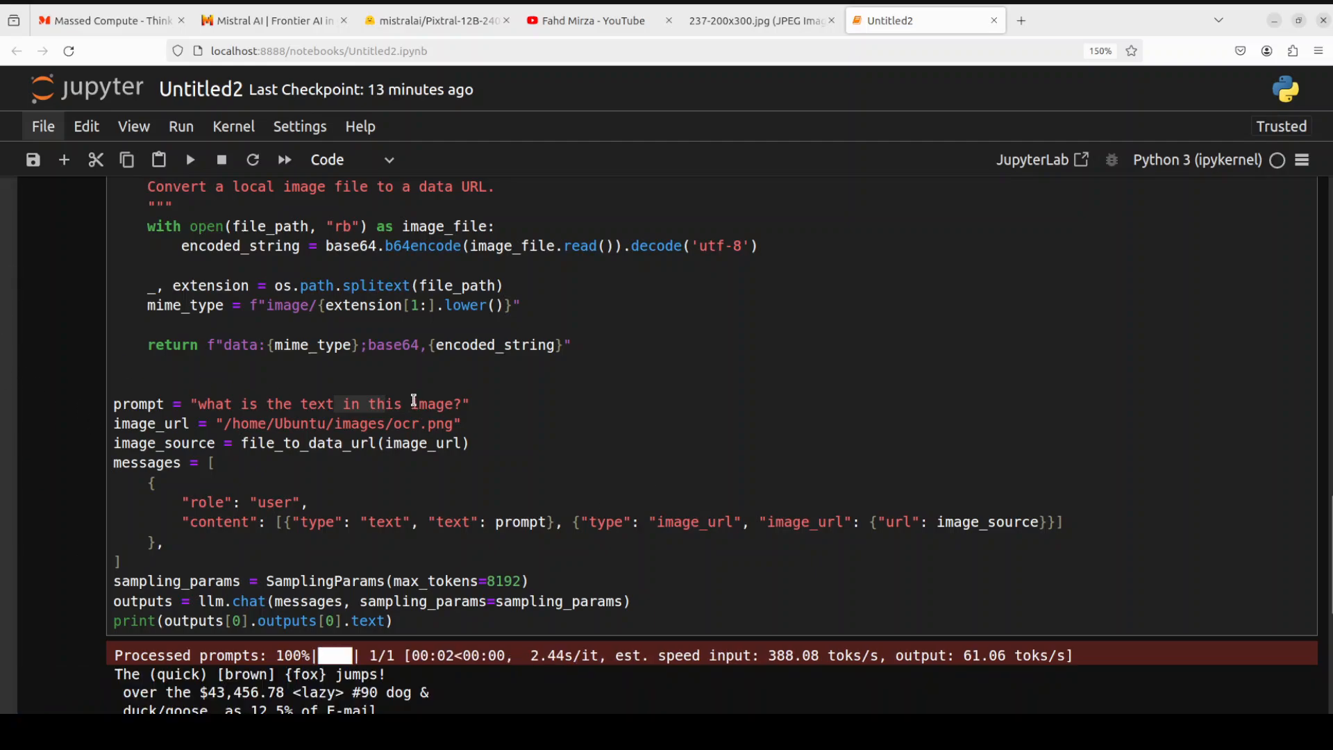
scroll(down, 3)
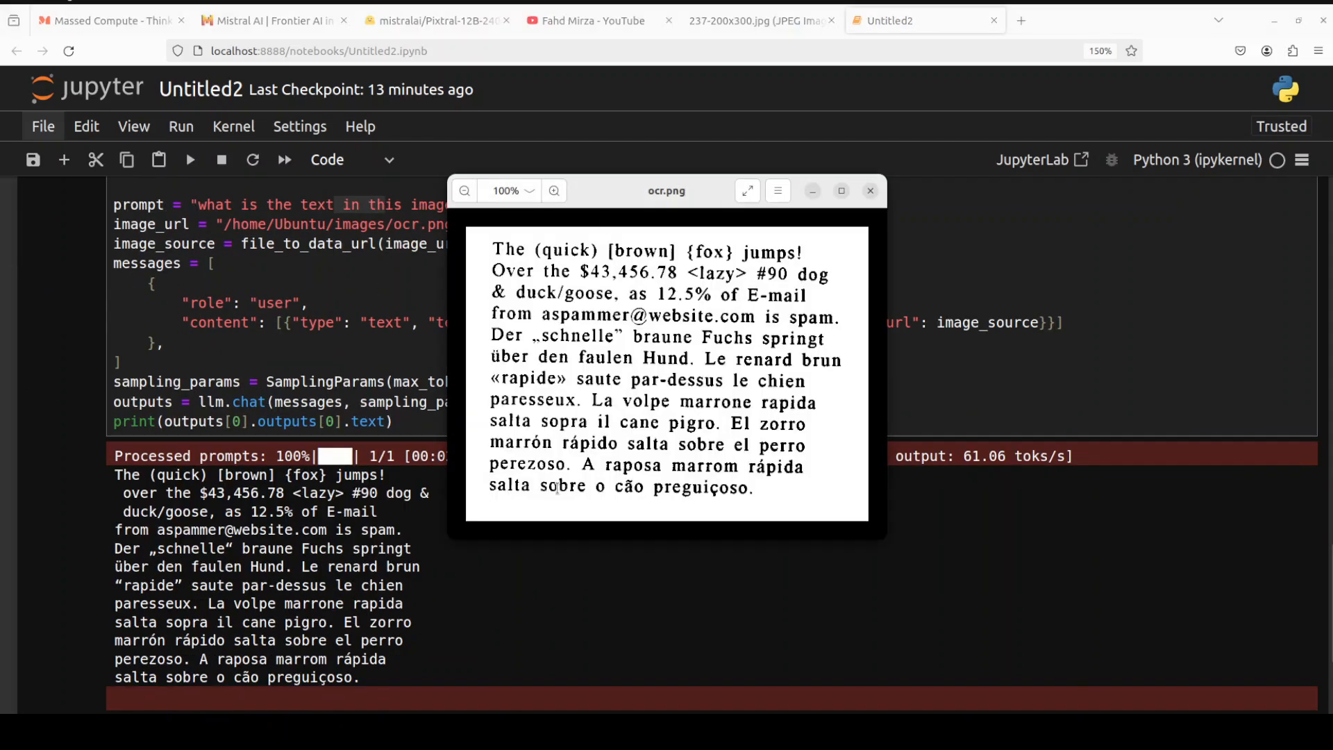
mouse_move(639, 193)
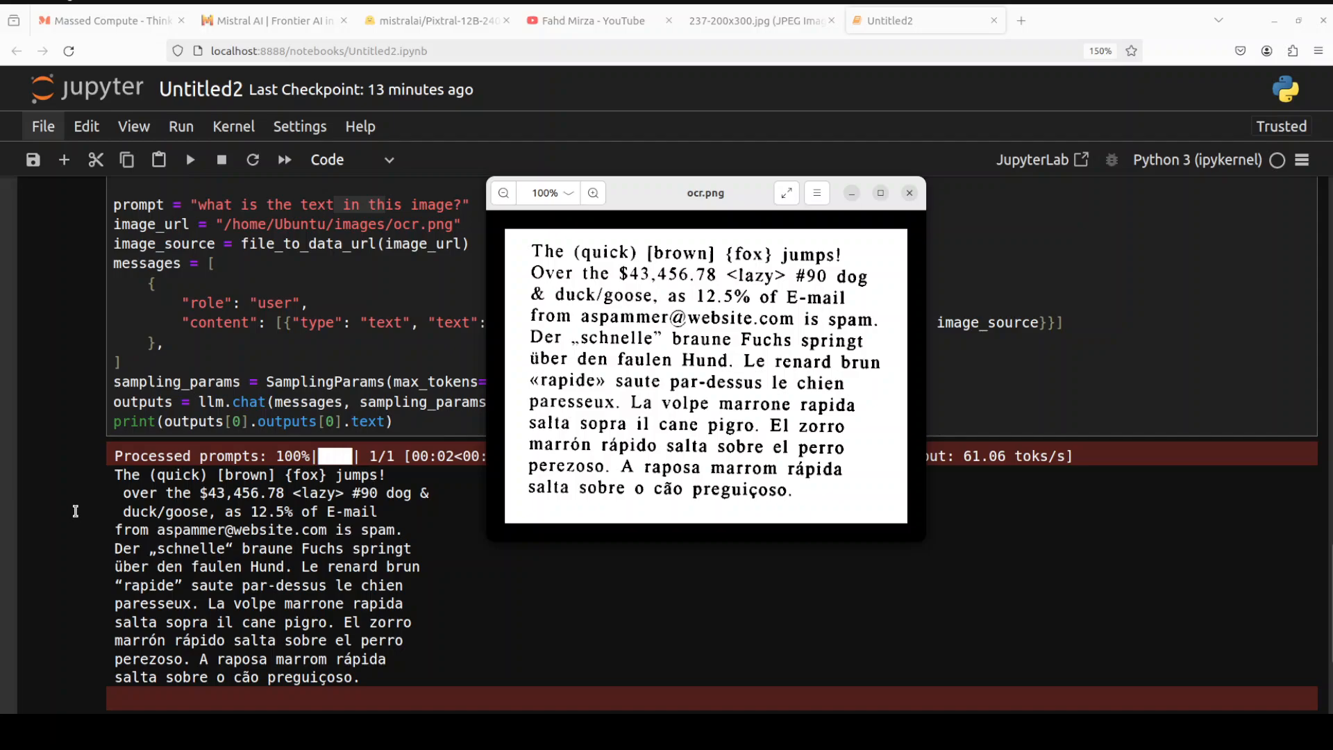
mouse_move(344, 584)
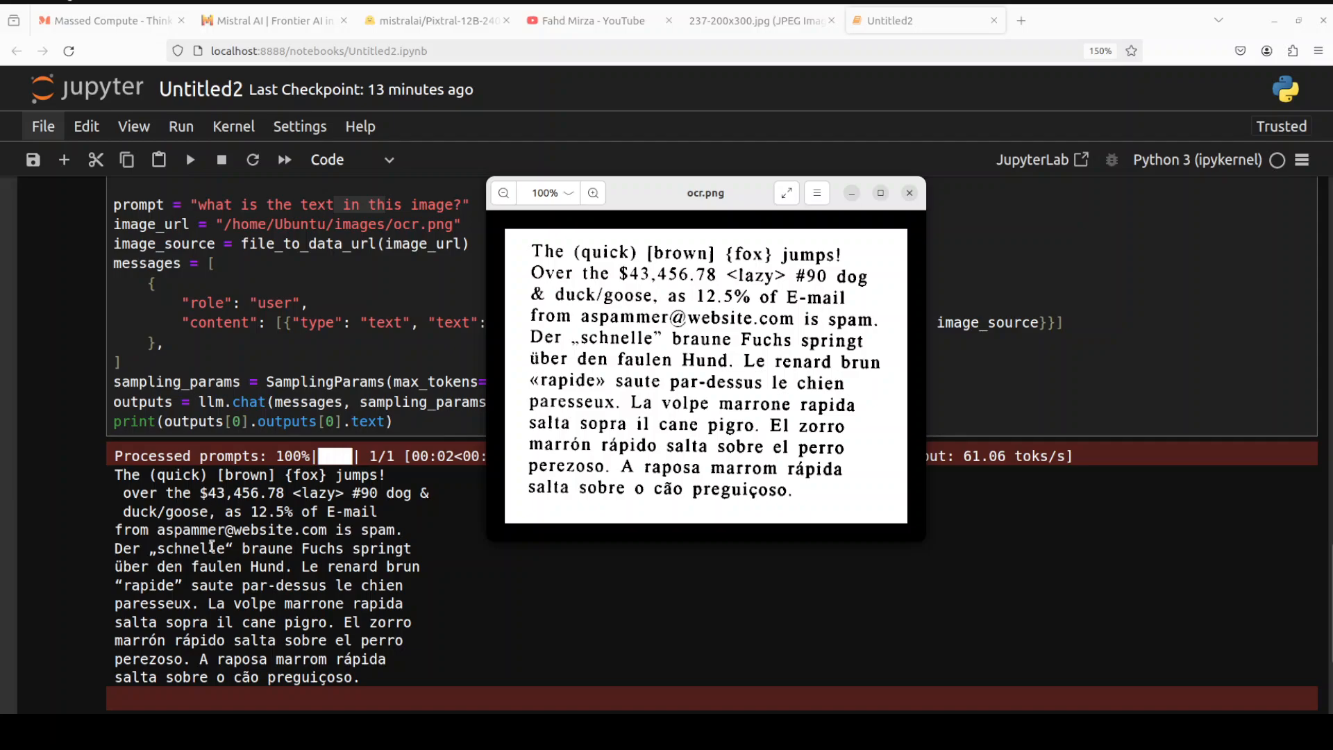
mouse_move(247, 591)
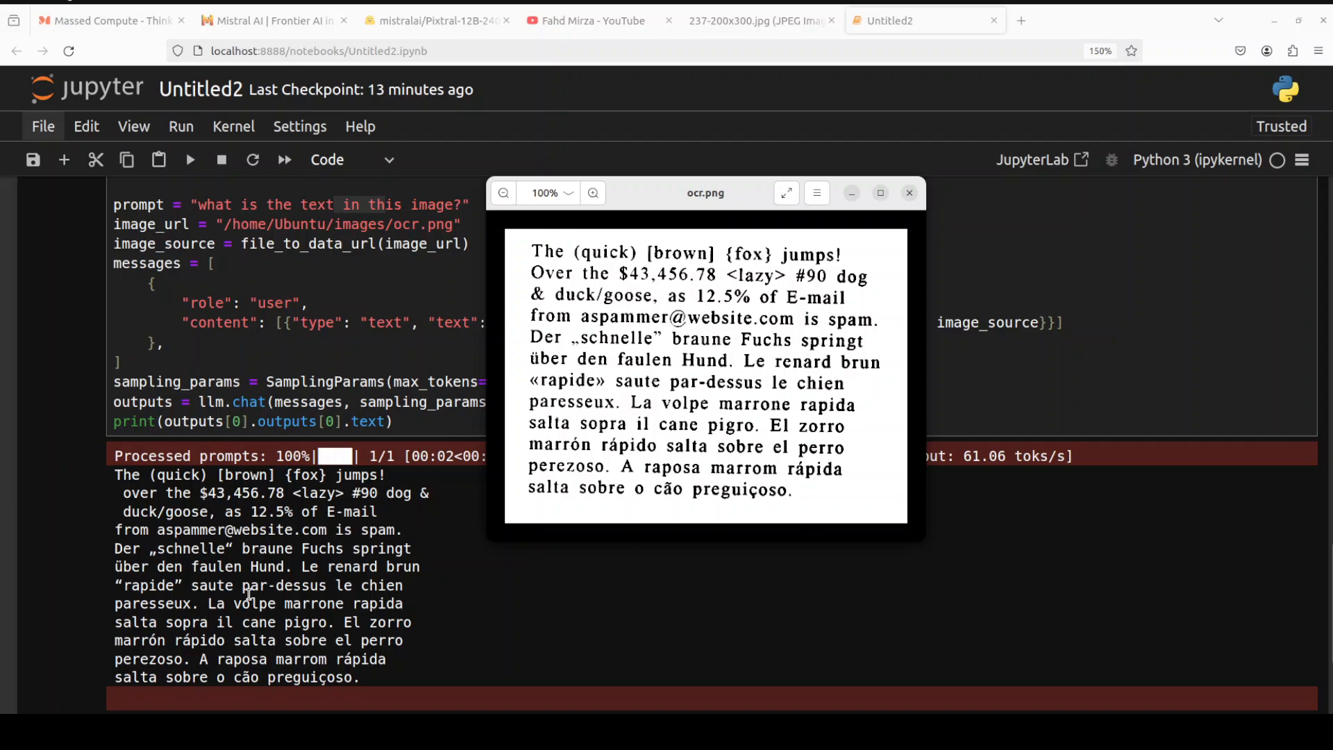
mouse_move(268, 586)
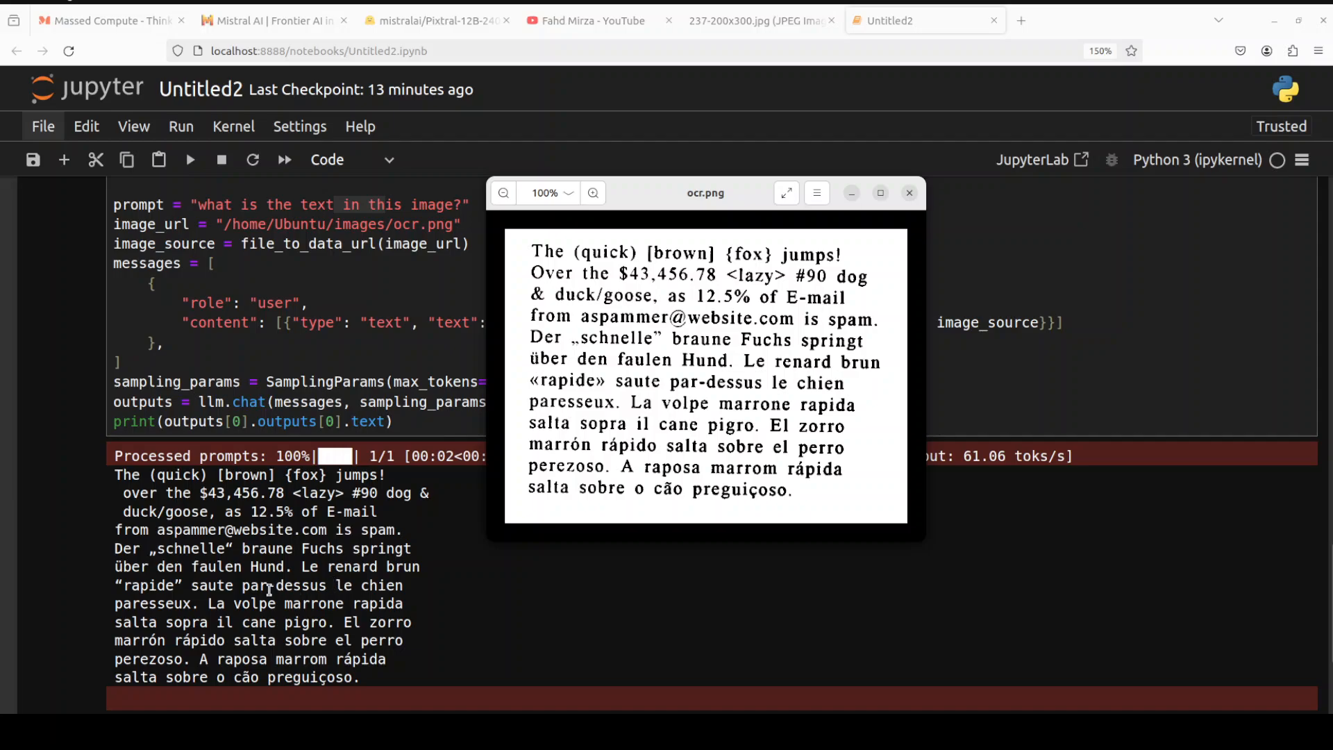
mouse_move(179, 645)
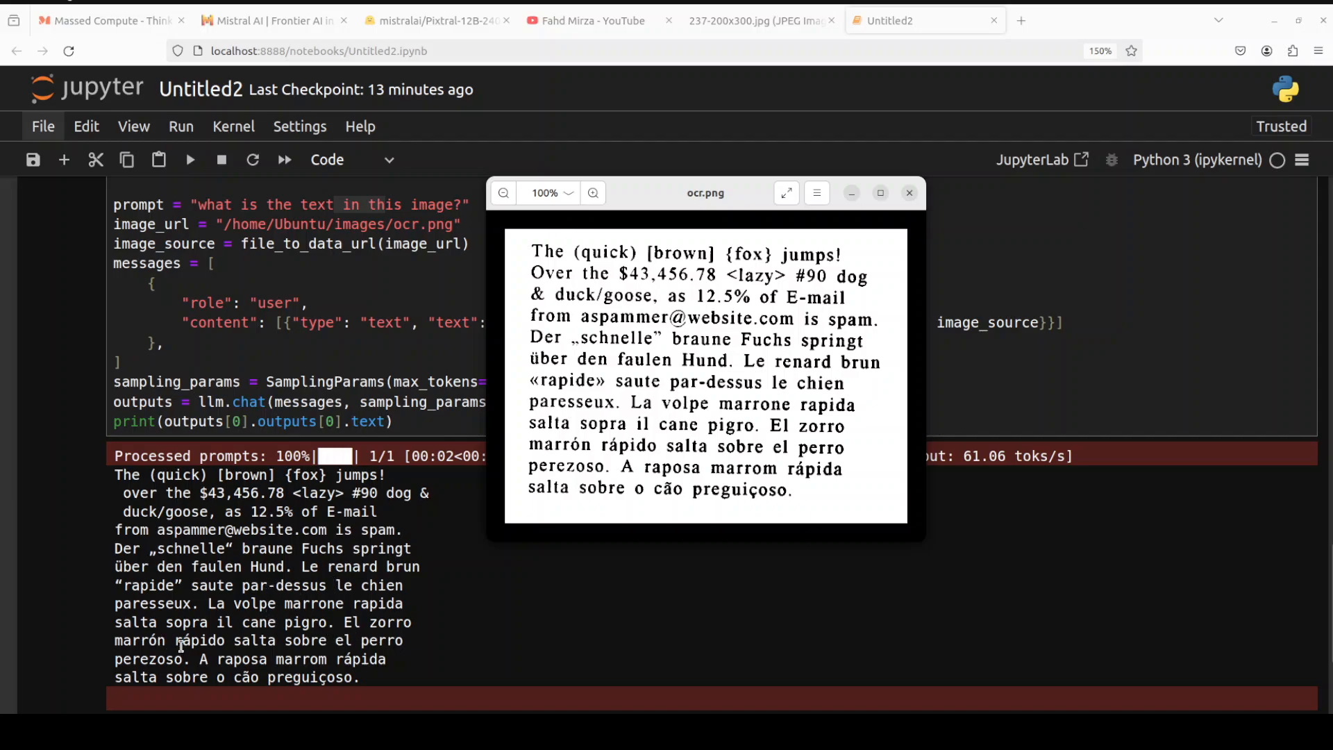
mouse_move(760, 497)
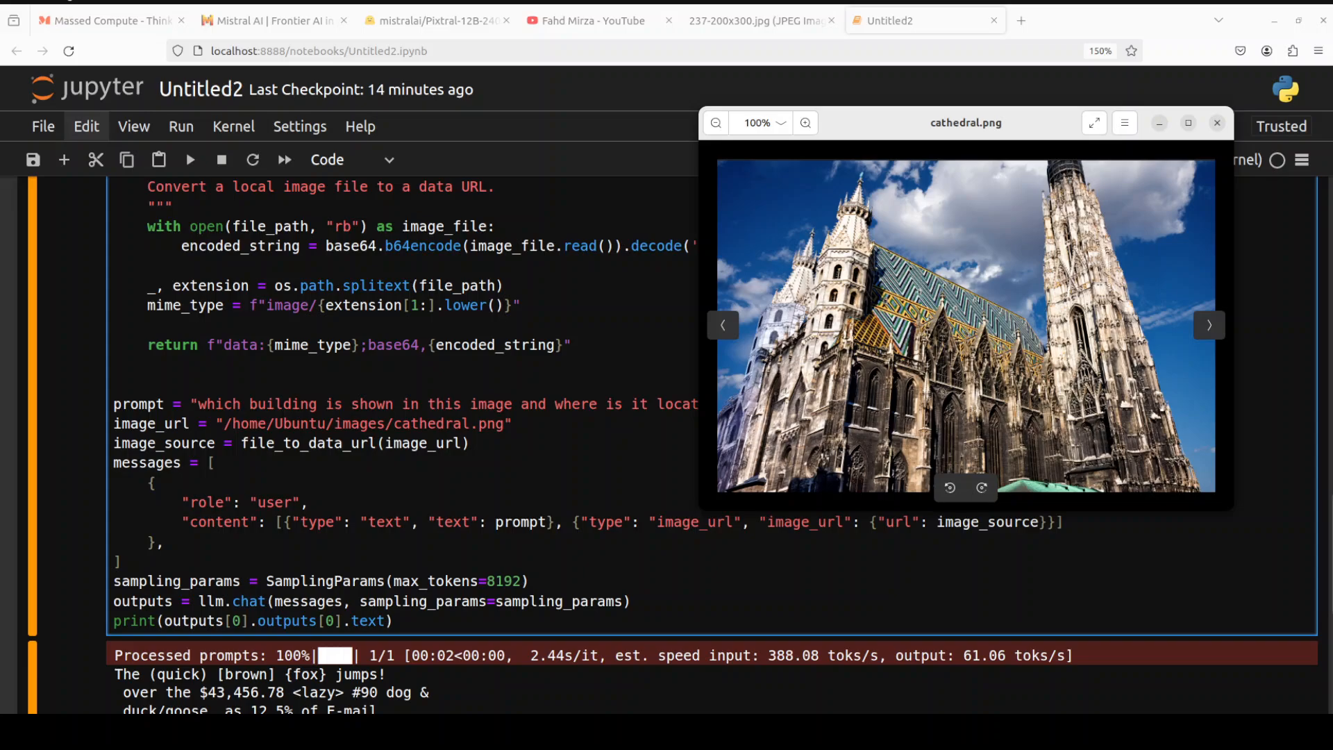
Rerun the cell on cathedral.png to identify St. Stephen's Cathedral in Vienna, Austria.
click(1216, 122)
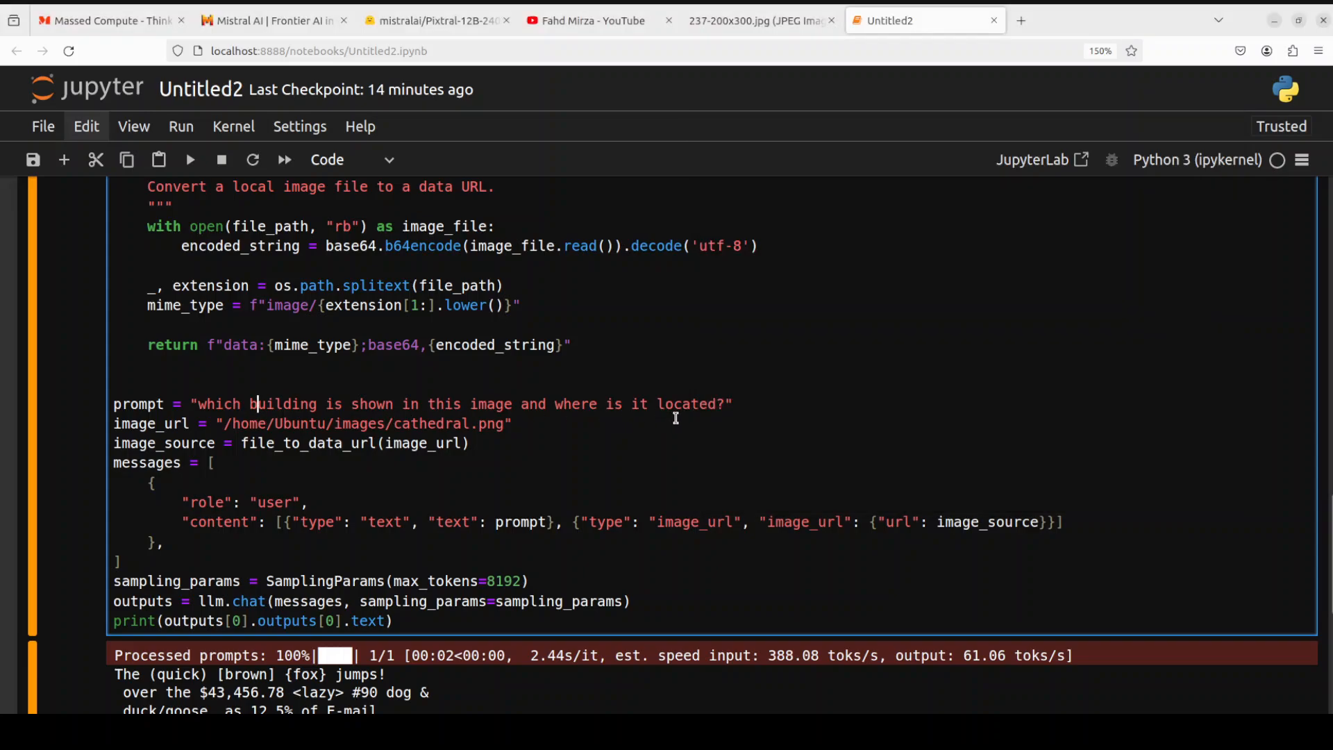
click(191, 159)
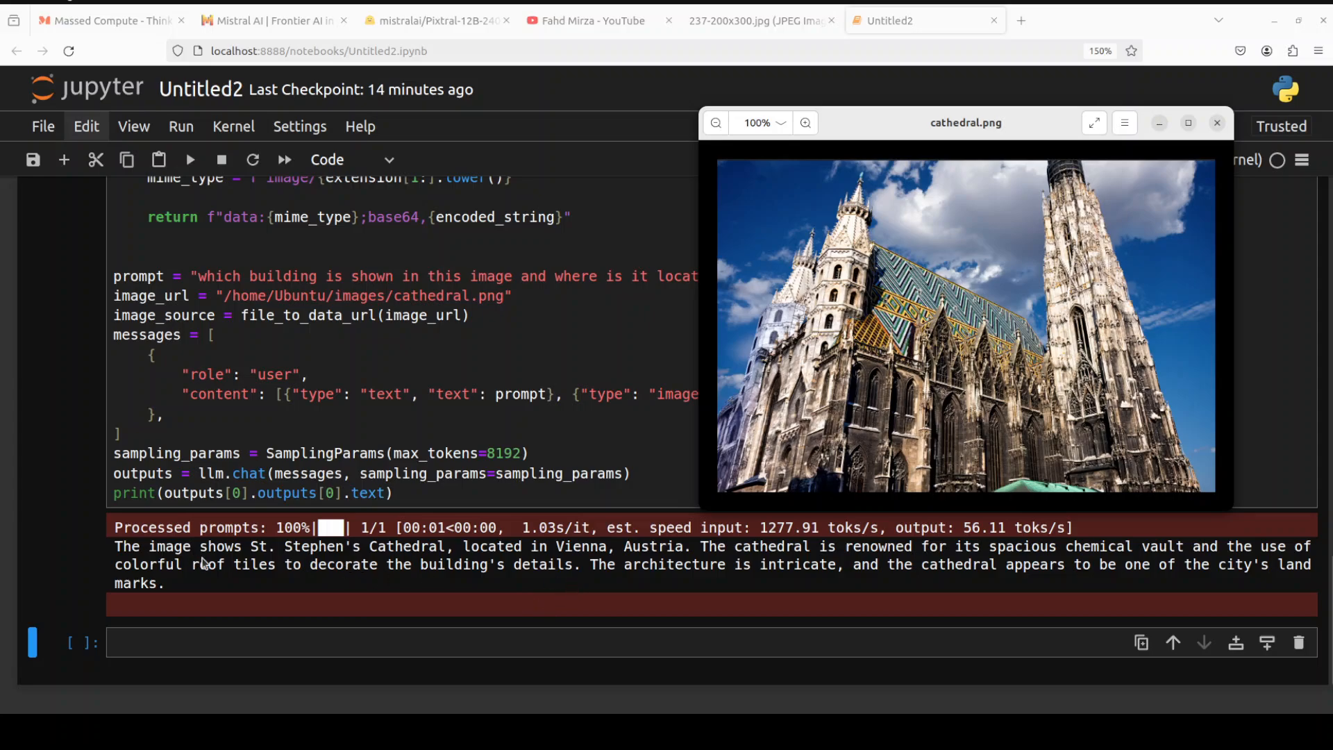
mouse_move(472, 564)
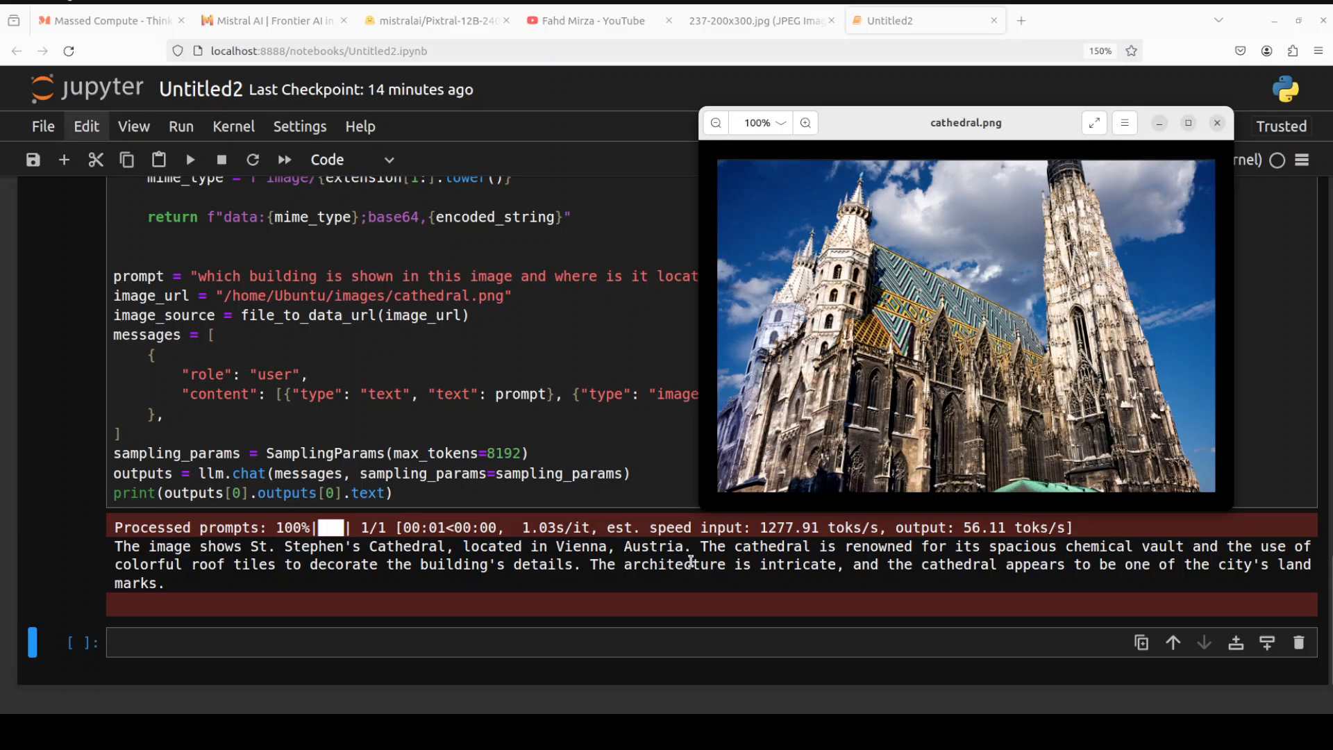
mouse_move(1097, 564)
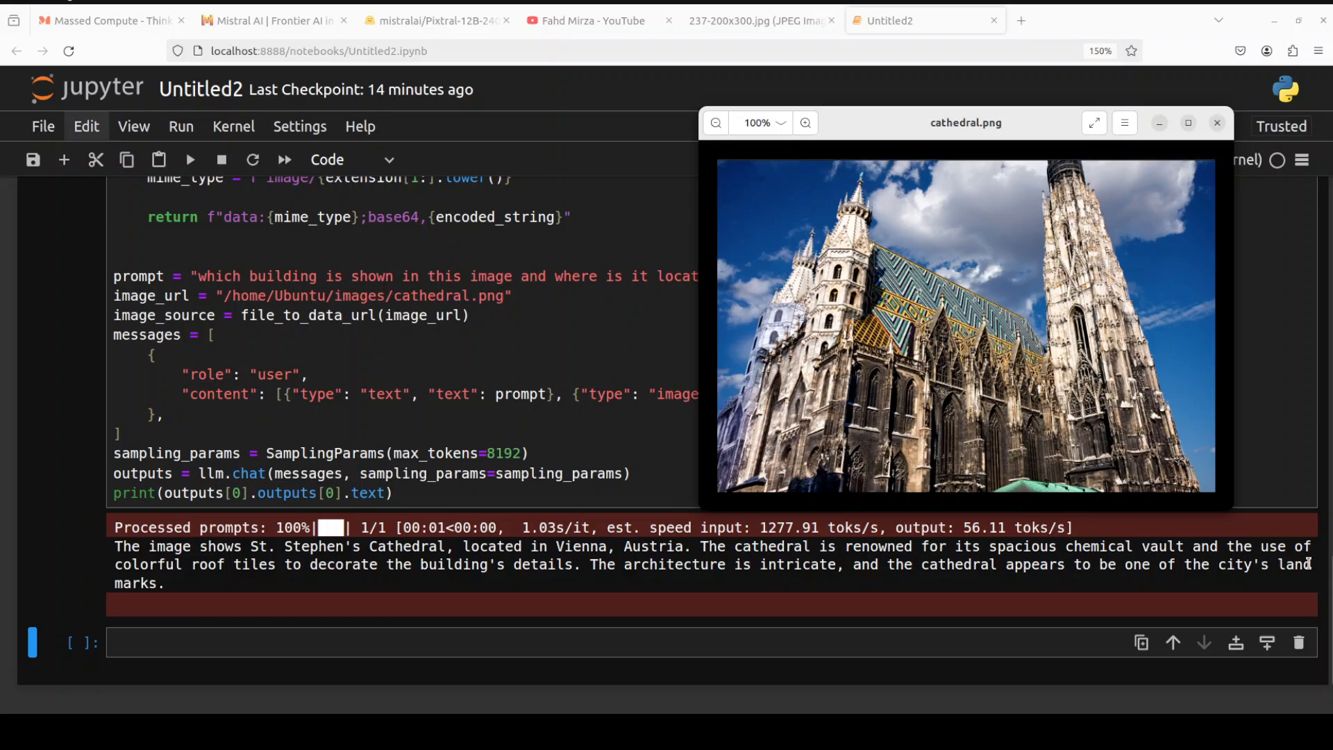
mouse_move(284, 580)
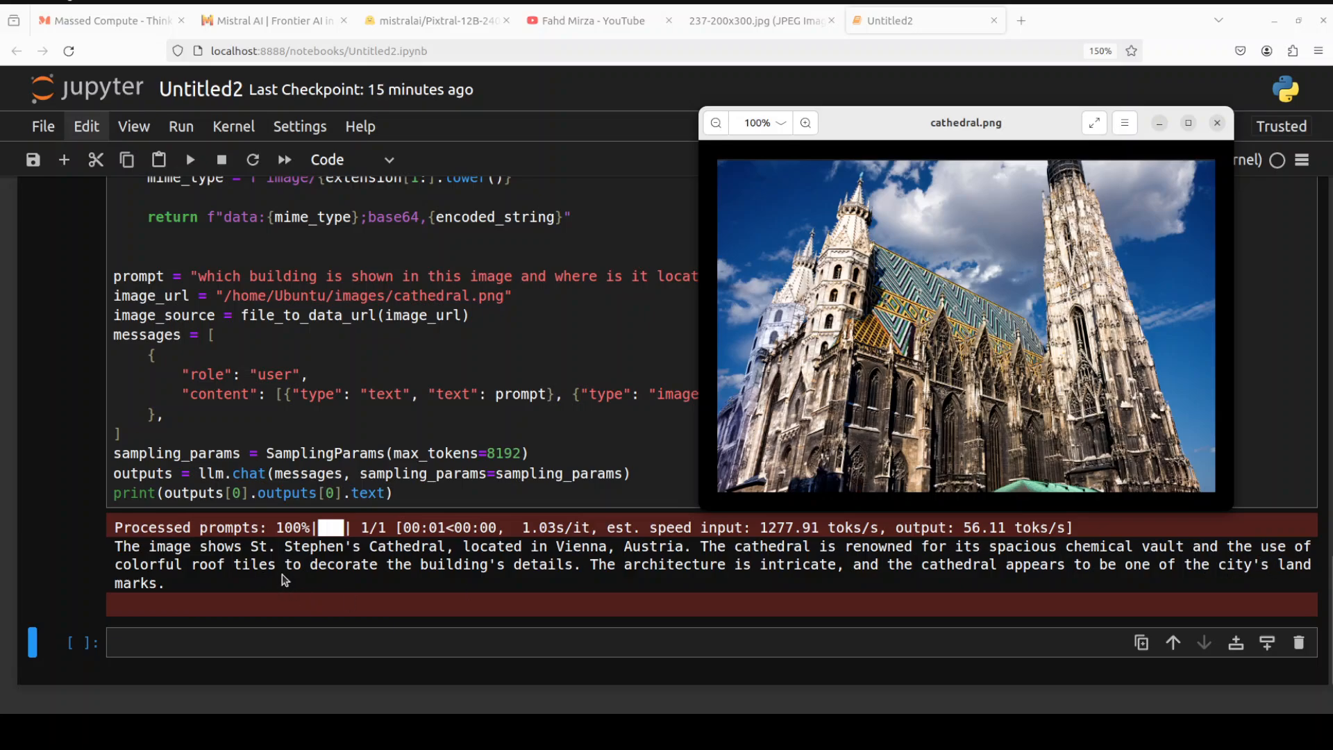
mouse_move(846, 582)
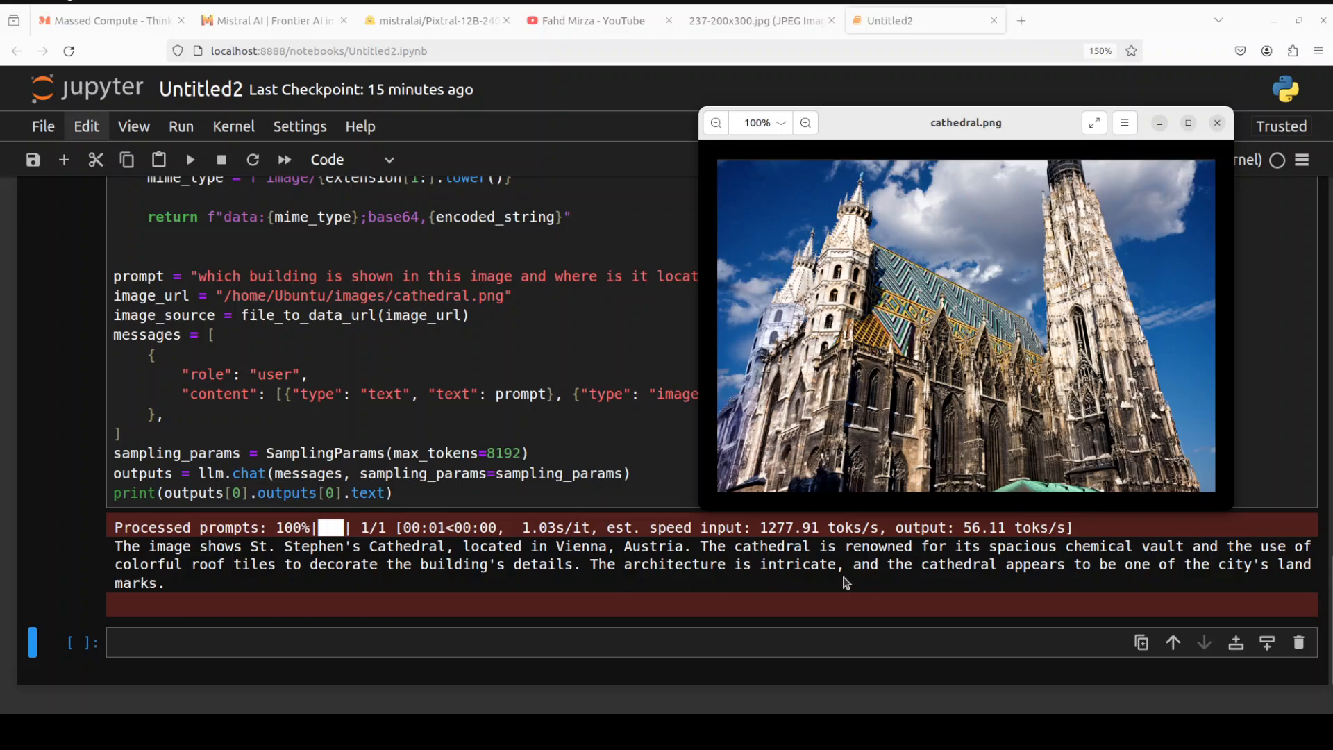
mouse_move(974, 586)
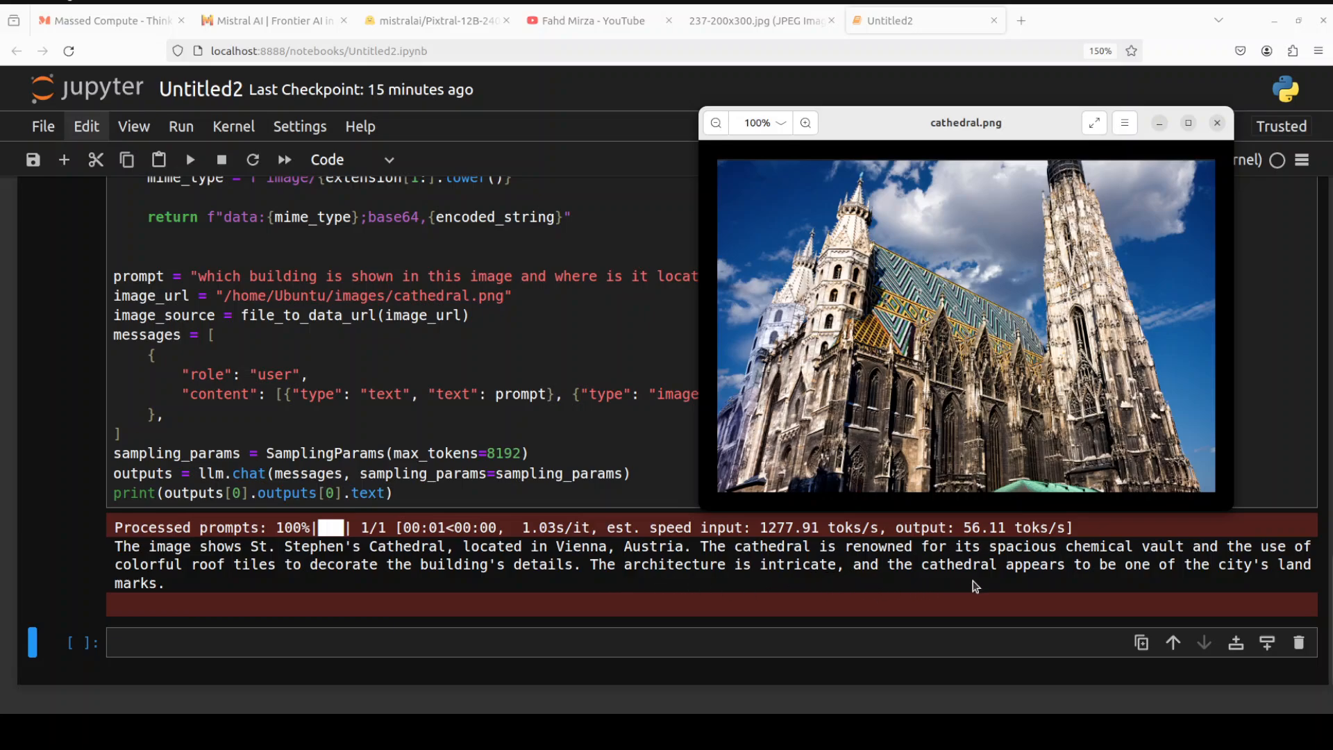
mouse_move(1178, 588)
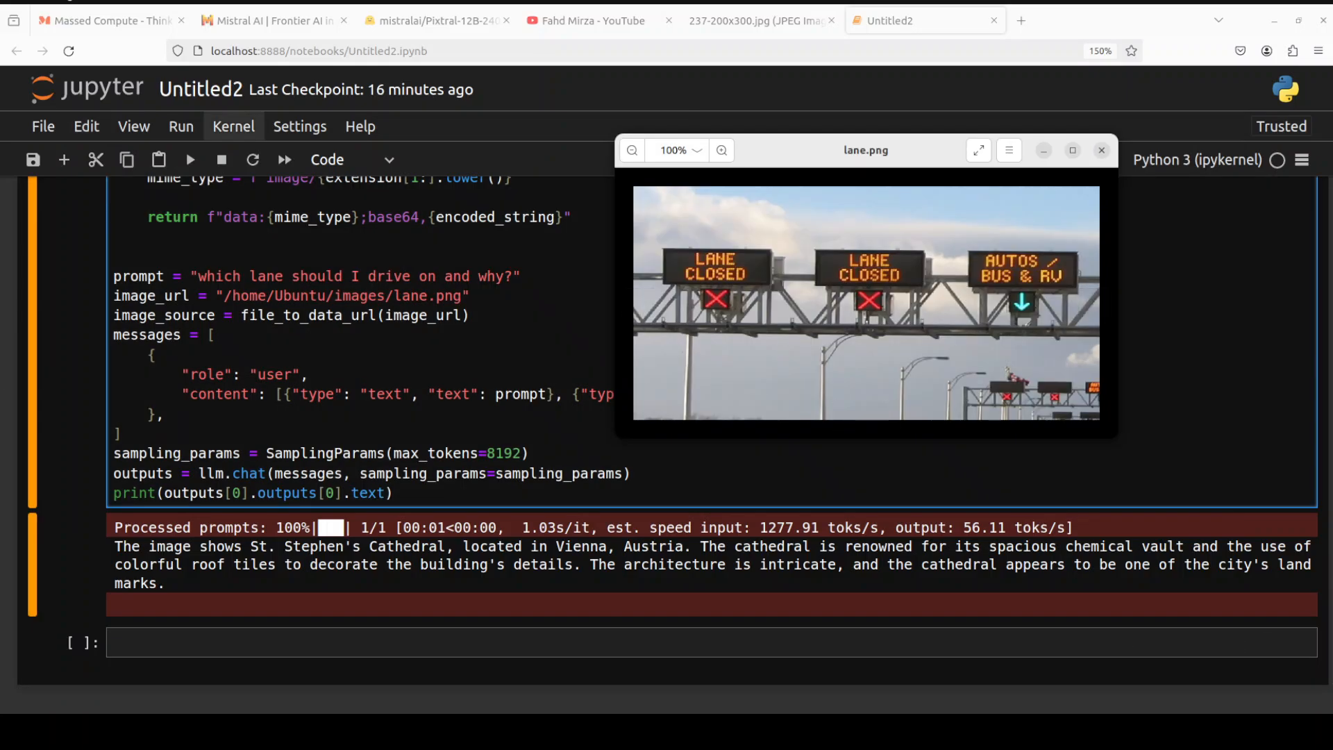
mouse_move(865, 301)
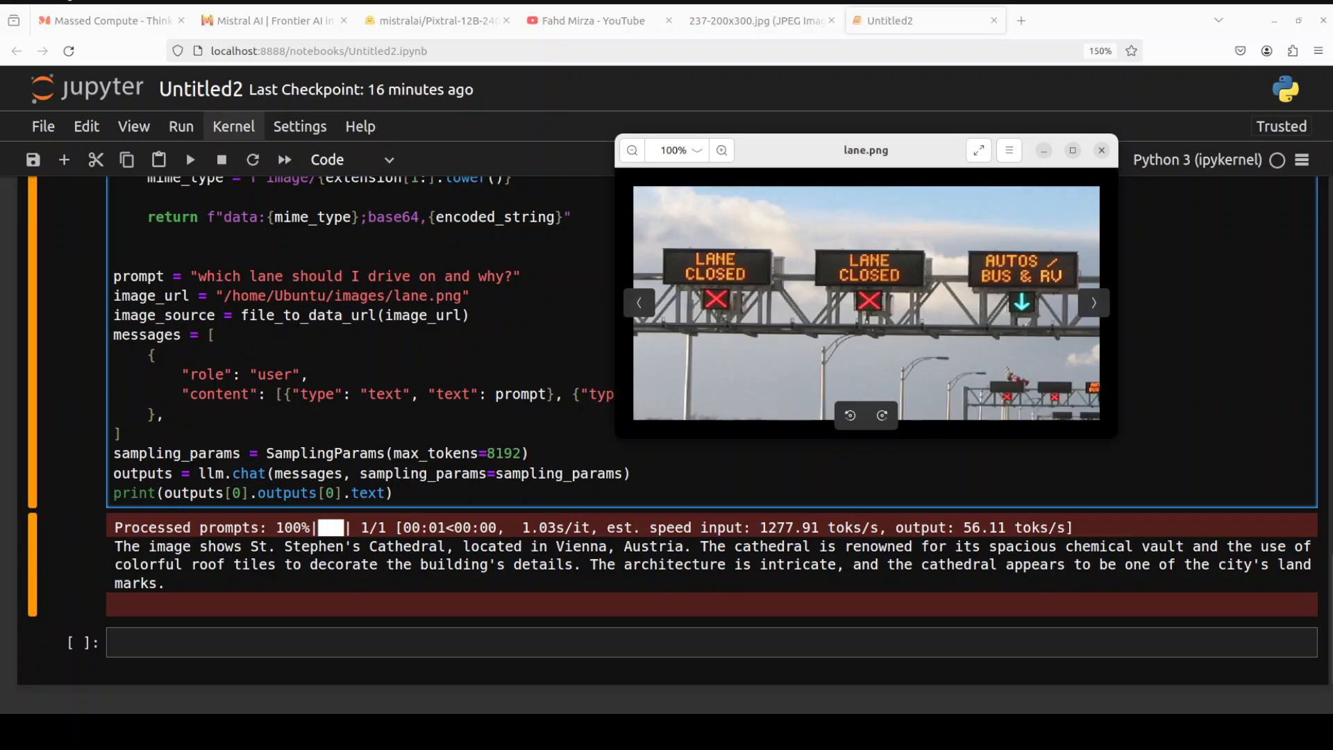
Rerun the cell asking which lane to drive on in lane.png, getting the AUTOS BUS & RV lane.
click(1103, 150)
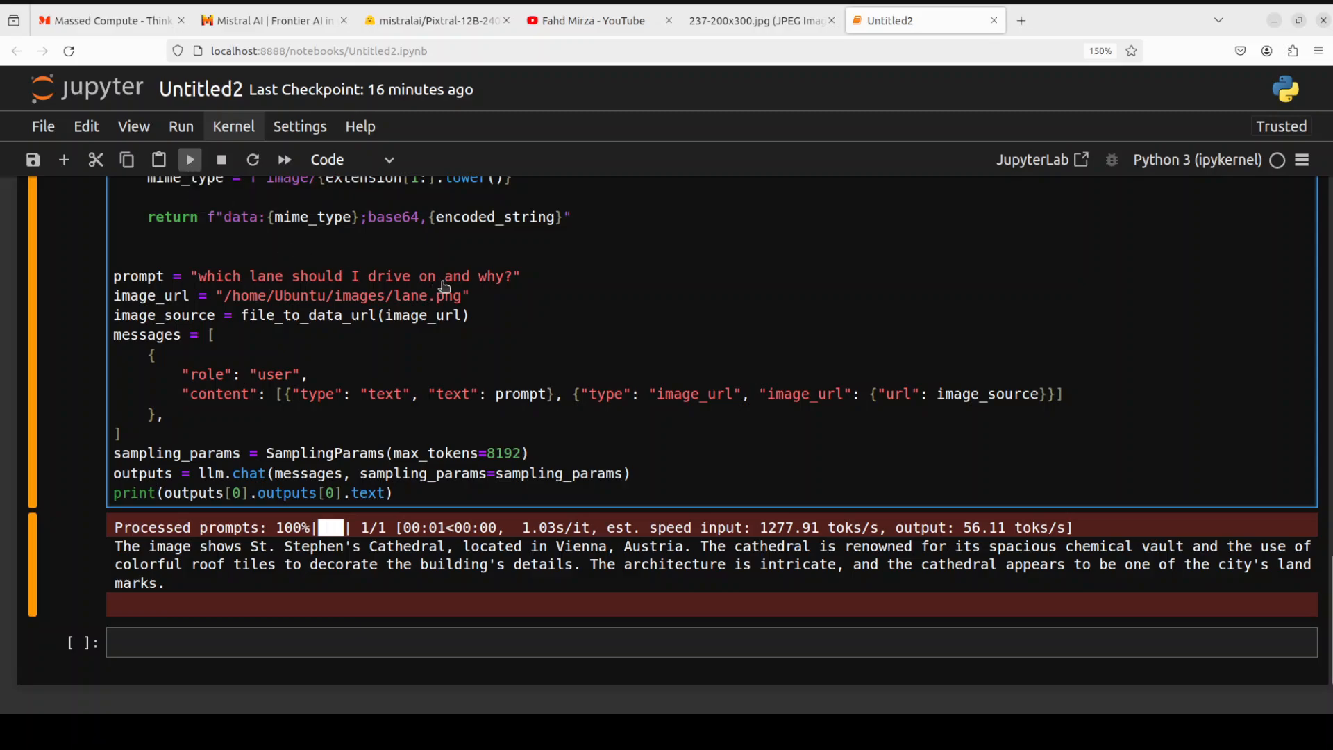
click(189, 158)
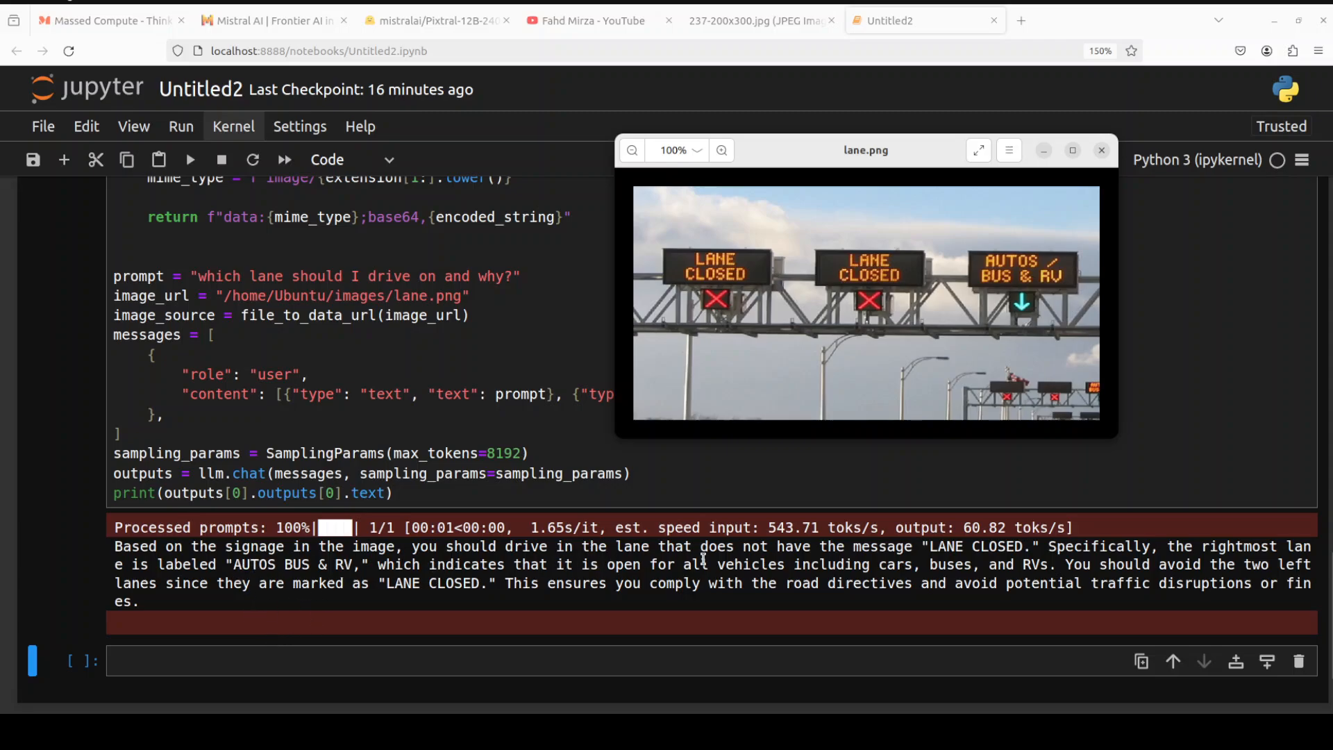
mouse_move(1021, 561)
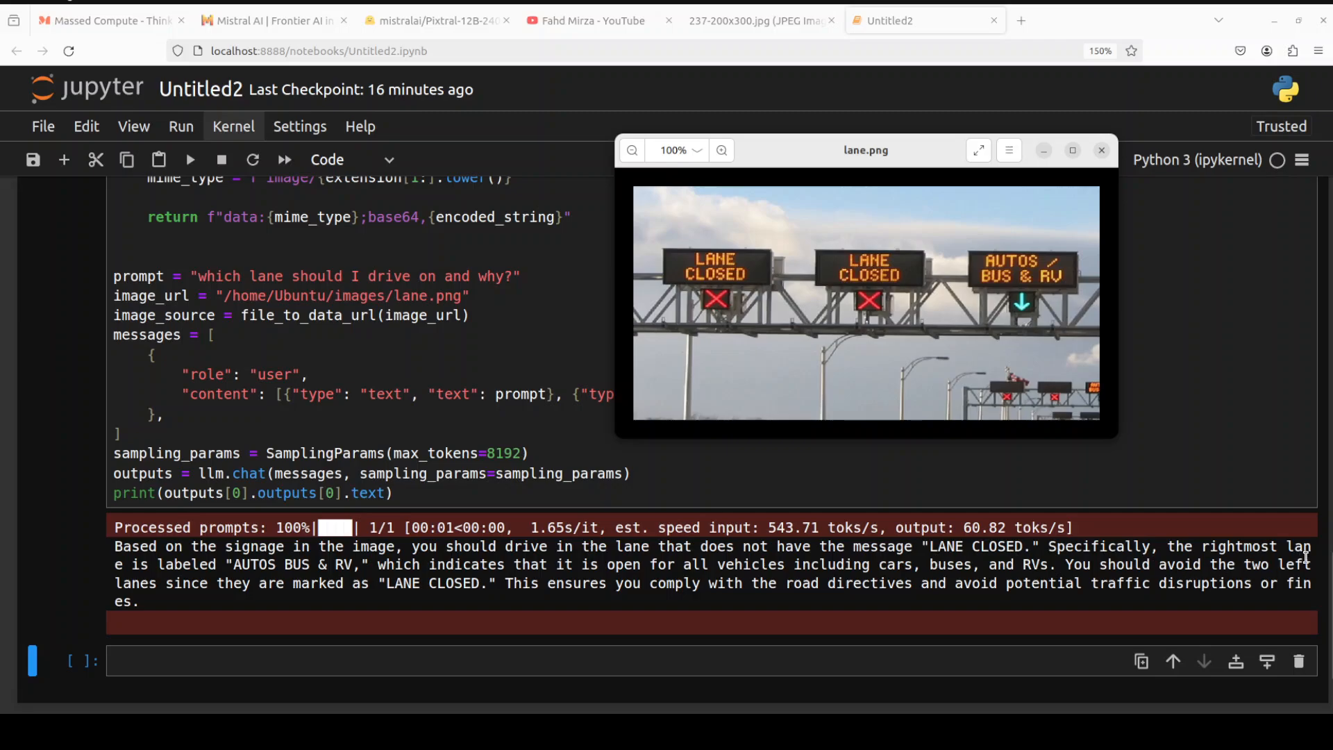
mouse_move(272, 565)
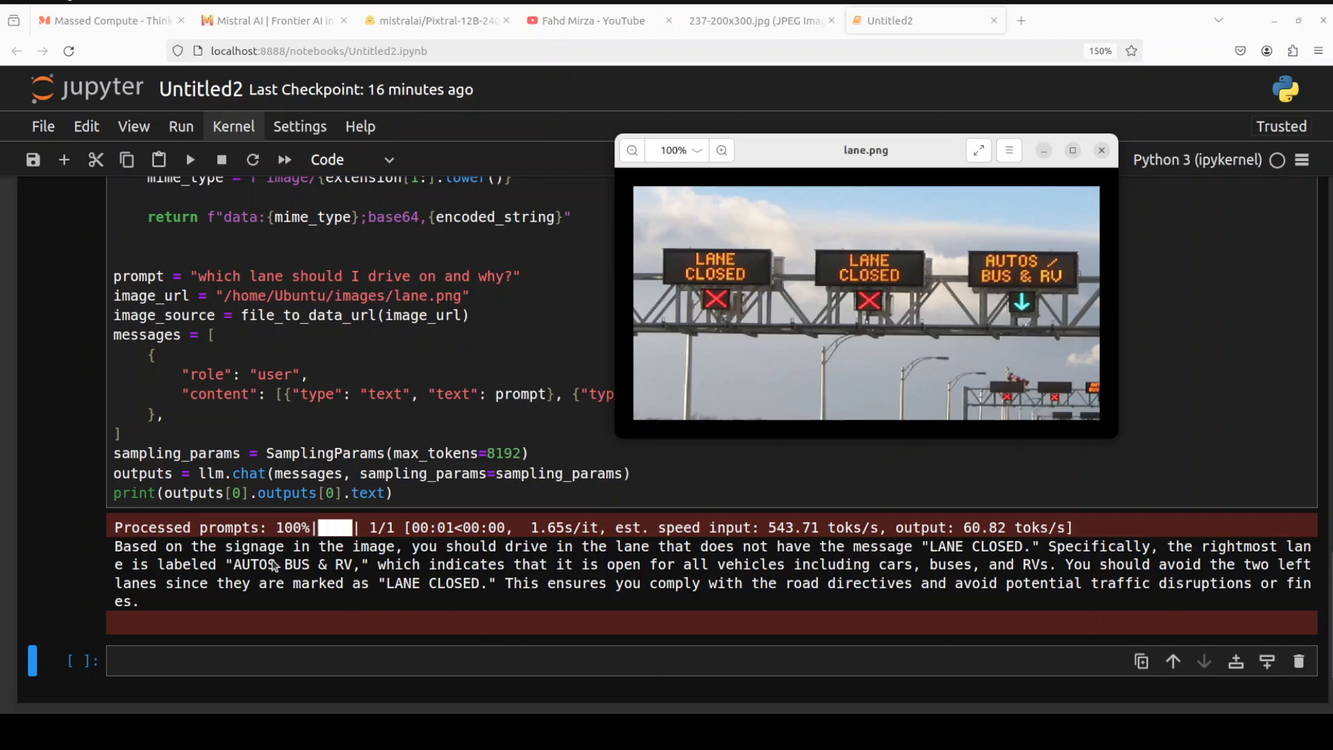
mouse_move(238, 577)
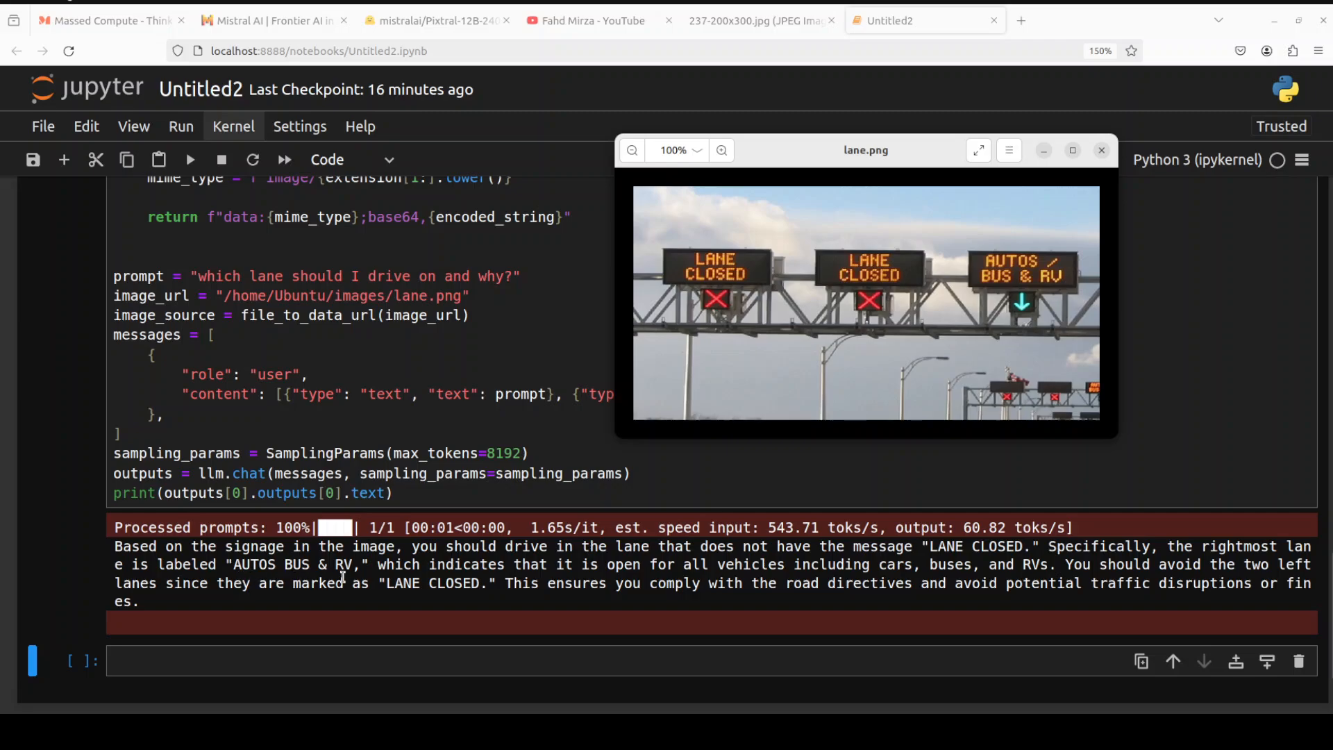
mouse_move(893, 578)
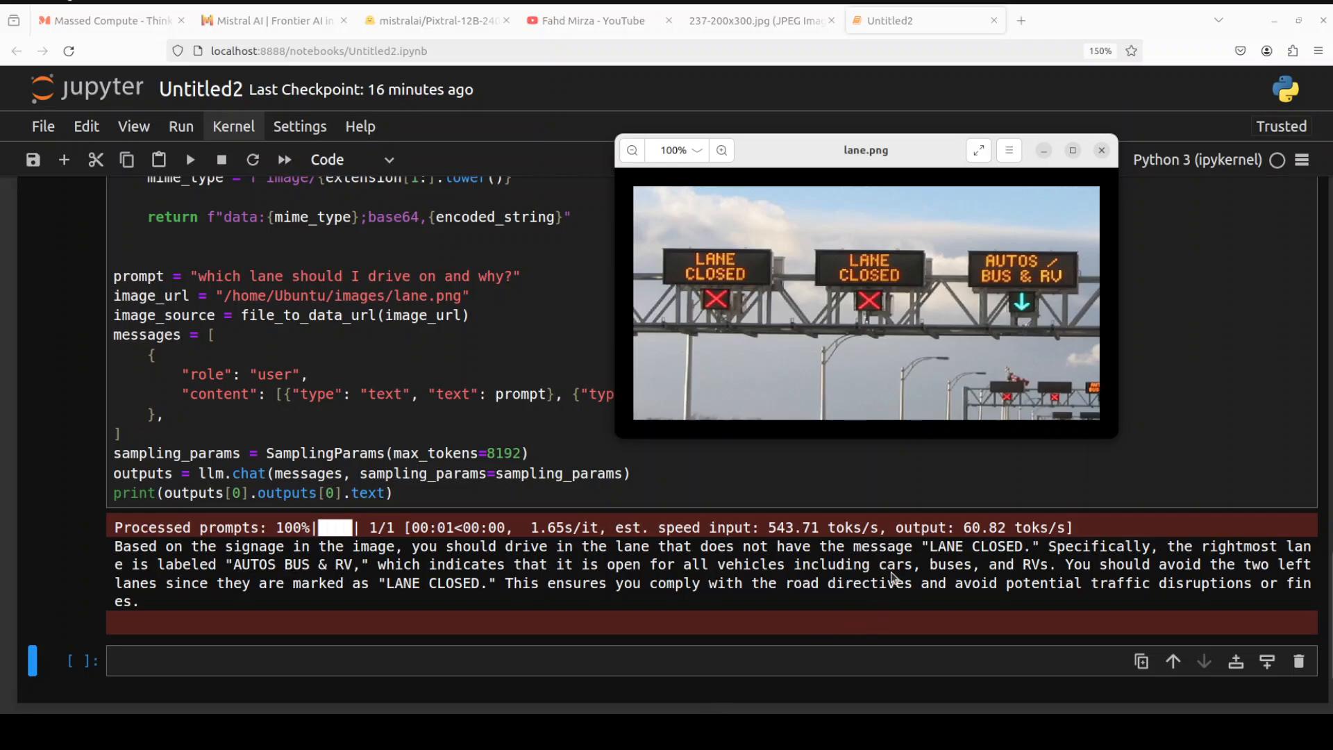
mouse_move(1034, 564)
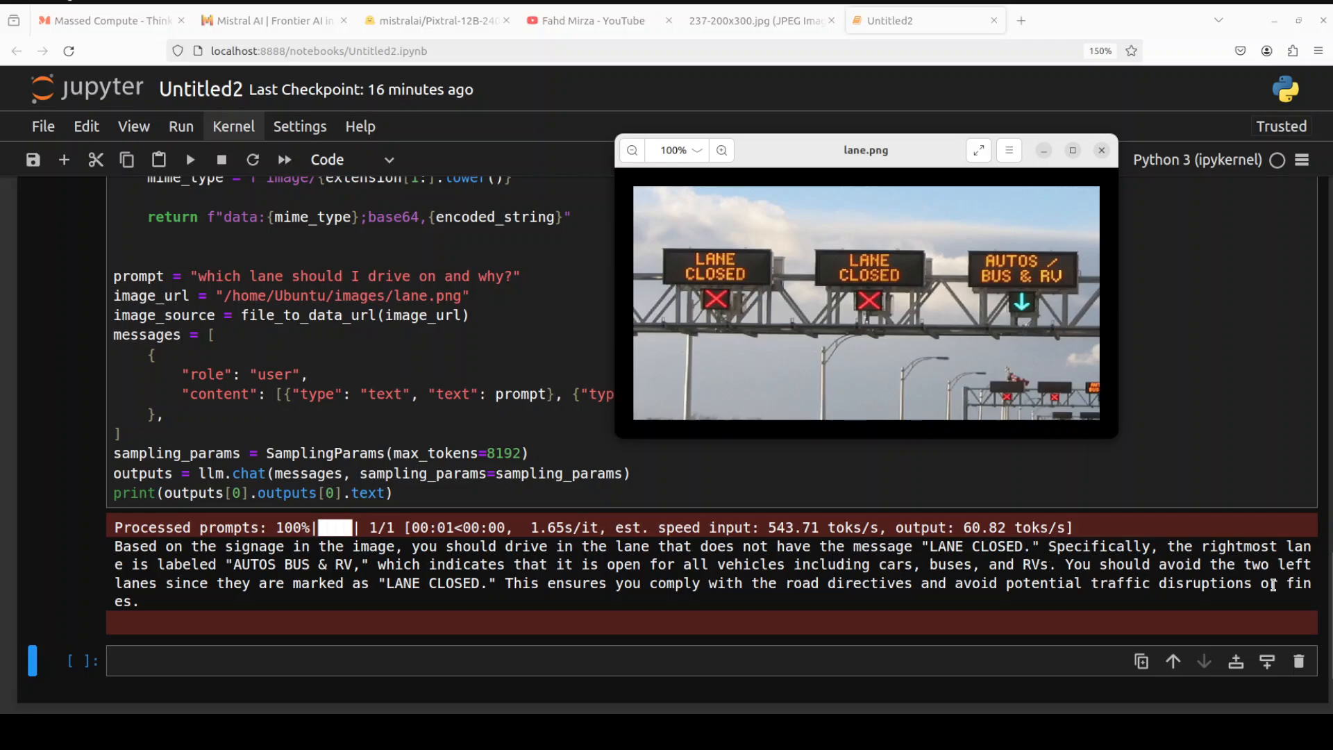
mouse_move(365, 643)
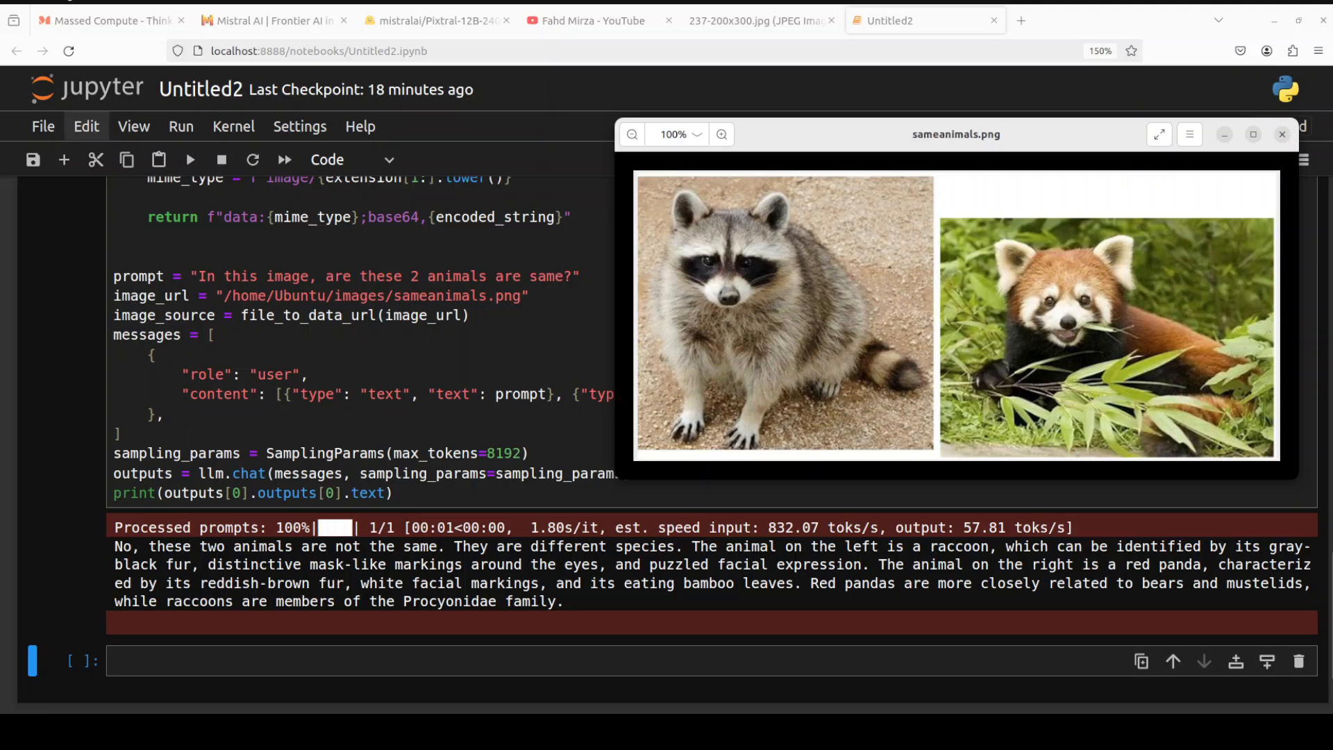
Bring the notebook in front of sameanimals.png to read the raccoon-versus-red-panda answer.
click(1283, 134)
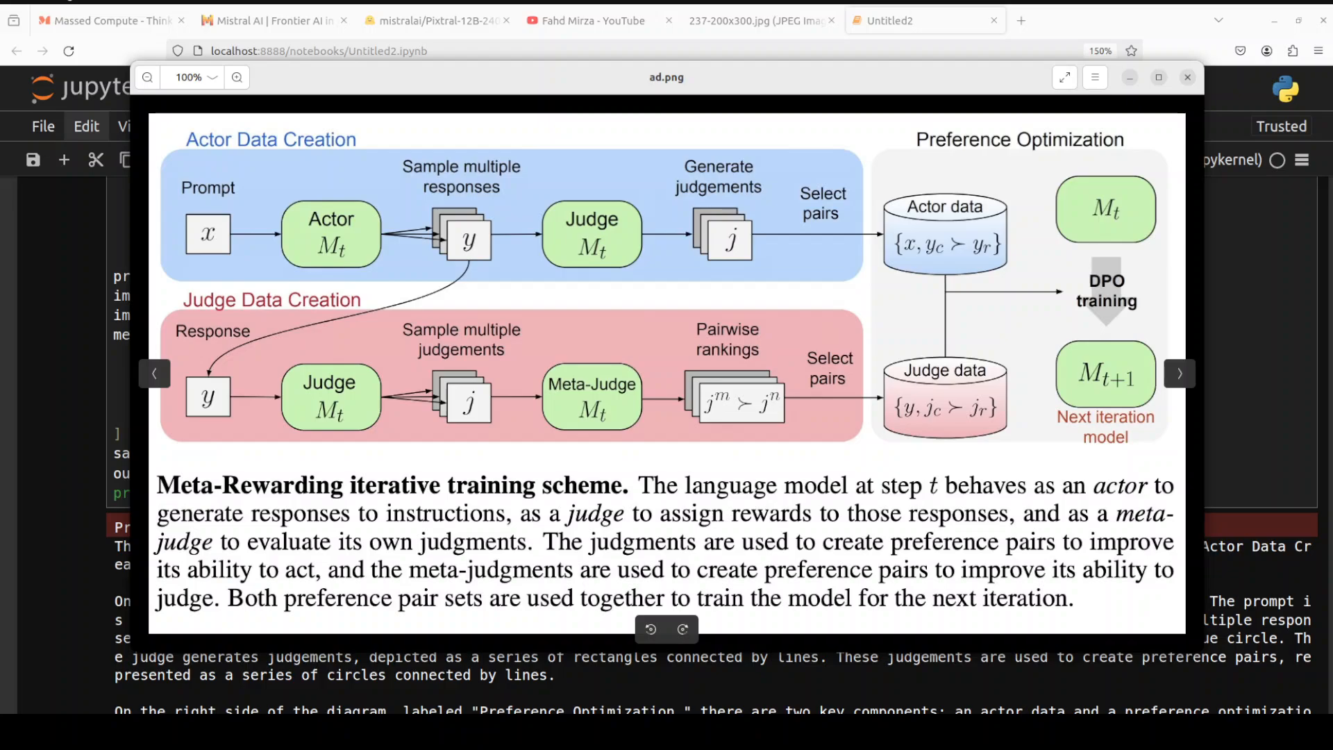
View Pixtral's explanation of the ad.png Meta-Rewarding diagram and close the diagram preview.
click(1187, 76)
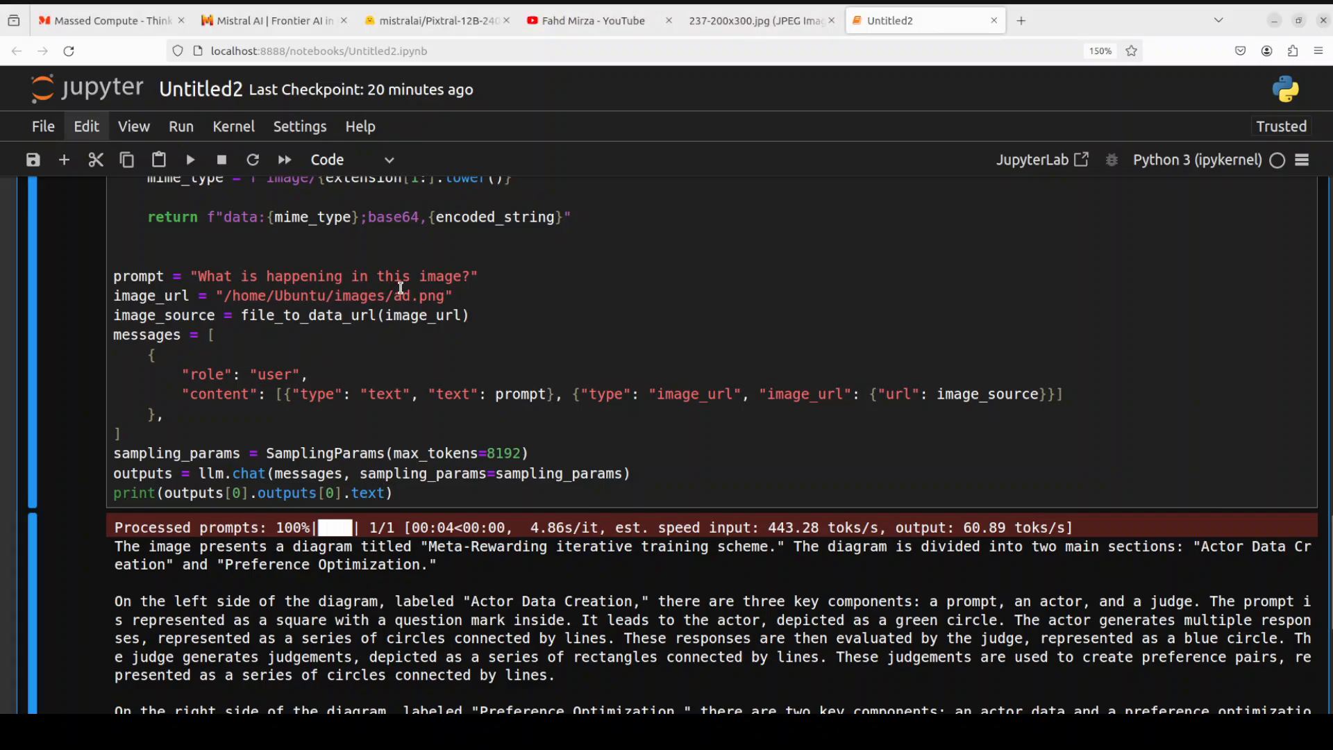
scroll(down, 3)
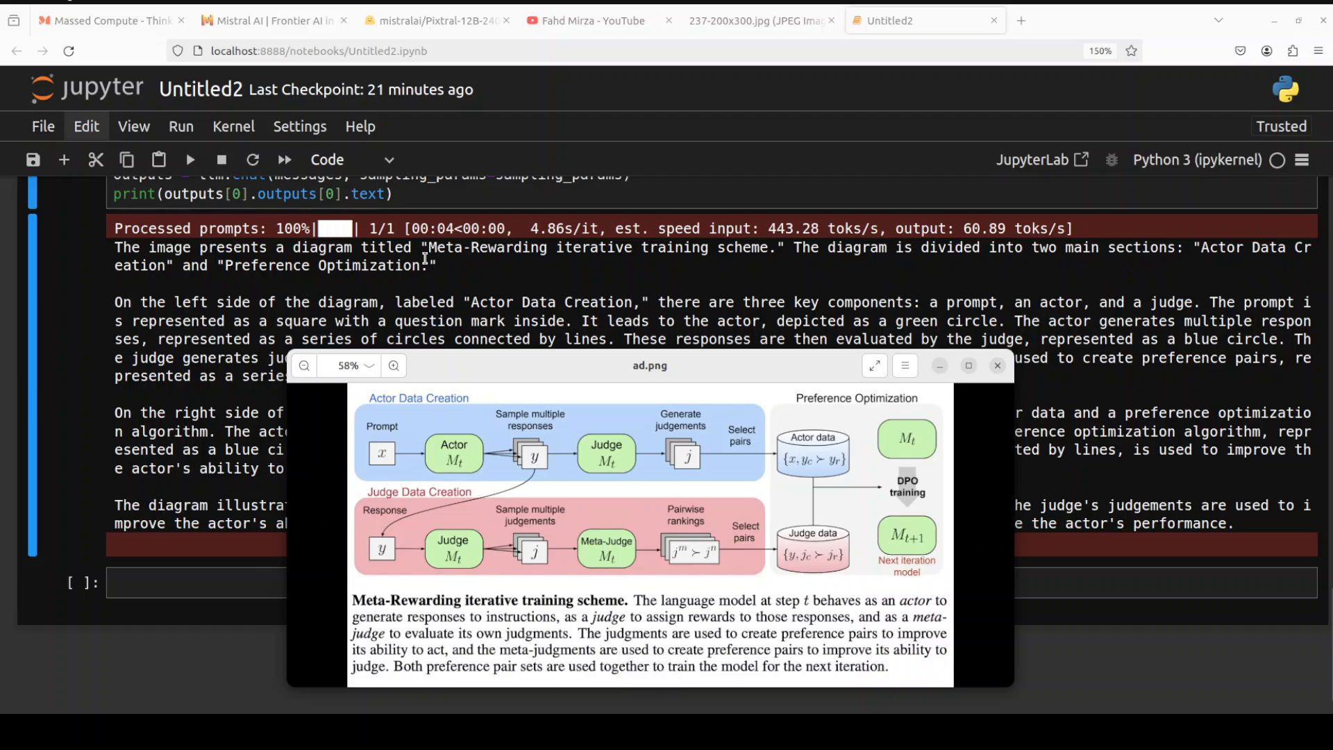
mouse_move(415, 527)
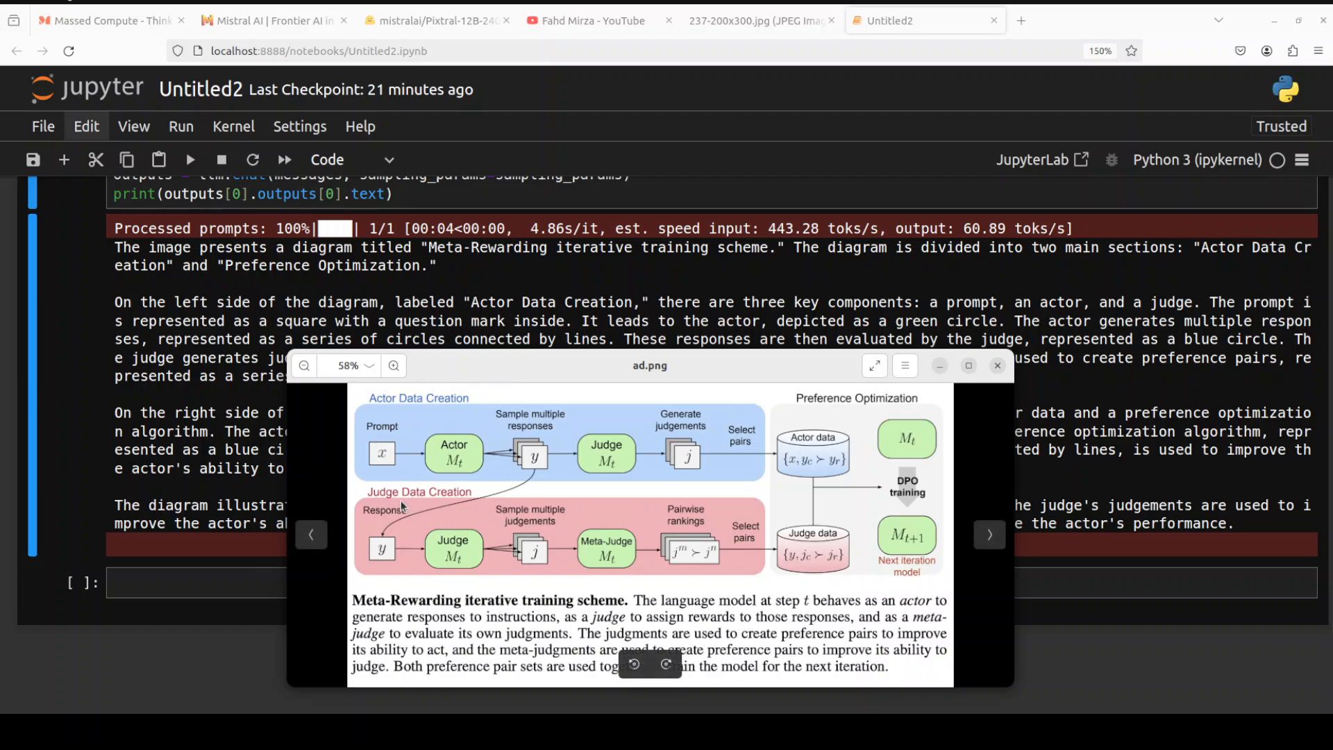
mouse_move(646, 393)
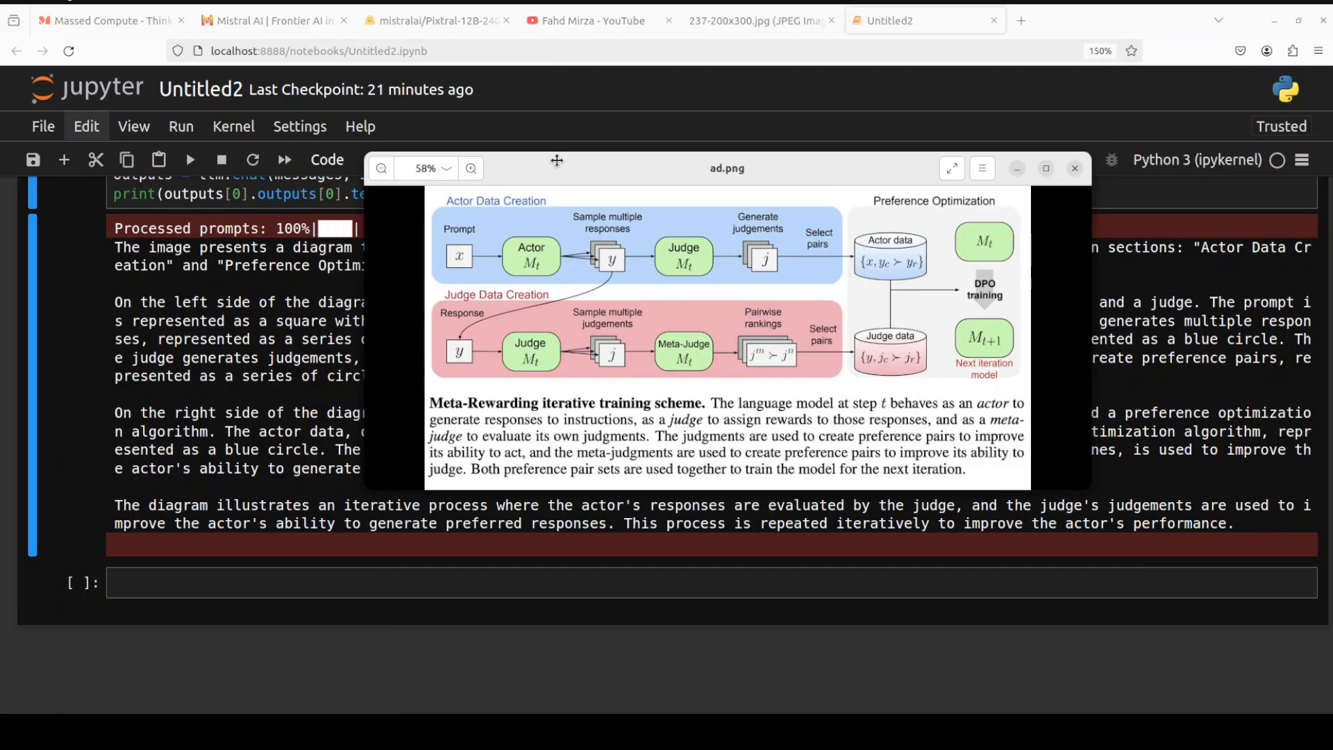
click(1073, 168)
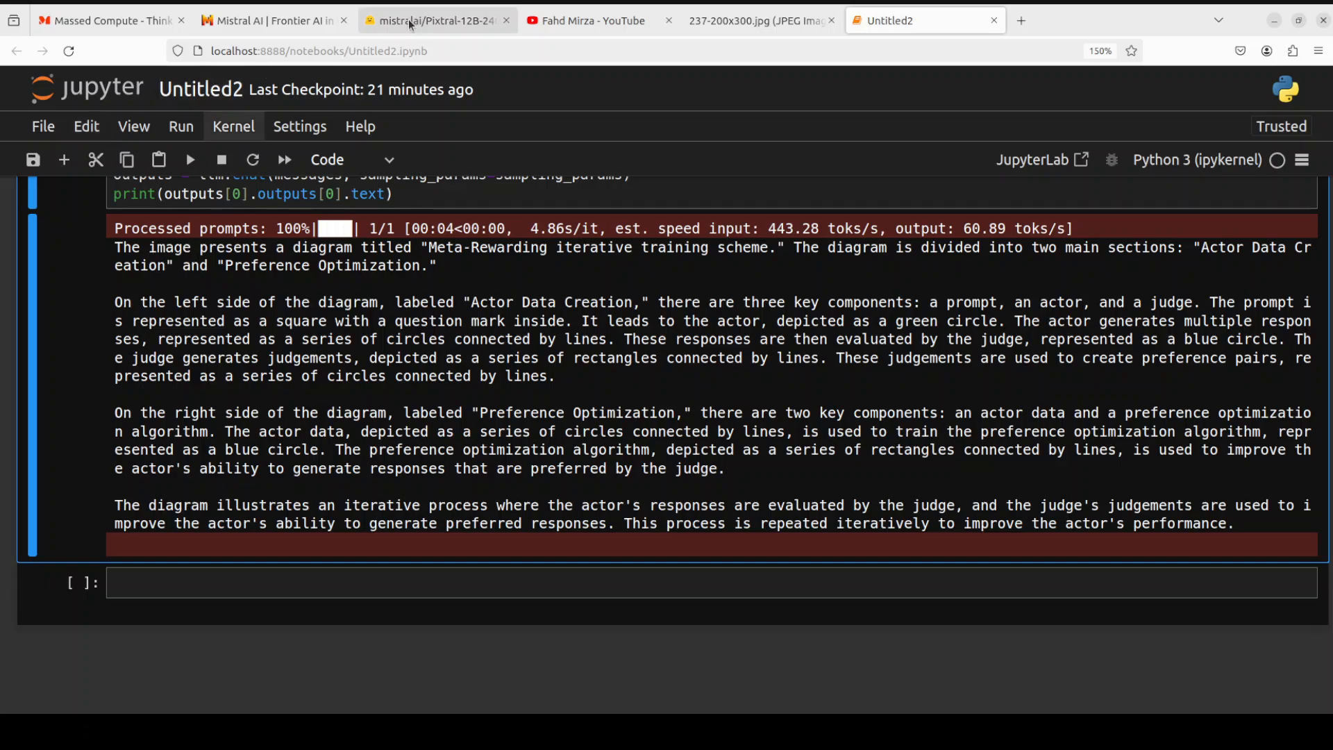
Return to the mistralai/Pixtral-12B-2409 Hugging Face model card via the browser tabs.
click(272, 19)
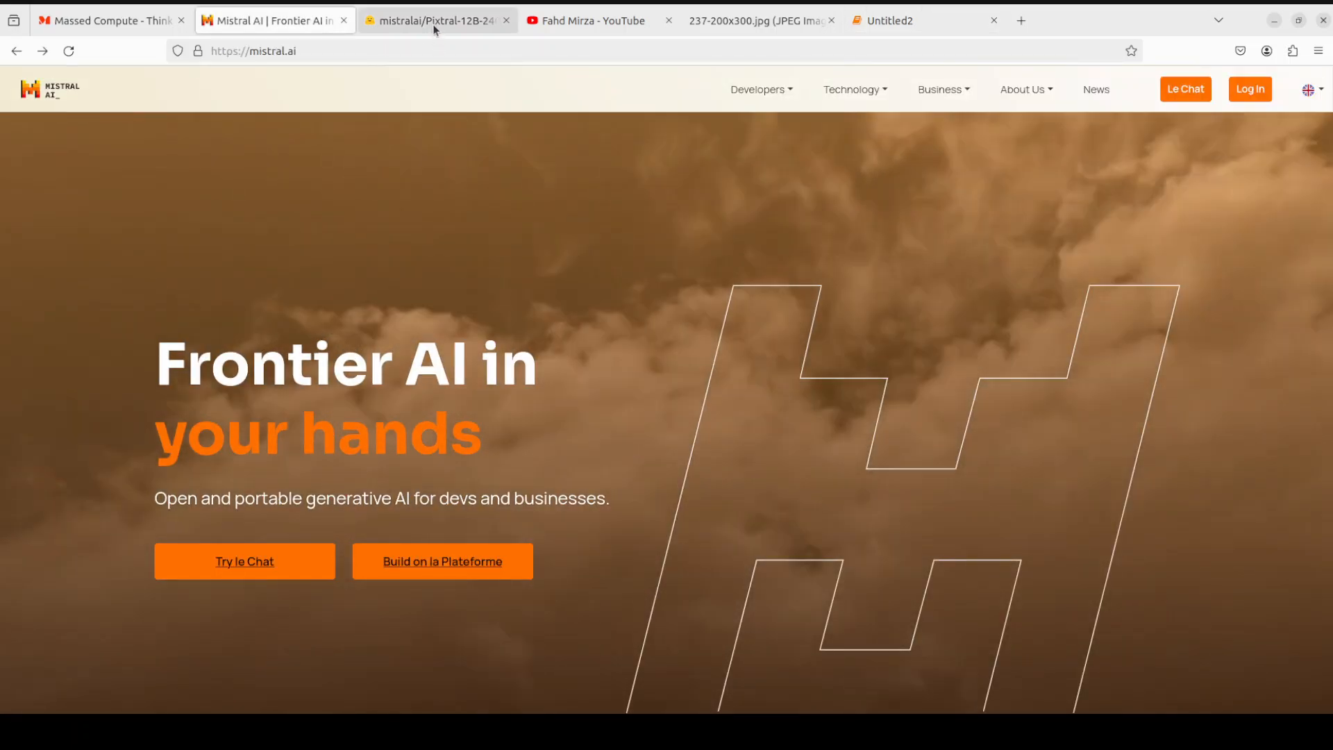
click(436, 19)
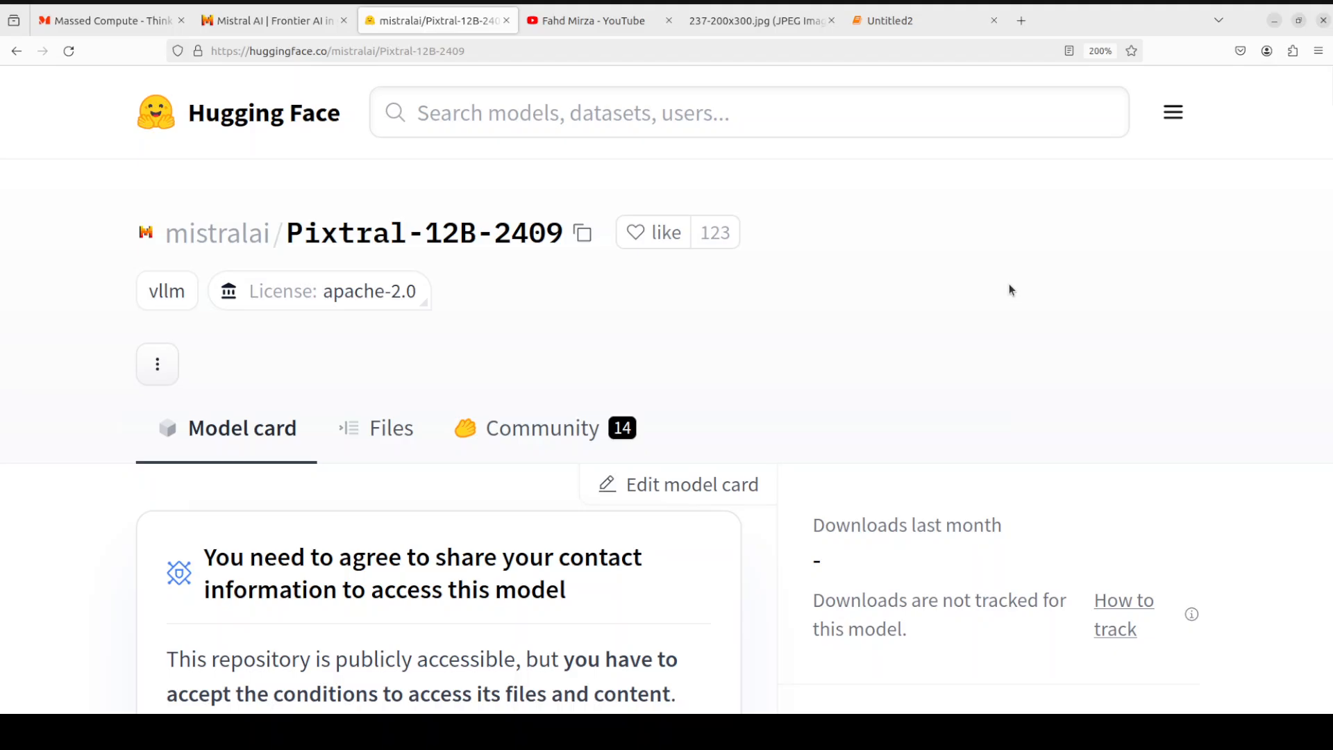
mouse_move(865, 339)
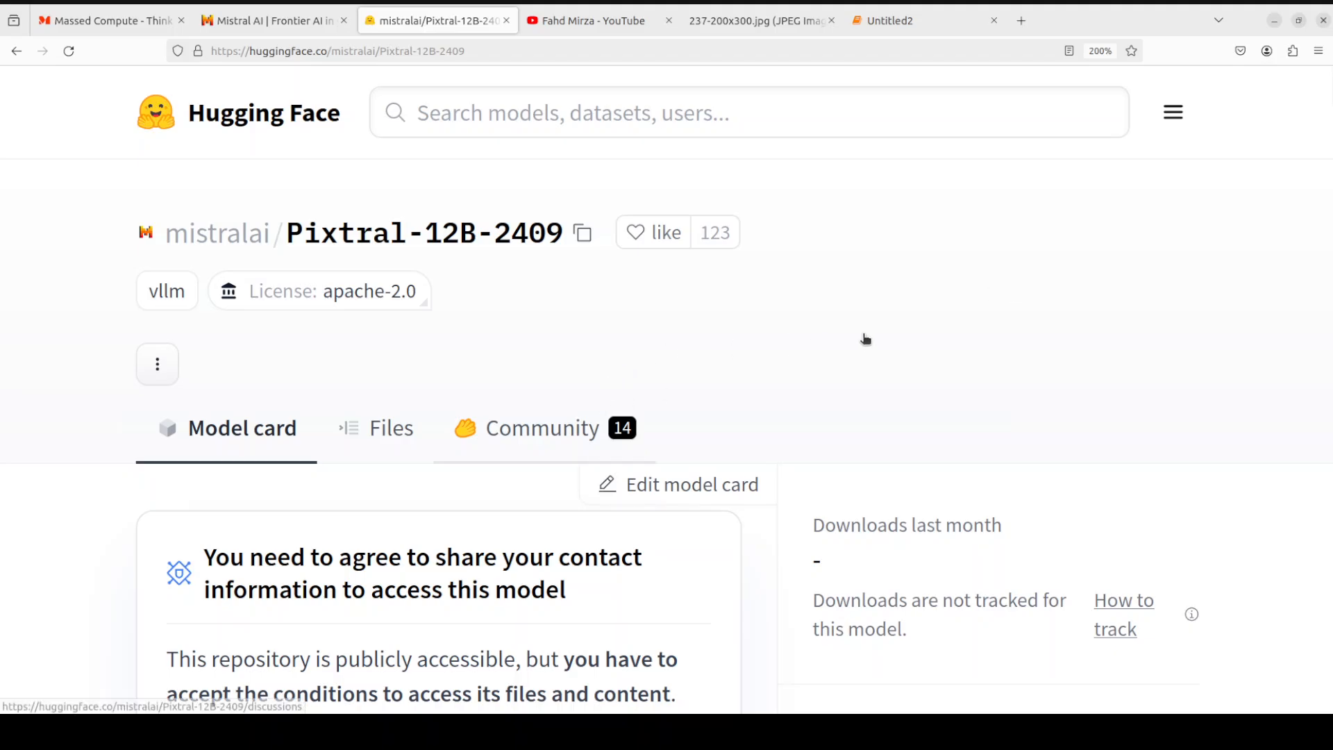
mouse_move(858, 339)
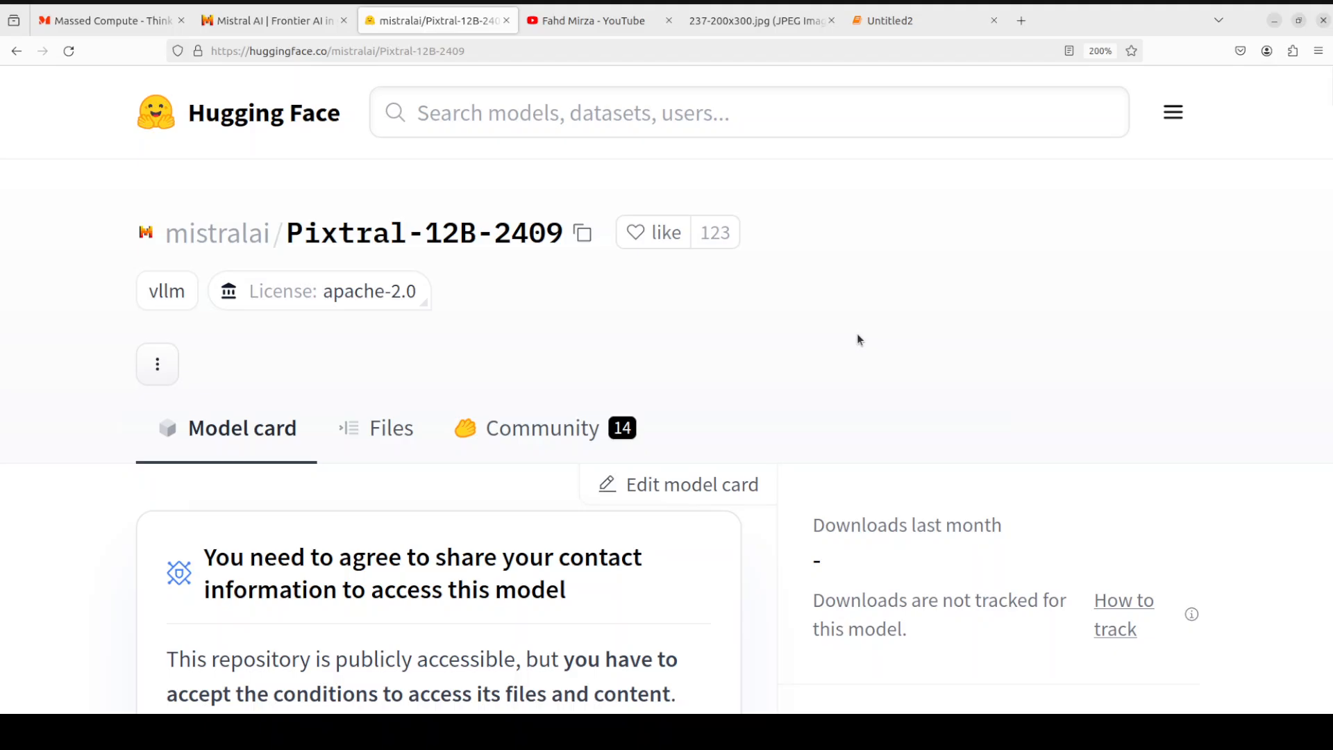
mouse_move(855, 357)
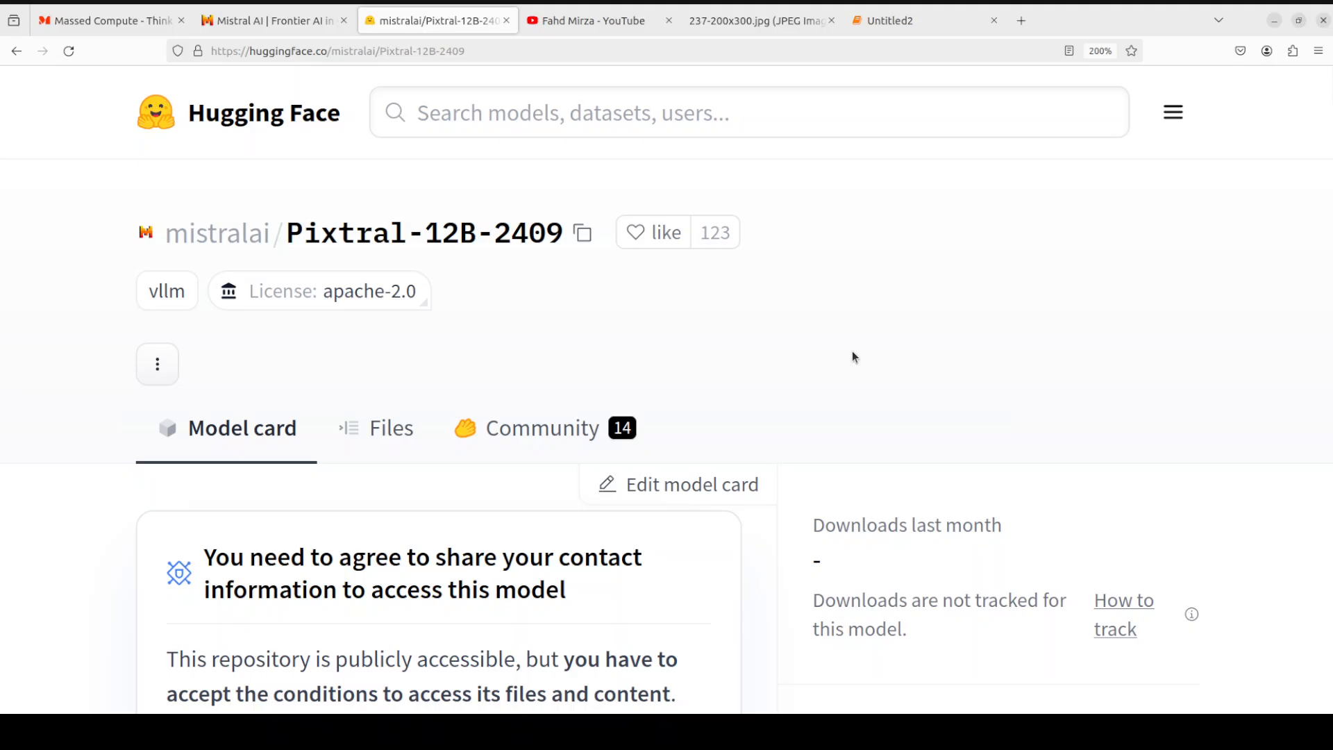
mouse_move(847, 336)
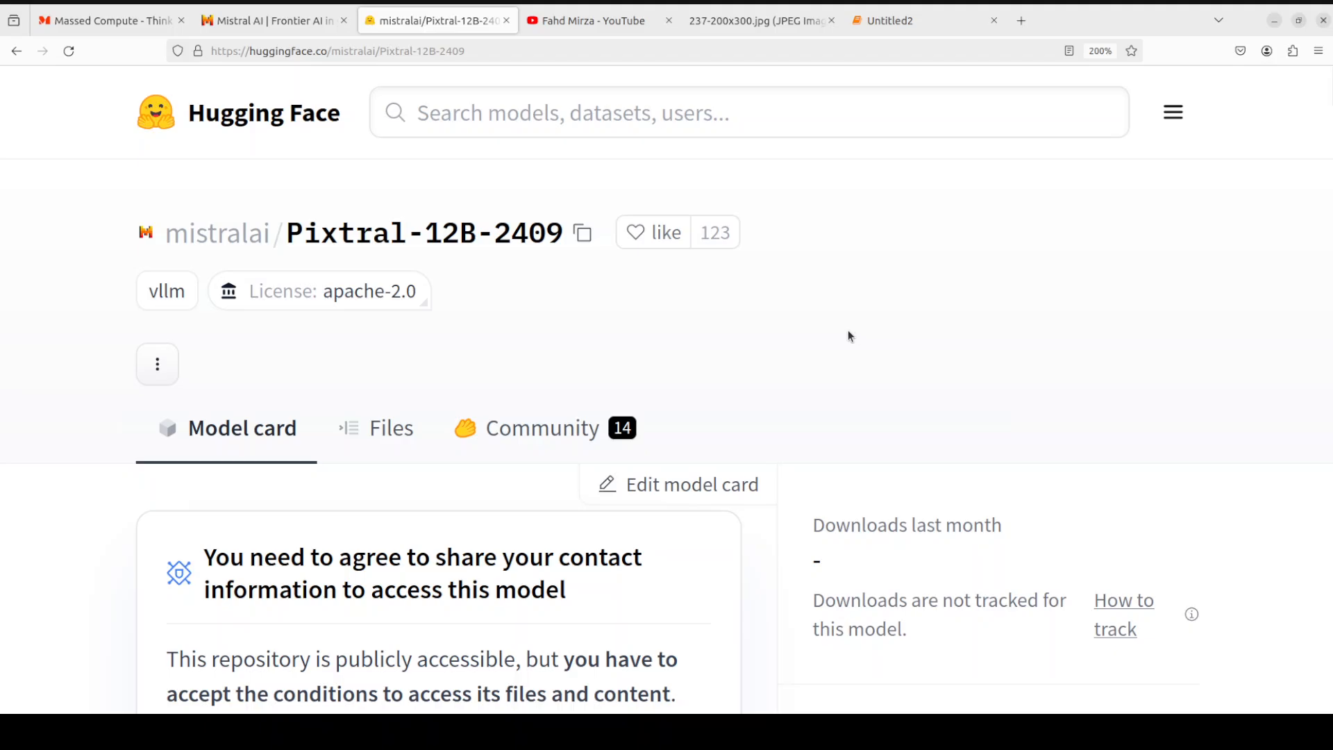